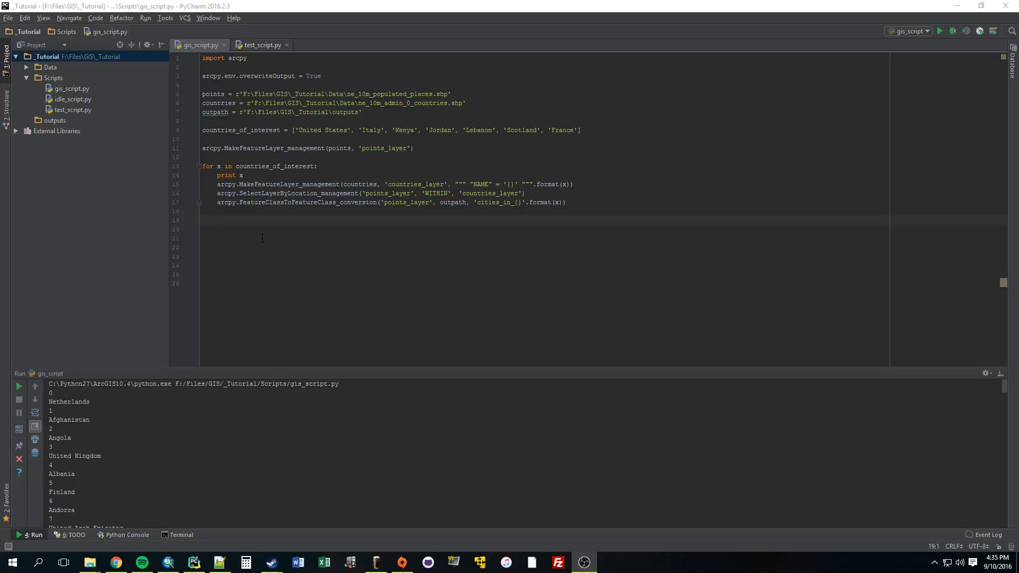
mouse_move(309, 261)
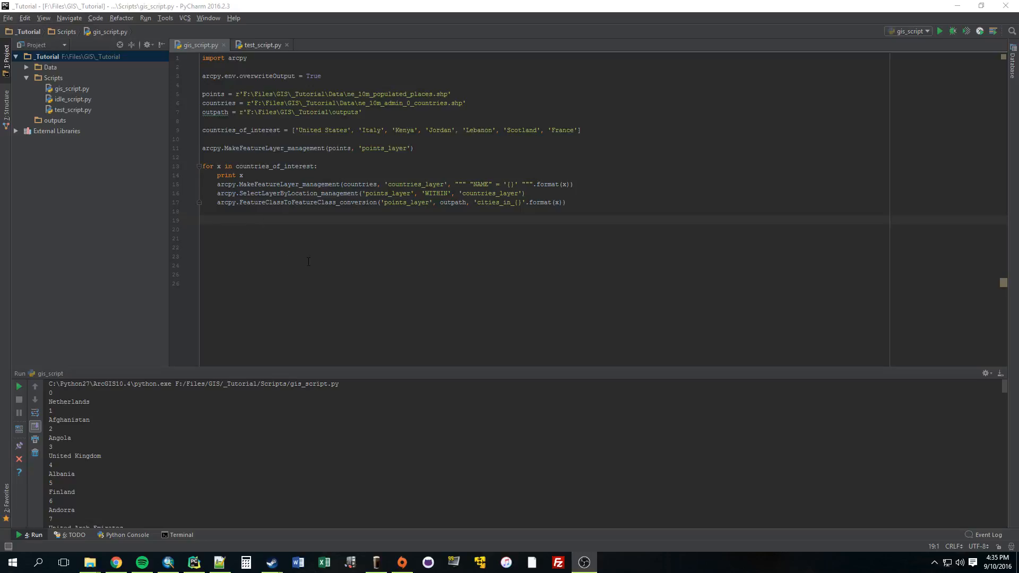
Turn on the ne_10m_populated_places layer so city dots show over the countries map
left_click(325, 131)
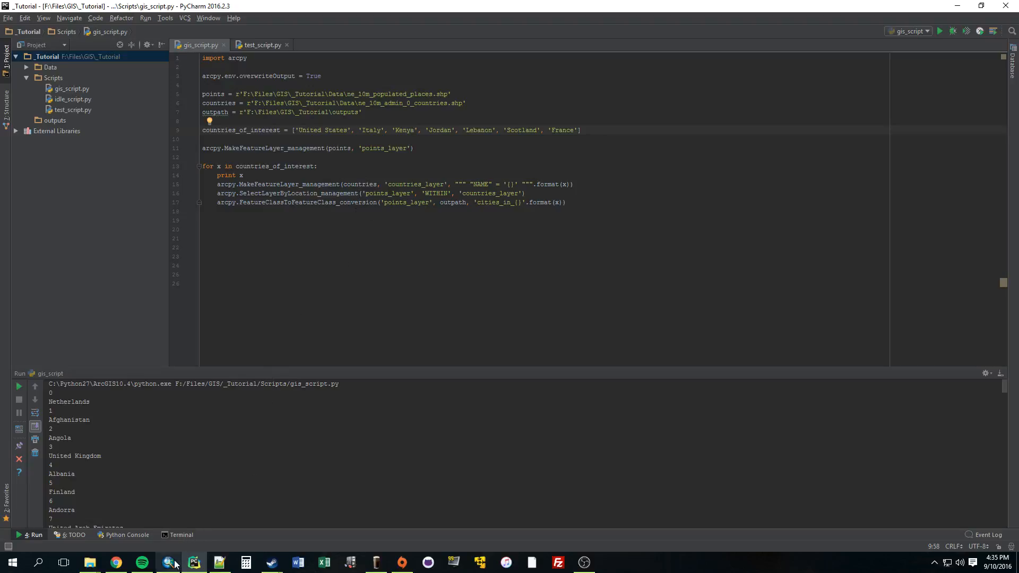
left_click(168, 562)
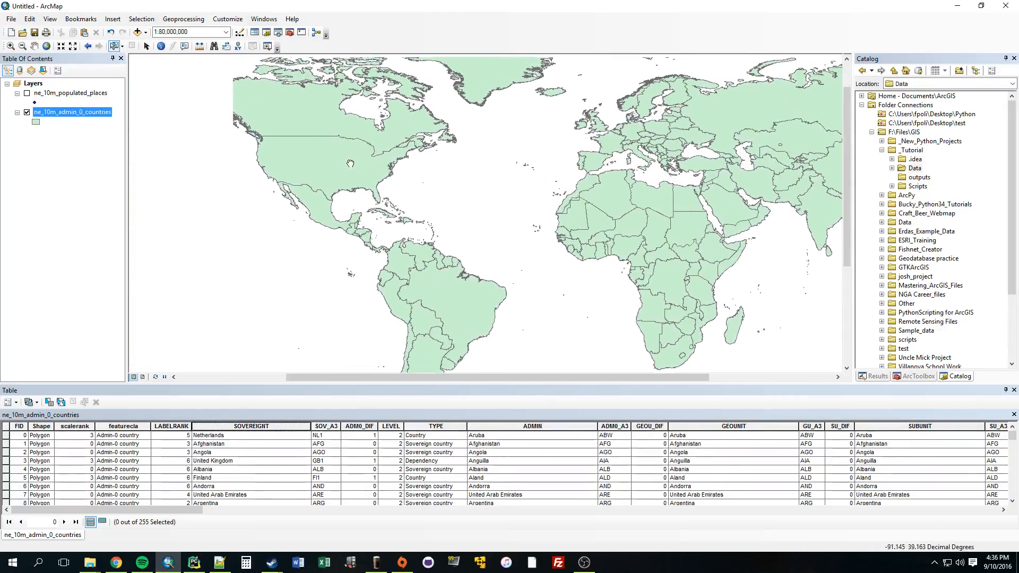
left_click(17, 93)
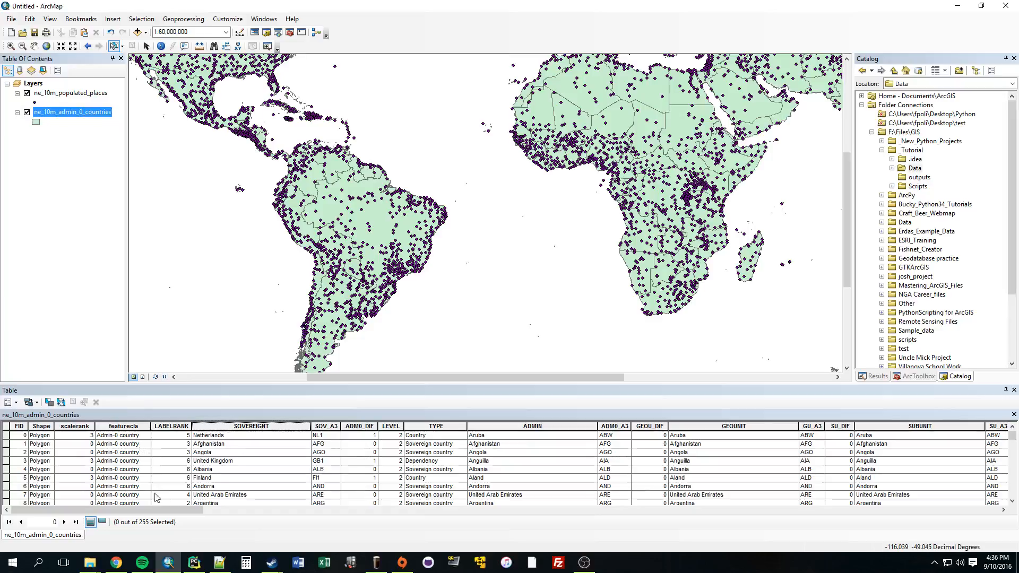
left_click(193, 562)
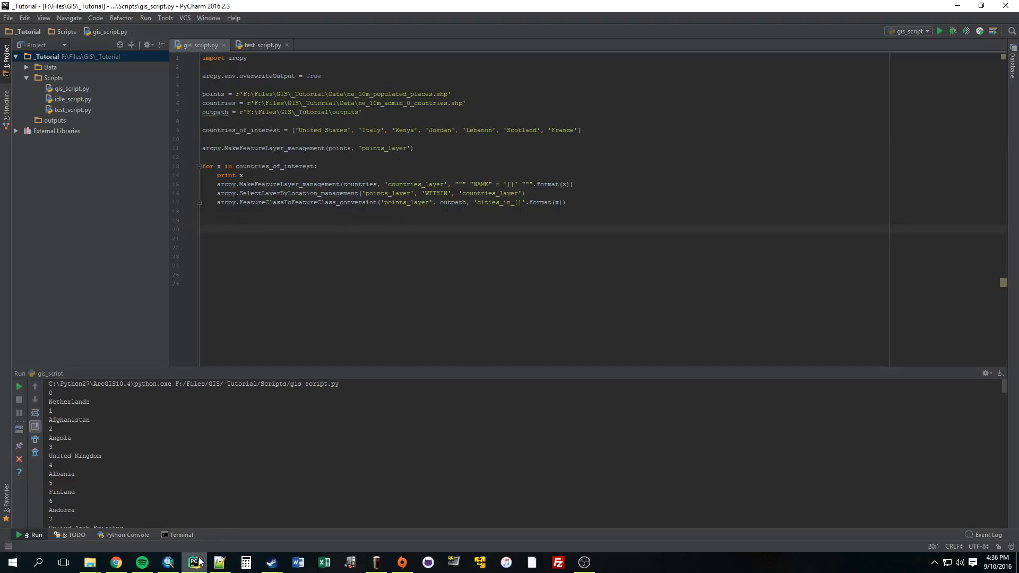
left_click(168, 563)
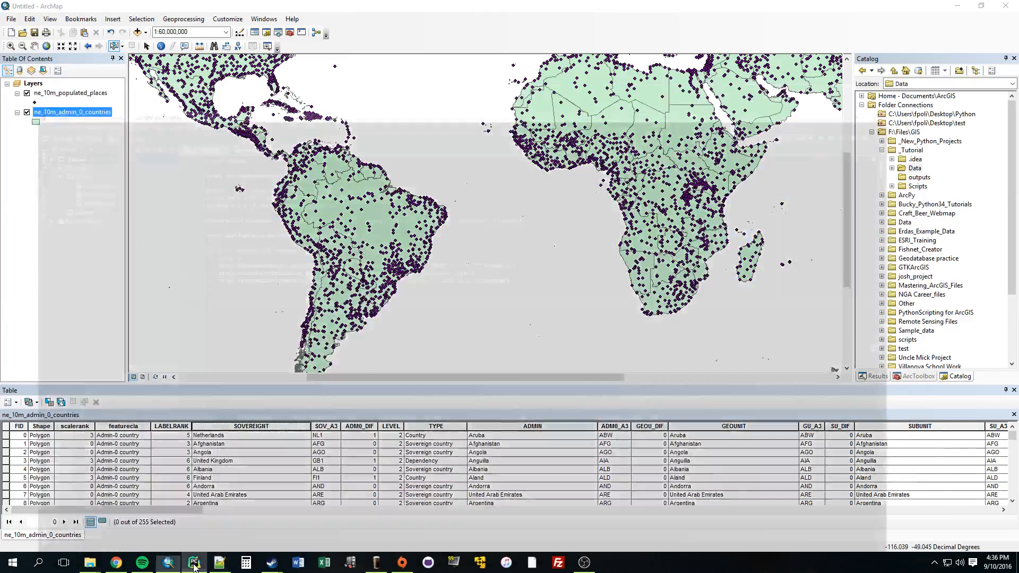
Remove the old for loop and the countries_of_interest list from gis_script.py
left_click(193, 562)
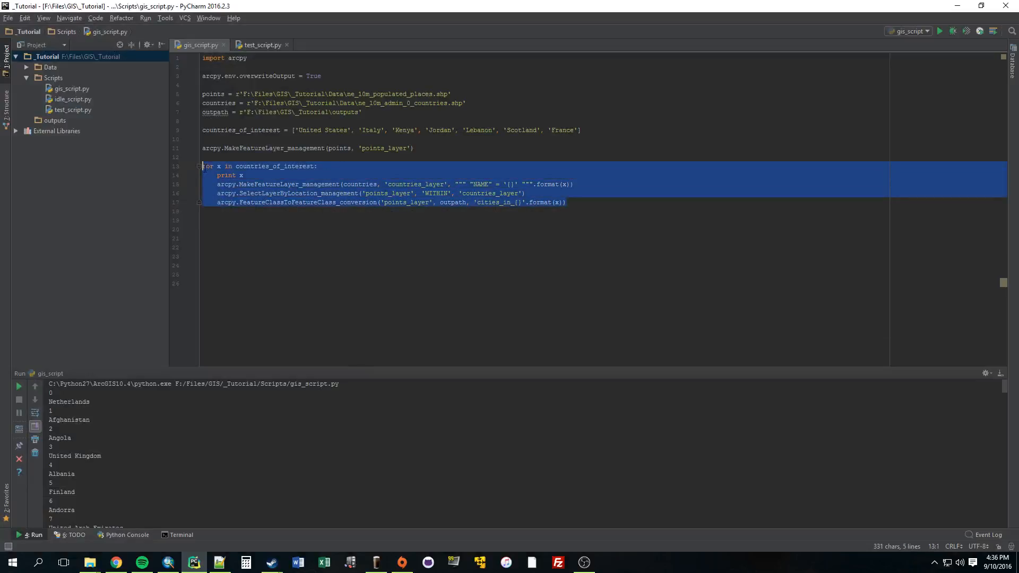
key("Delete")
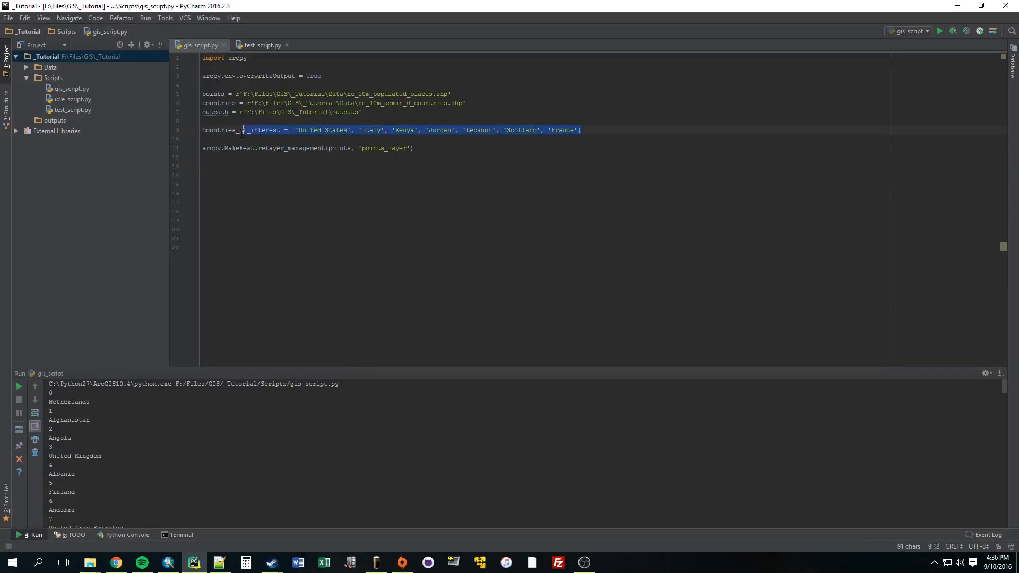
key("Delete")
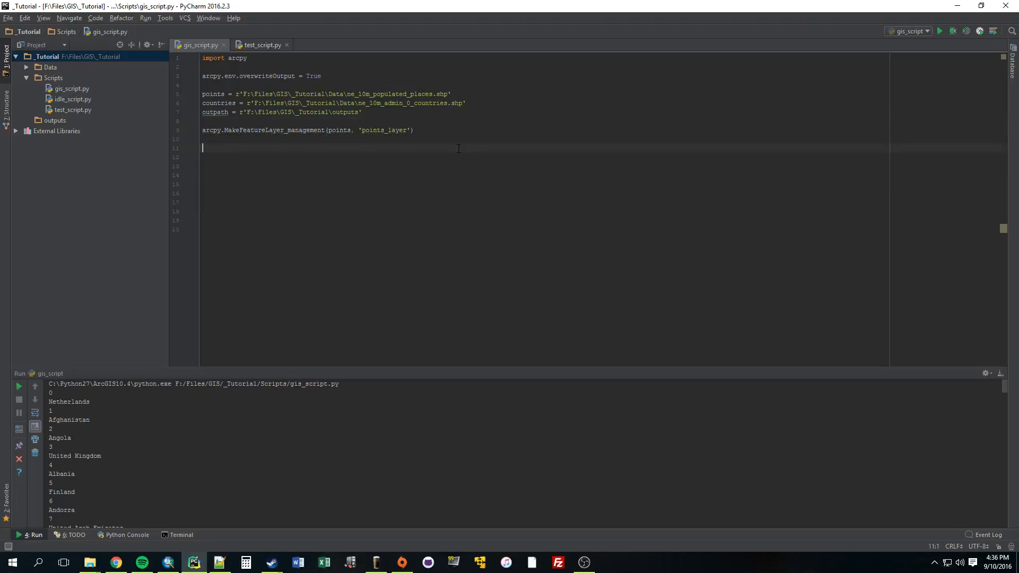
Start a with arcpy.da.SearchCursor(countries, ['FID', ]) statement
type("with")
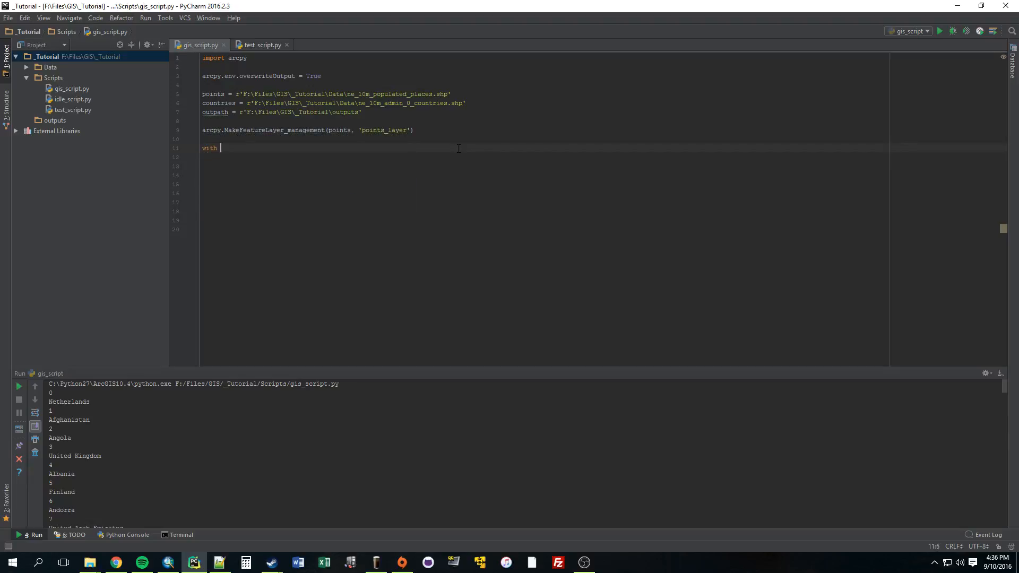
type("arcpy.da.")
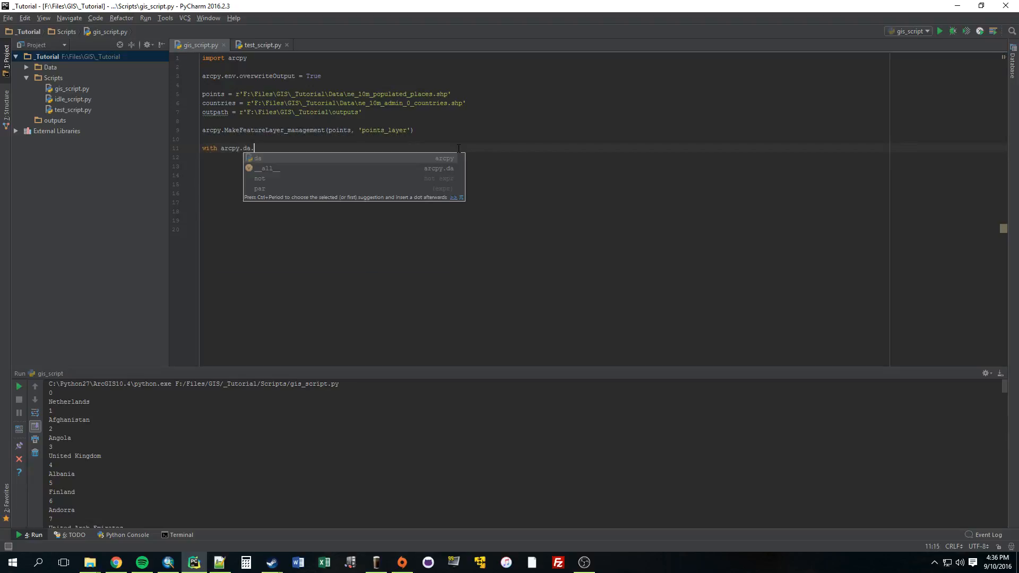
type("Sear")
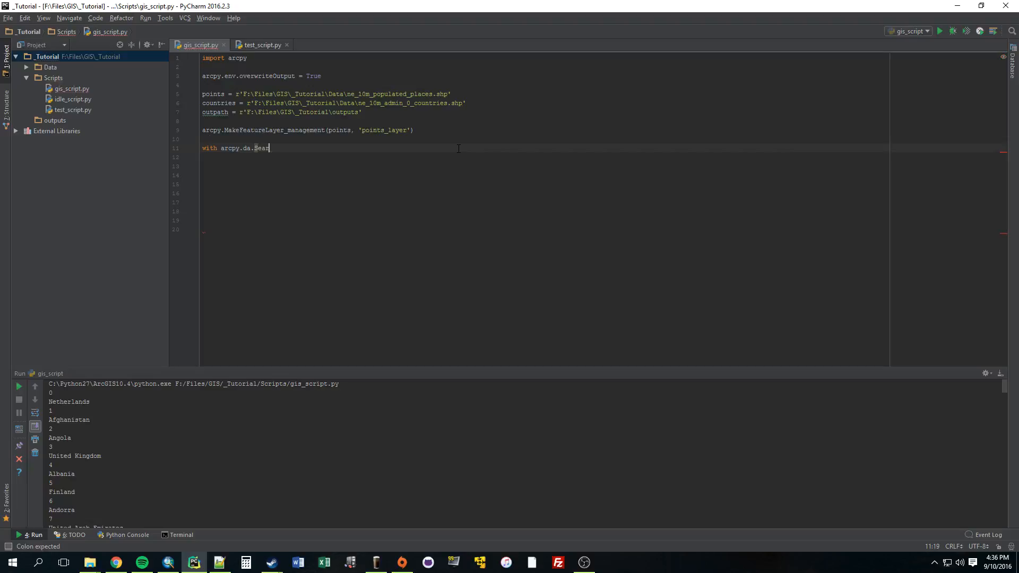
type("SearchCursor")
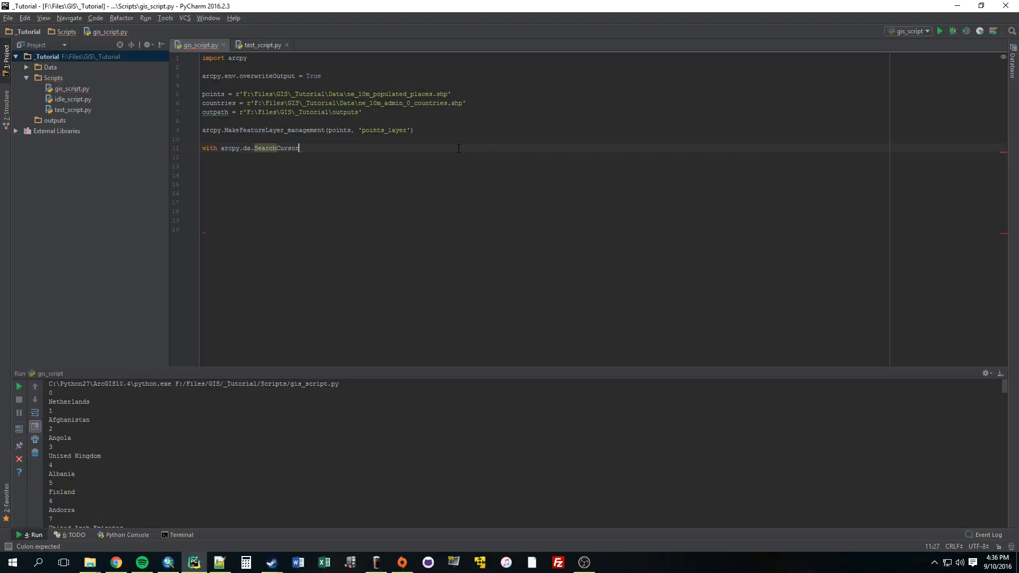
type("(")
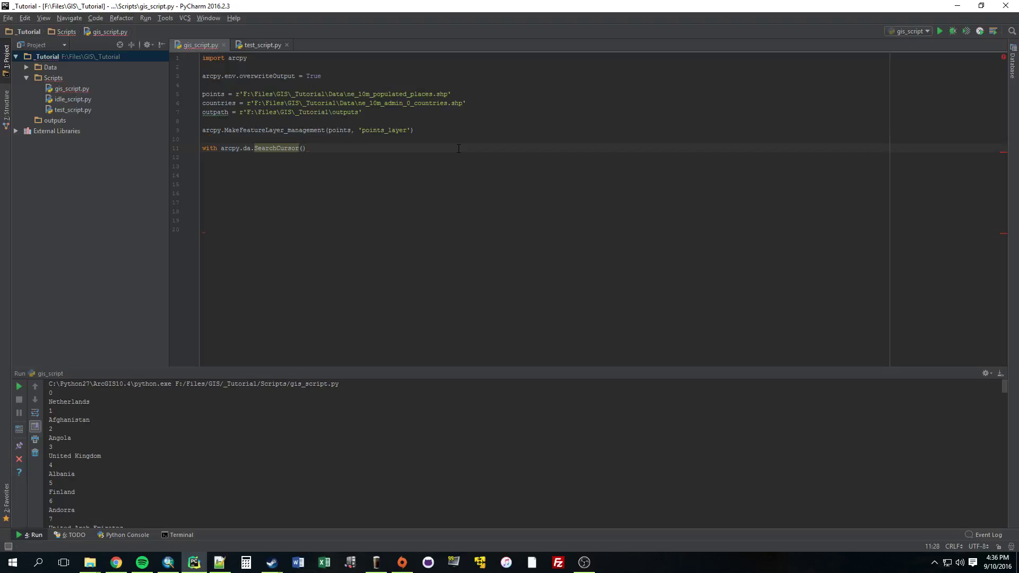
left_click(215, 94)
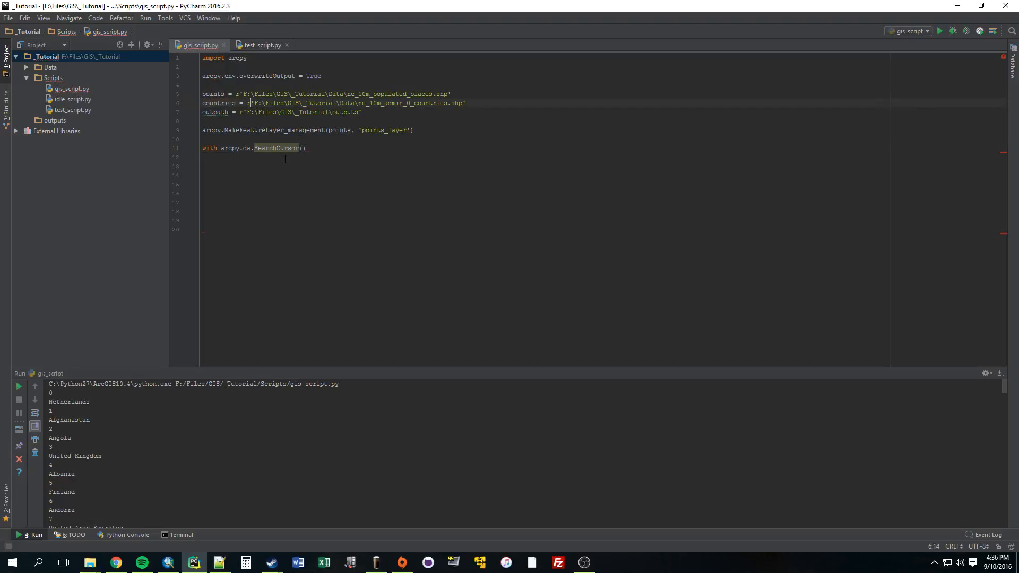
mouse_move(276, 147)
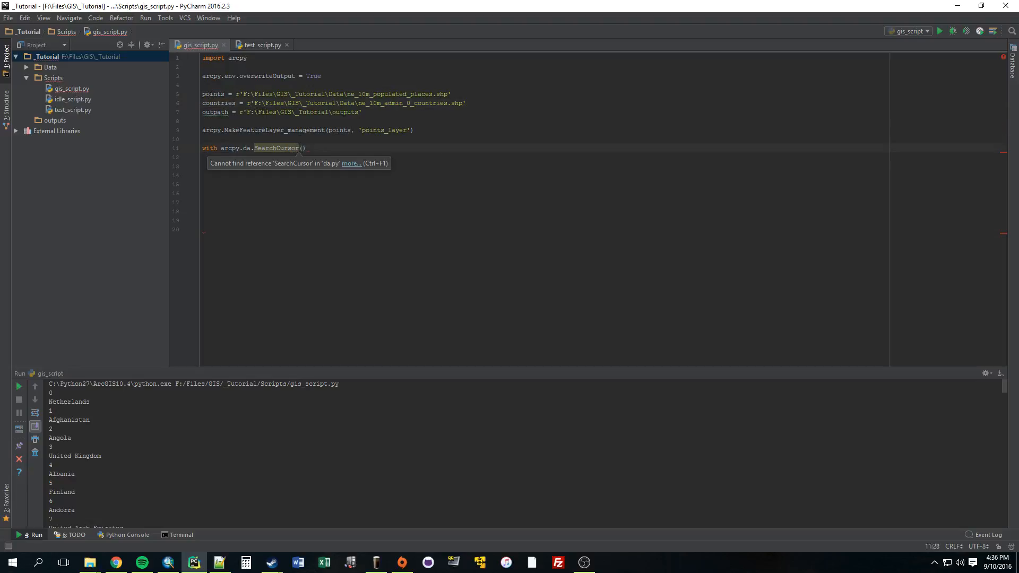
type("countries, [")
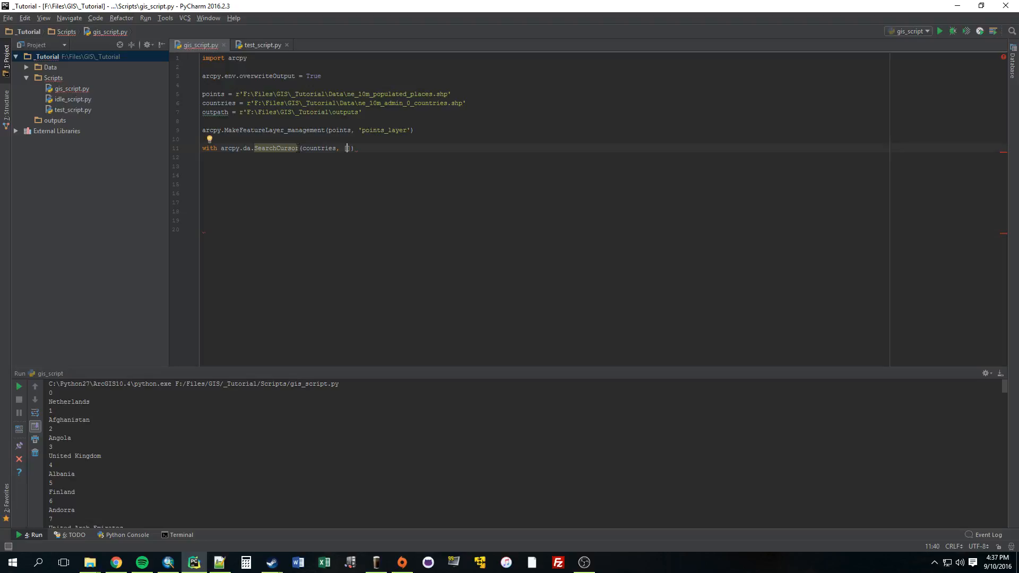
type("'FID")
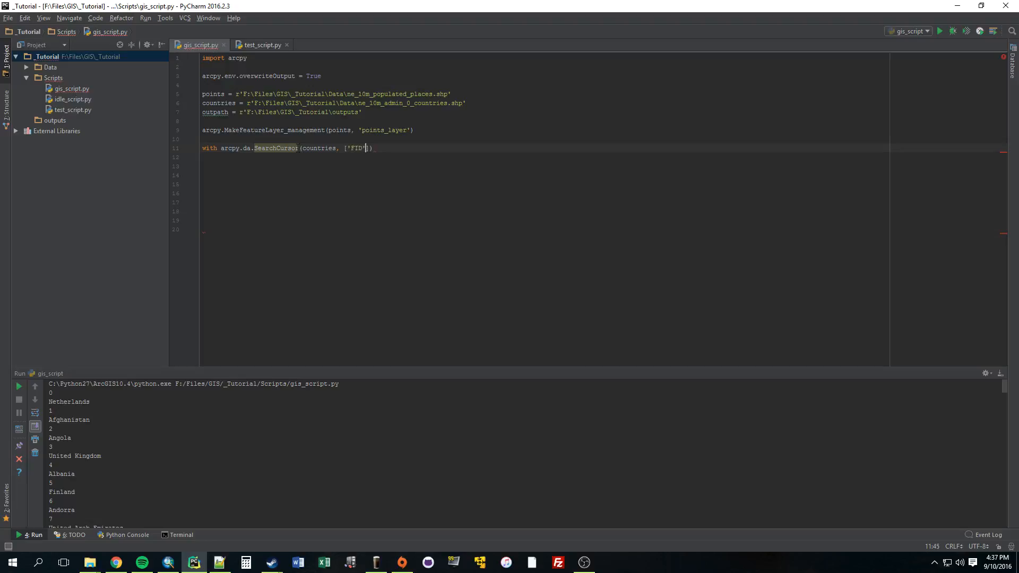
type(",")
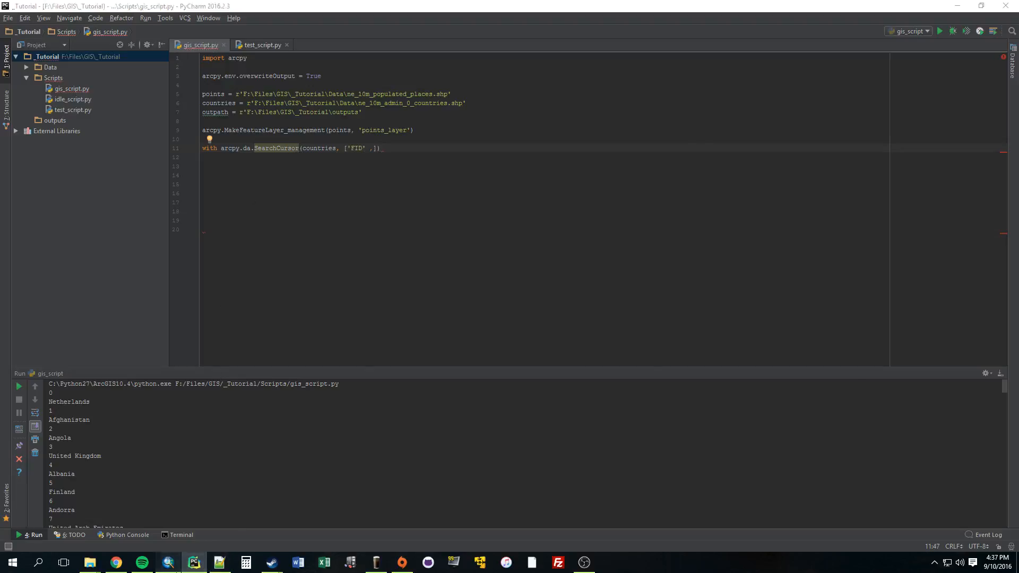
Copy the SOVEREIGNT field name from its Field Properties in the countries table
left_click(169, 562)
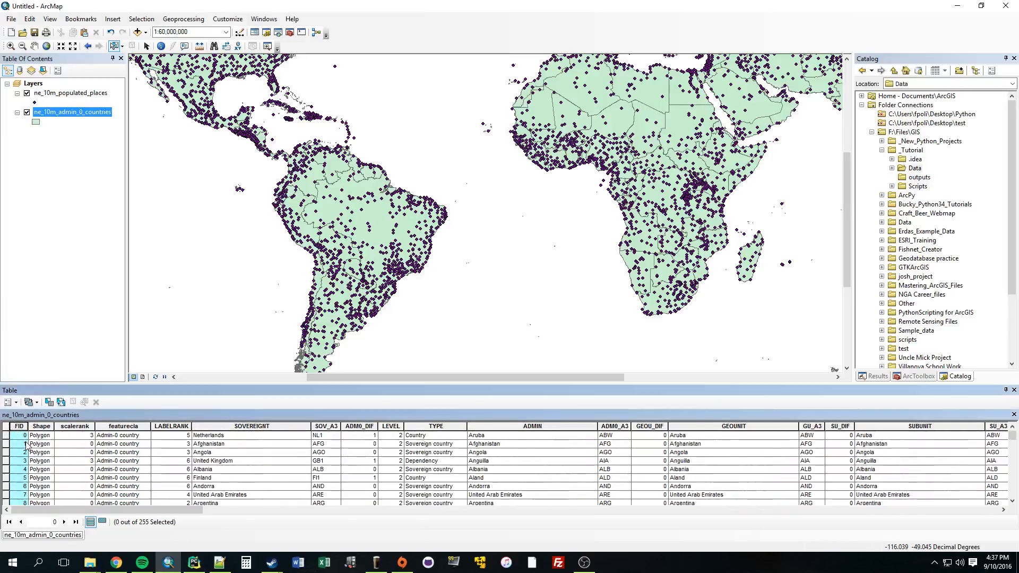
left_click(250, 426)
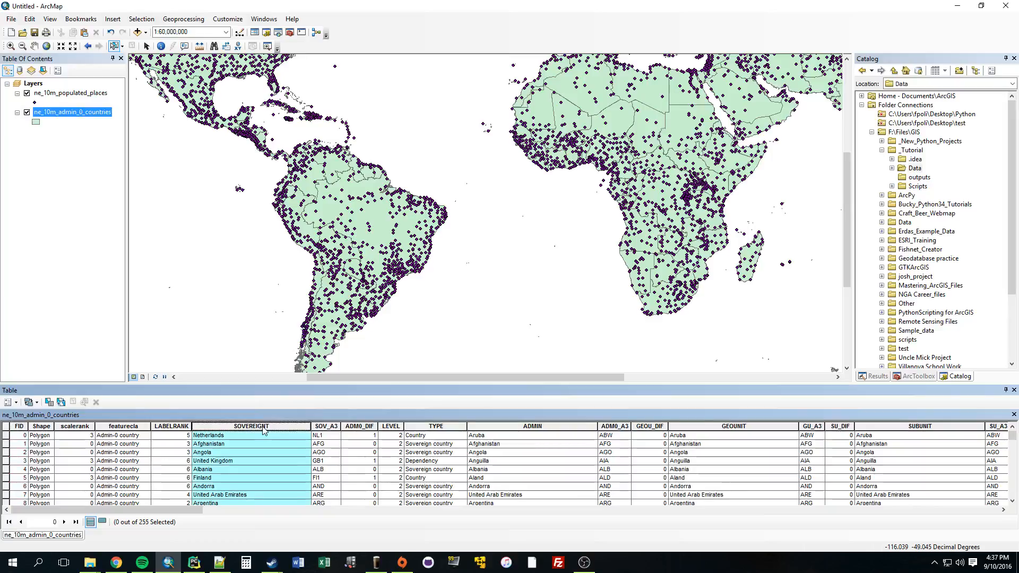
double_click(251, 425)
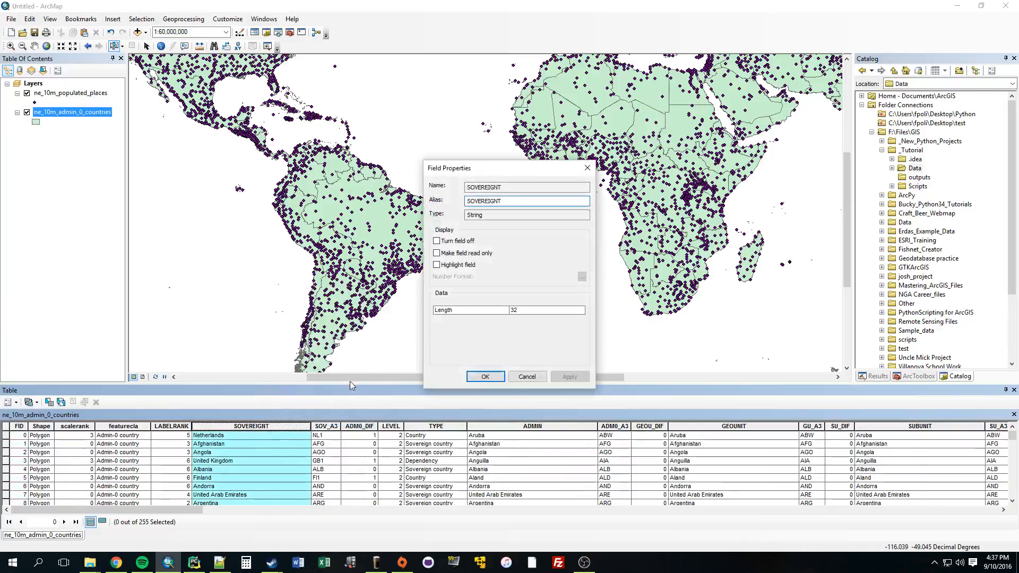
right_click(527, 200)
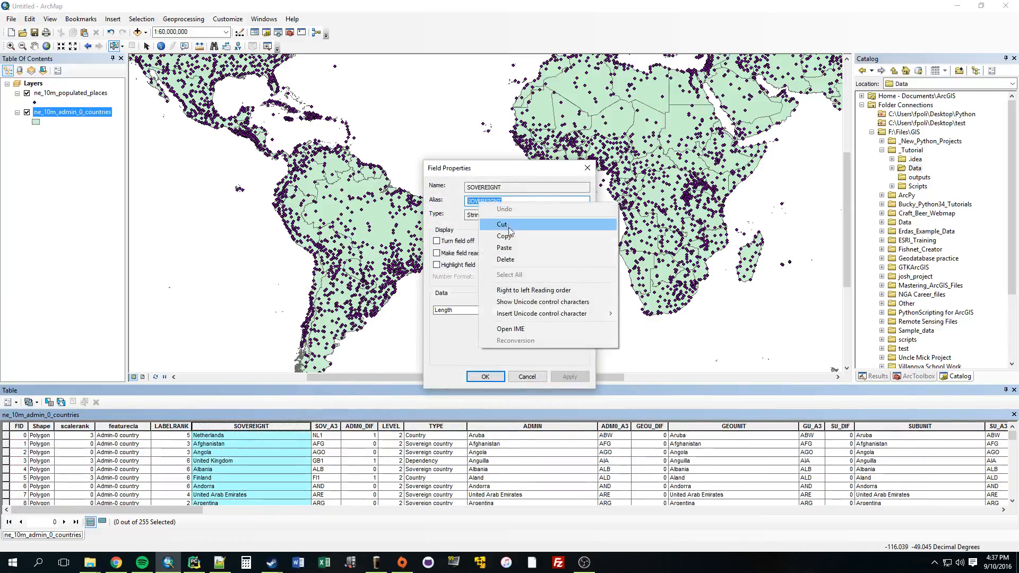
left_click(194, 562)
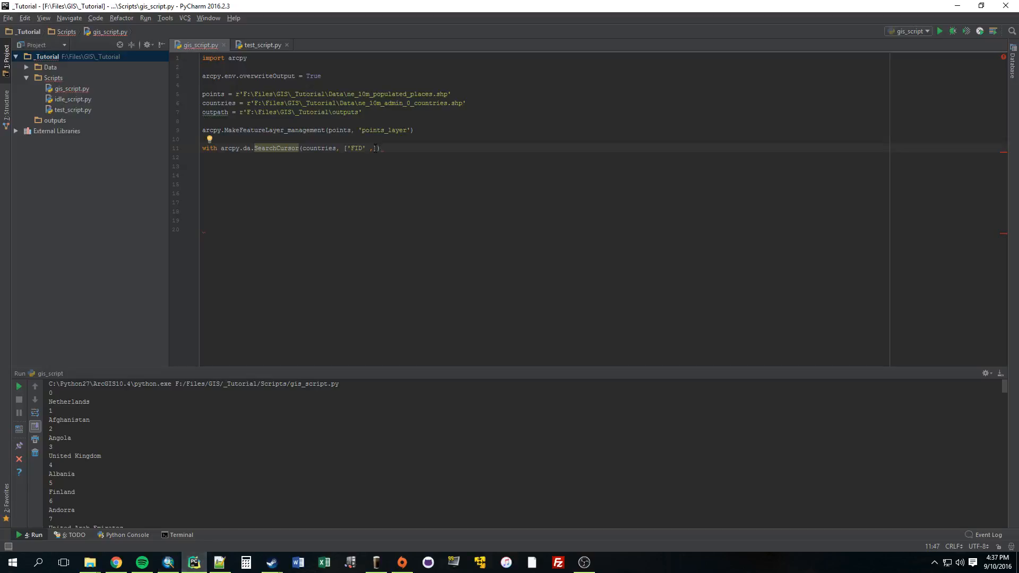
Complete the cursor field list and bind it as country_cursor
type("''")
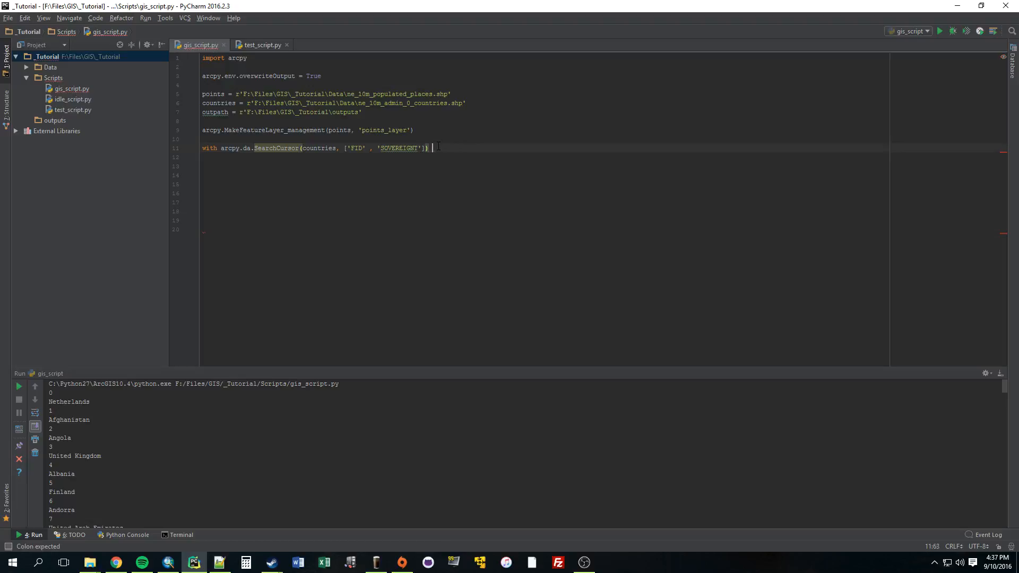
type("as")
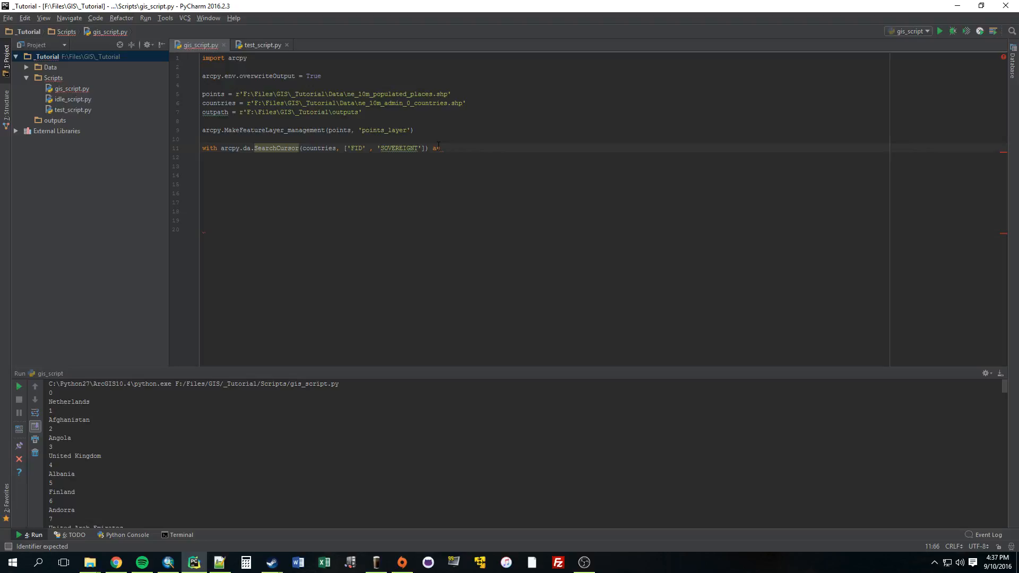
type("cour")
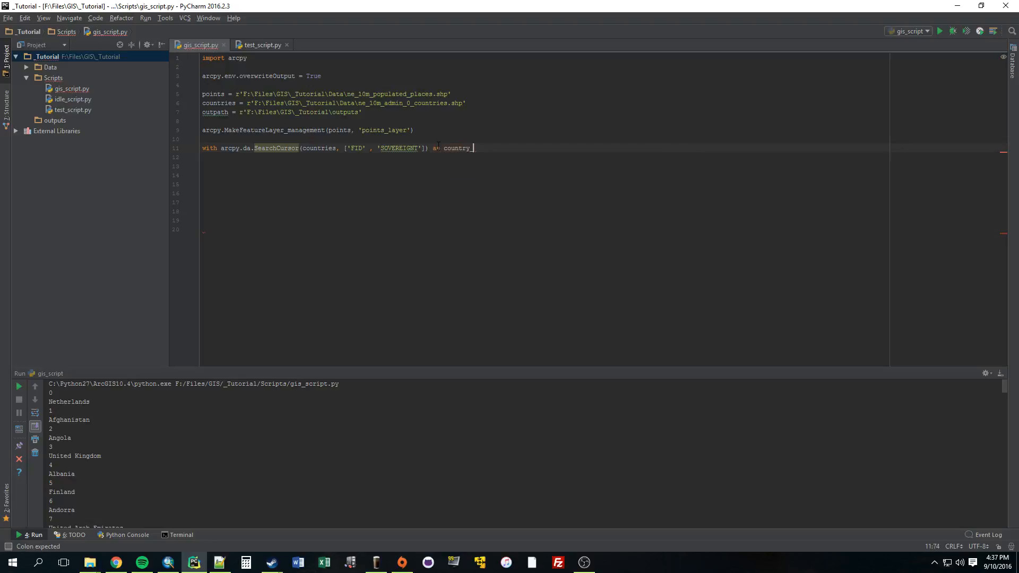
type("cursor:")
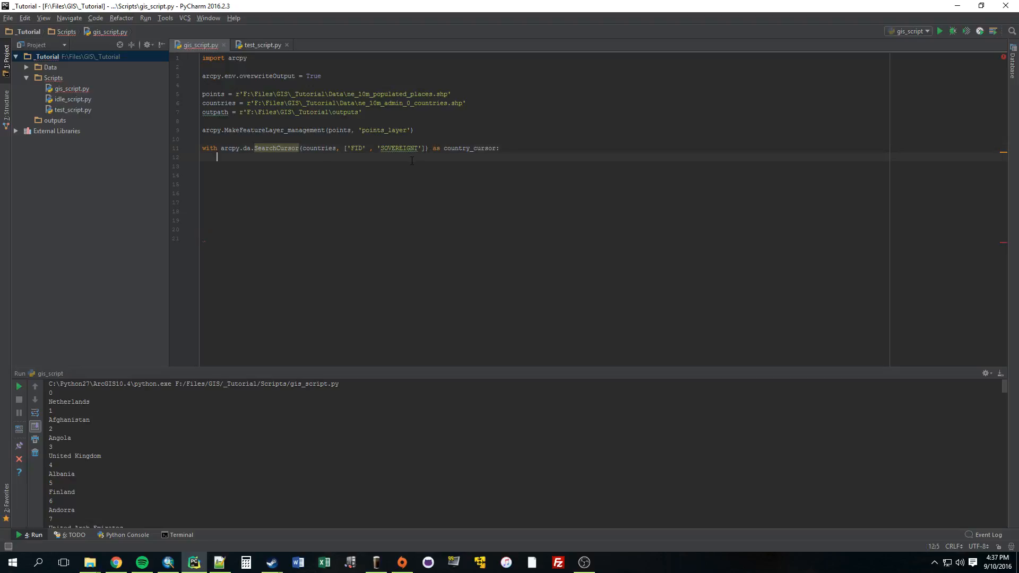
left_click(377, 147)
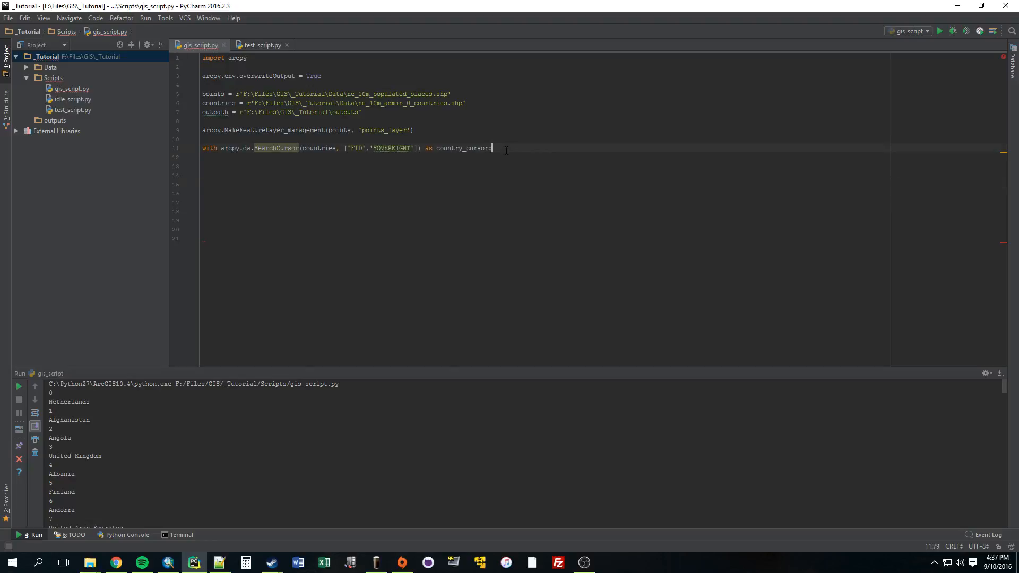
Add a for x in country_cursor loop that prints x
type("for")
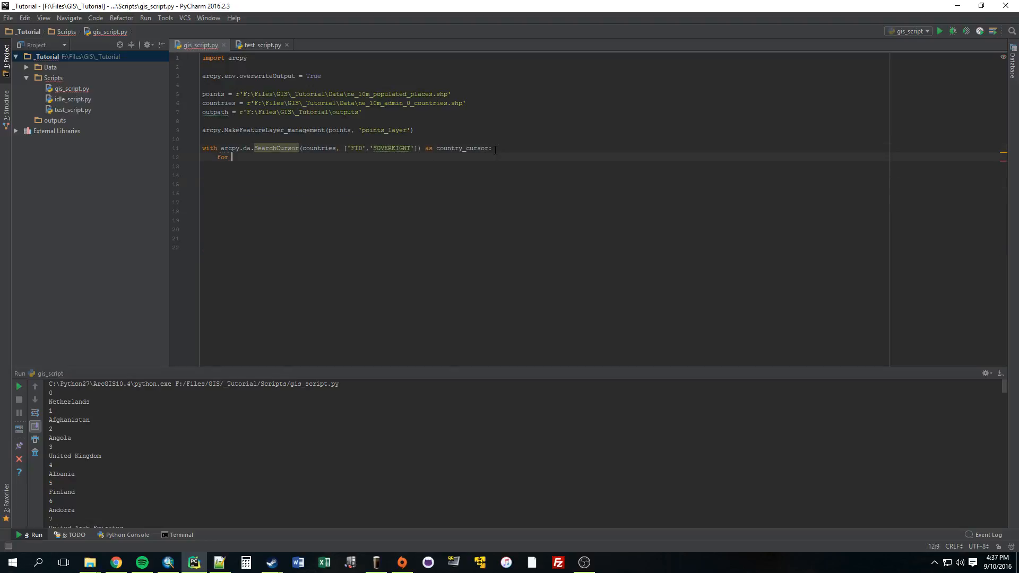
type("x in")
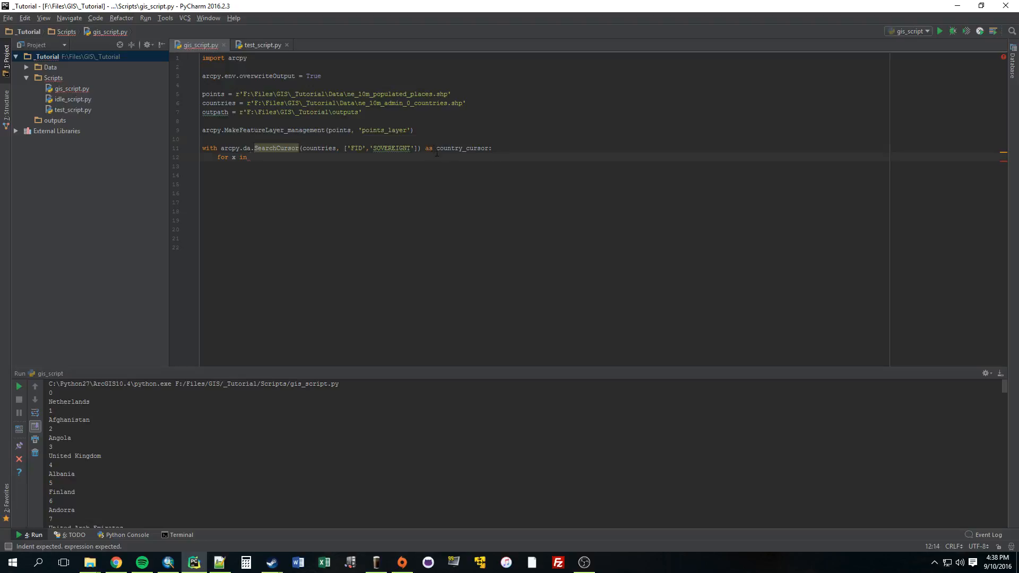
type("cou")
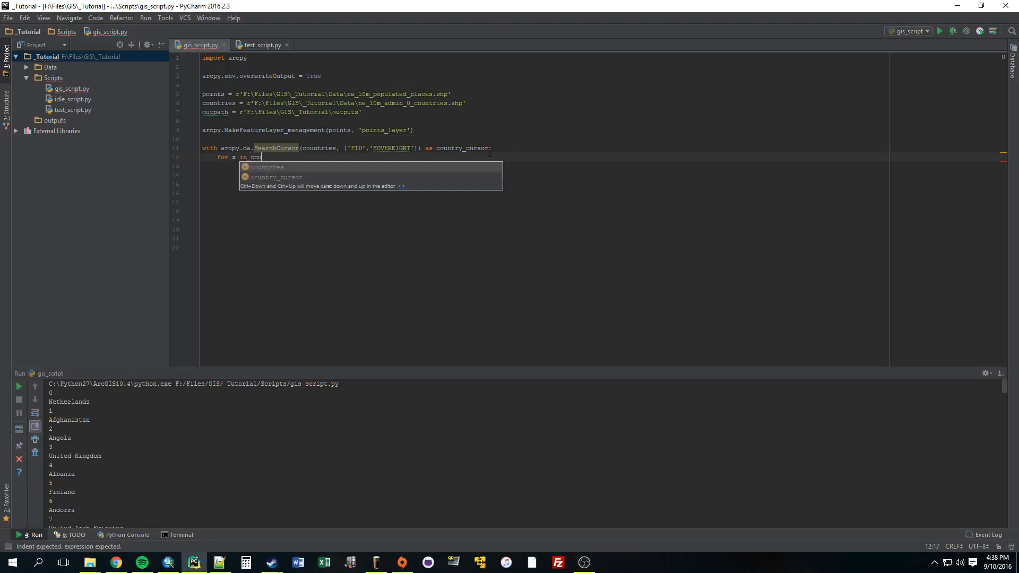
left_click(275, 177)
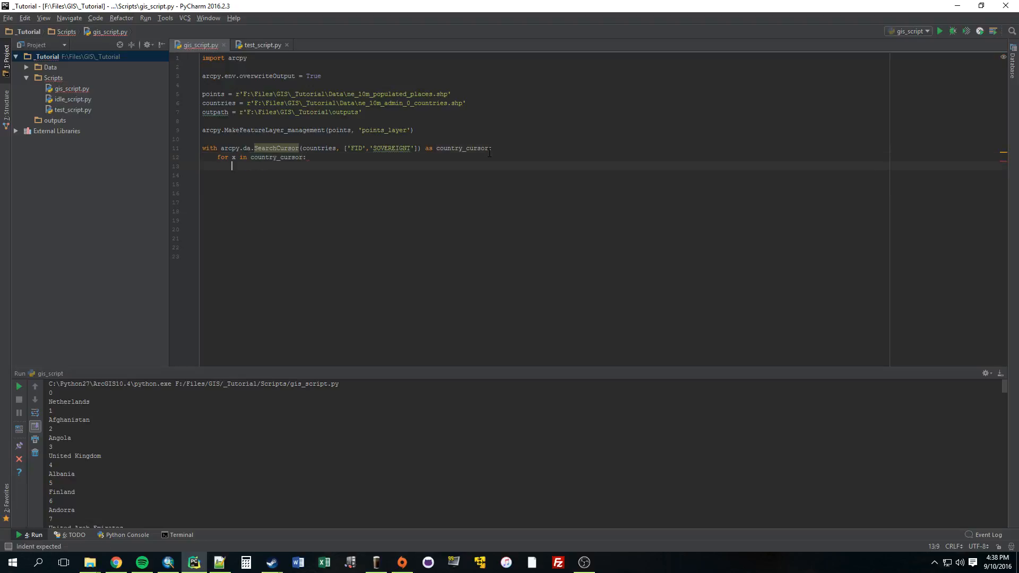
type("print x[0")
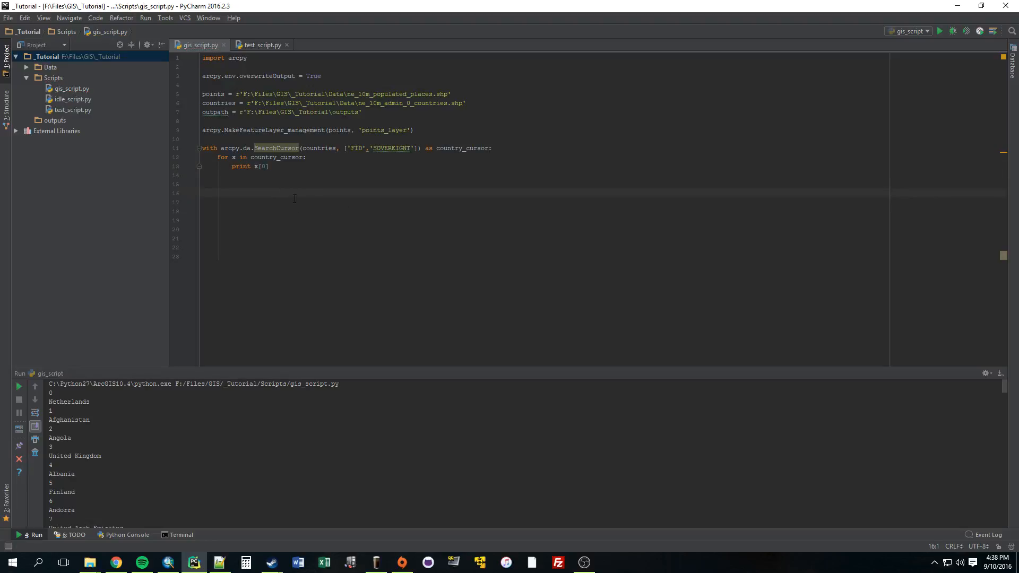
Run gis_script to list the FID values, checking the fields in ArcMap
right_click(198, 44)
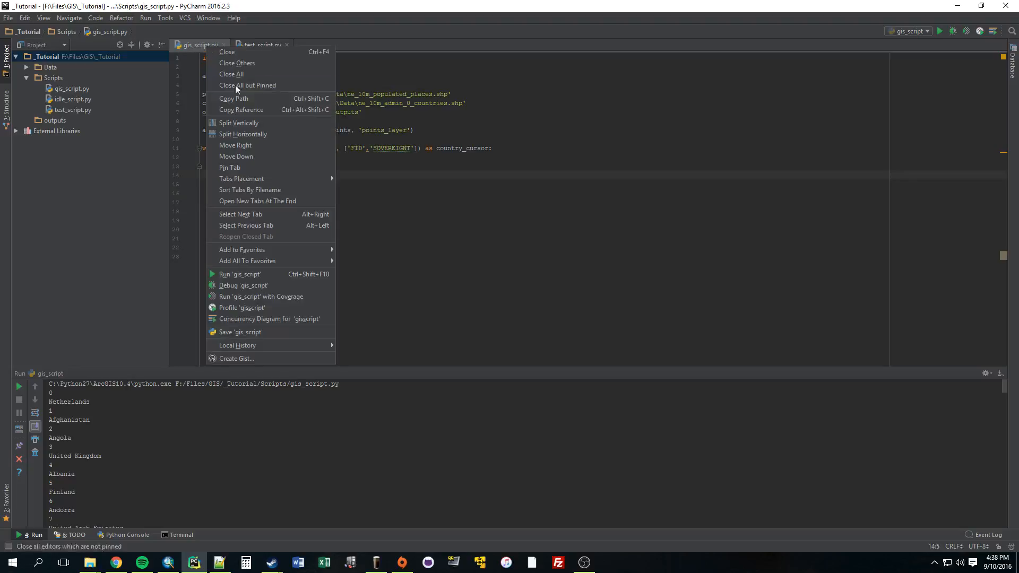
left_click(240, 274)
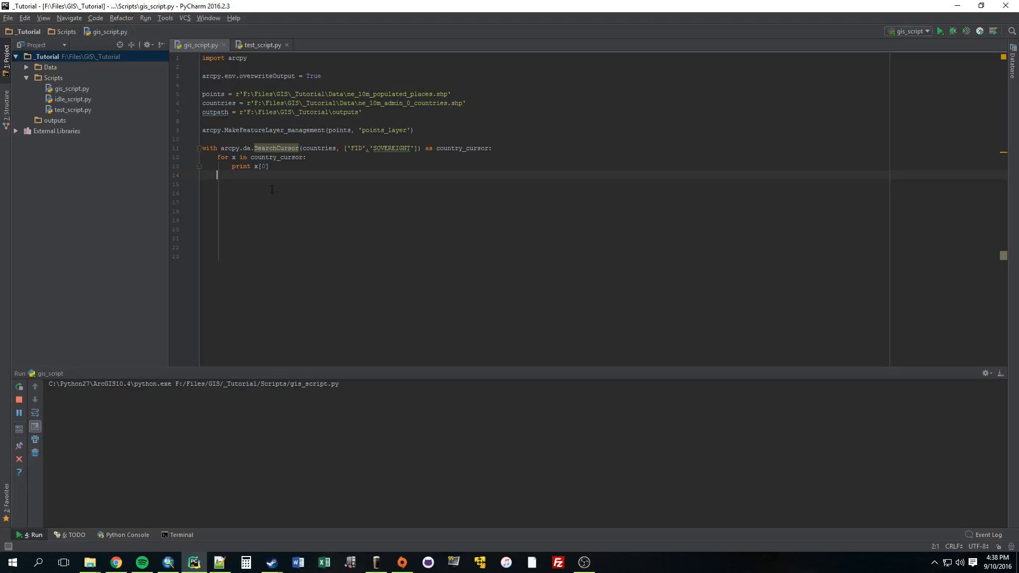
left_click(940, 31)
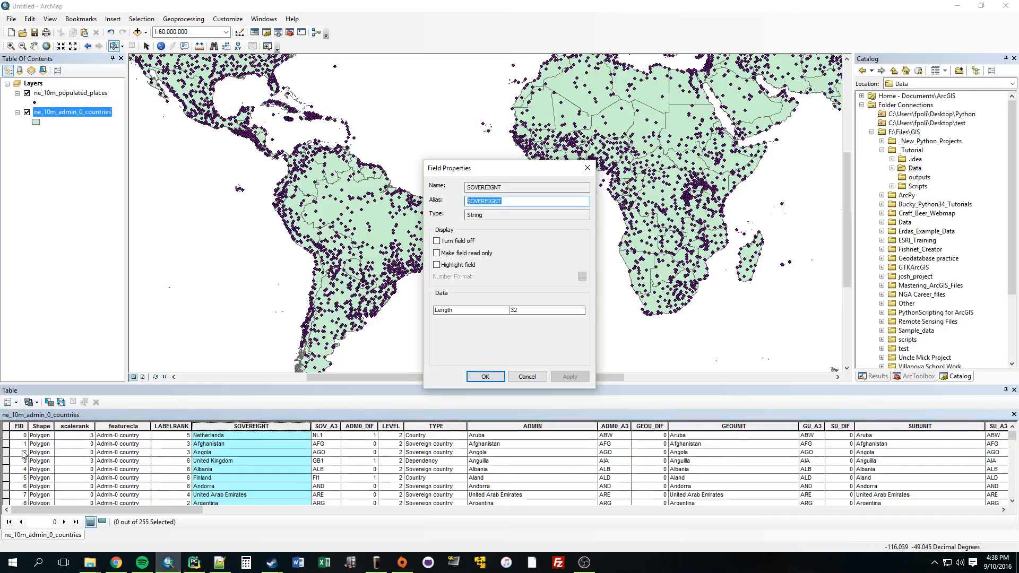
left_click(484, 377)
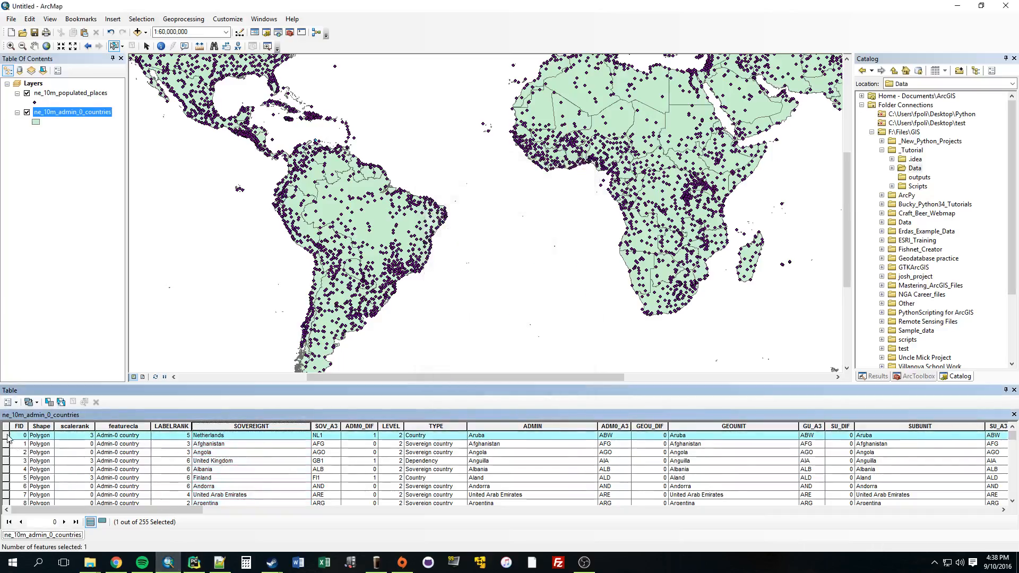
scroll("down", 3)
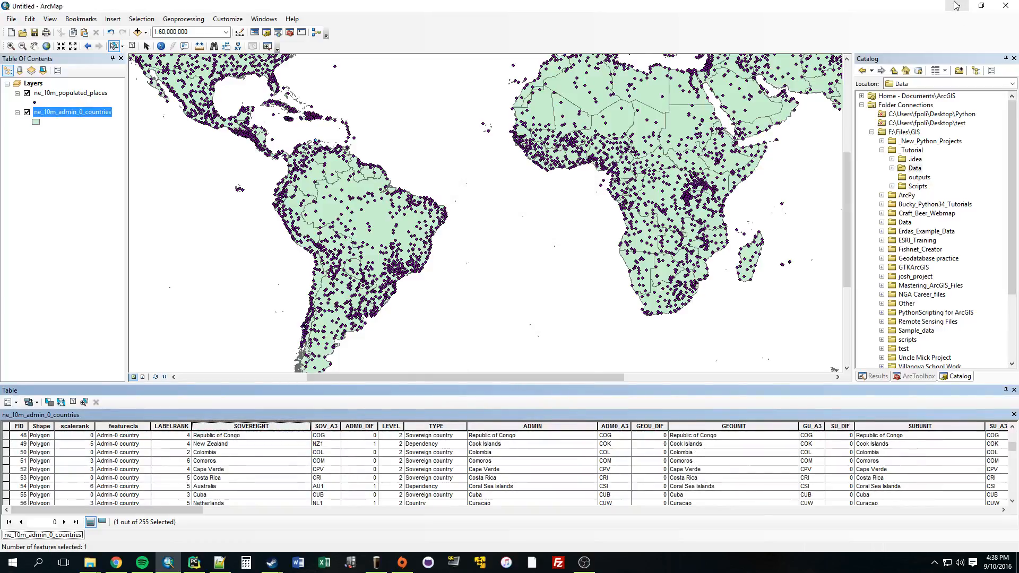
left_click(193, 562)
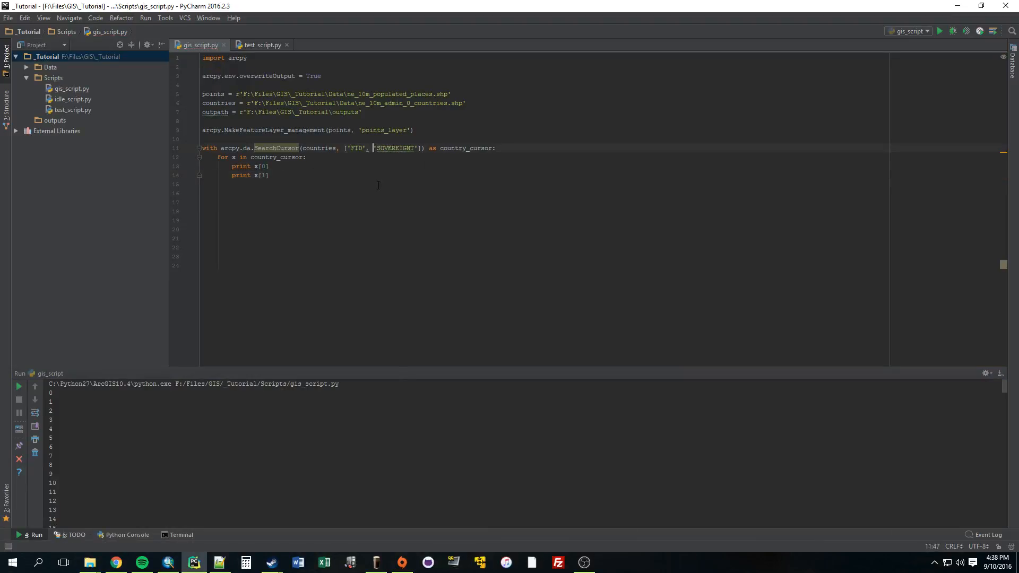
Print FID with SOVEREIGNT per country, then start a new arcpy call in the loop
left_click(357, 148)
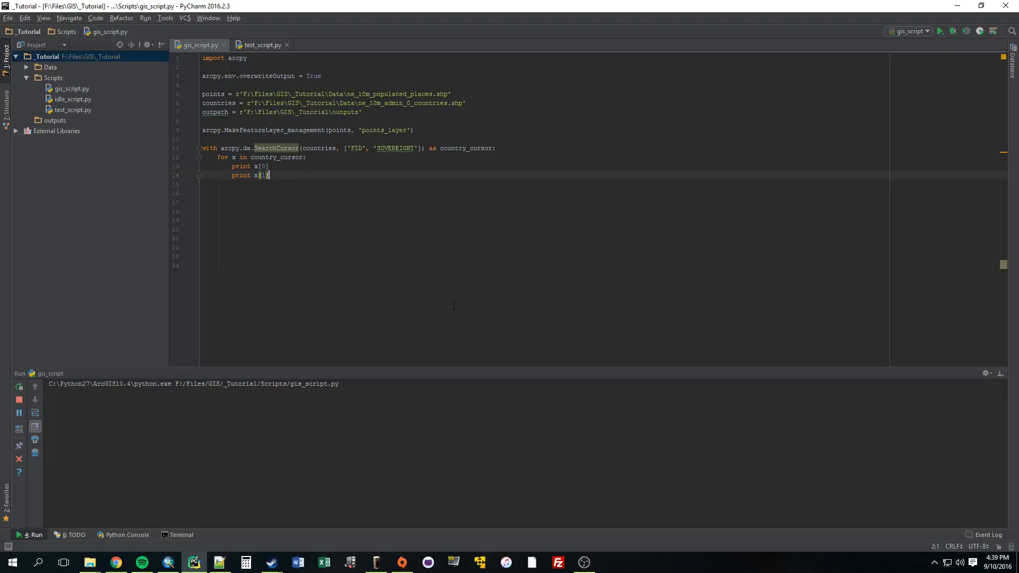
mouse_move(396, 325)
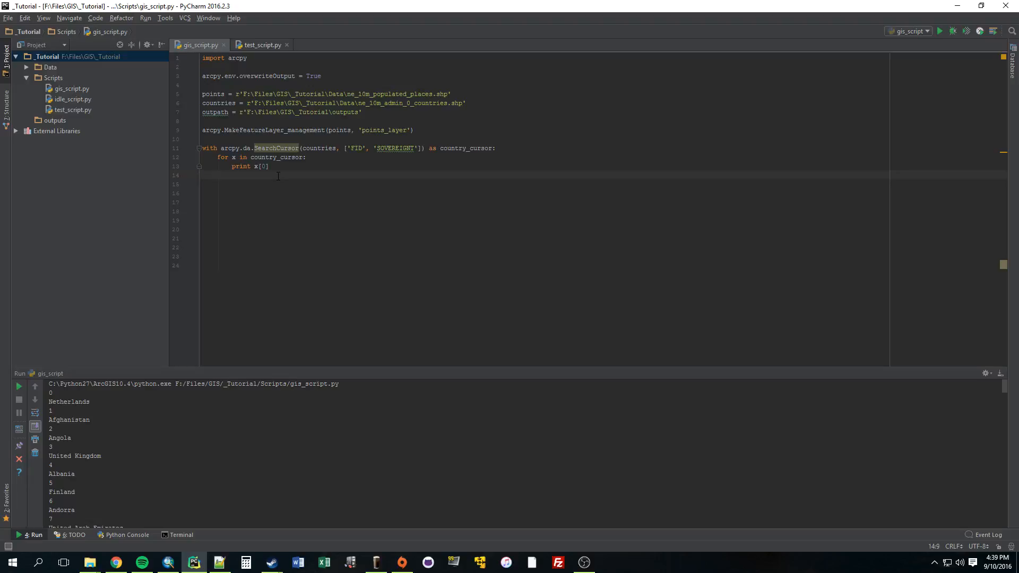
type("arcpy.")
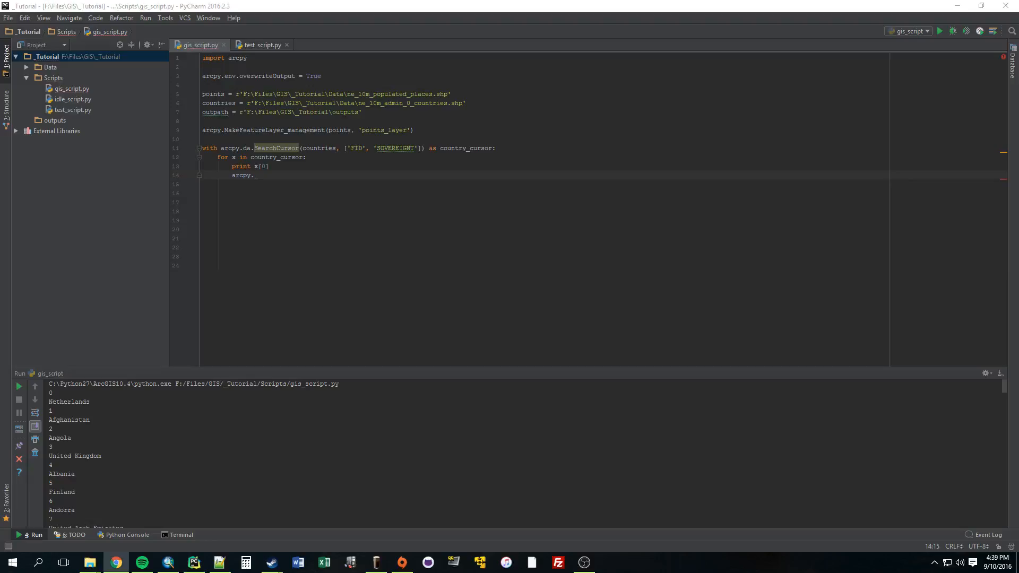
Search Google for 'arcpy make feature layer' and view the pro.arcgis.com Syntax section
left_click(115, 563)
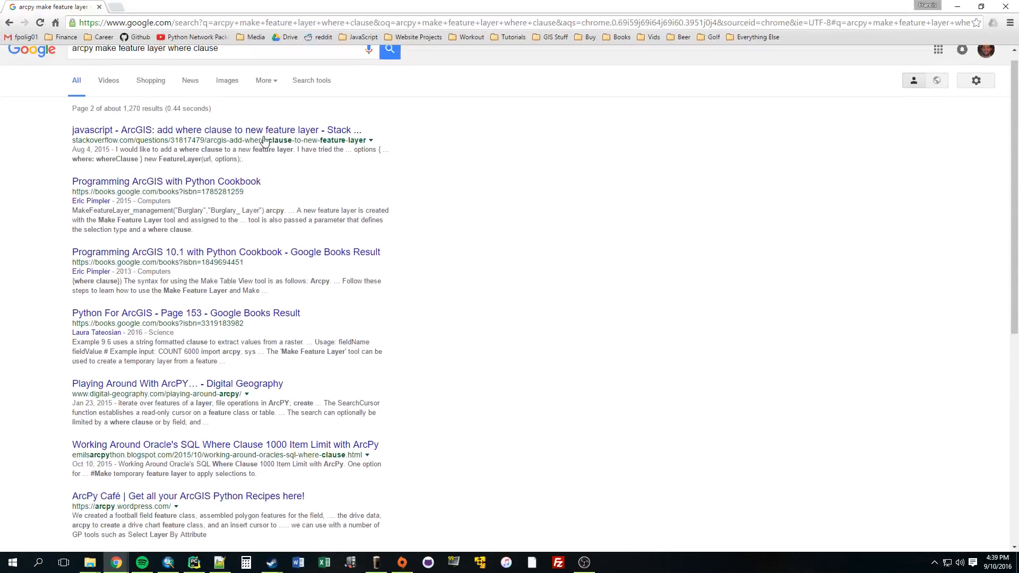
left_click(195, 59)
type("y")
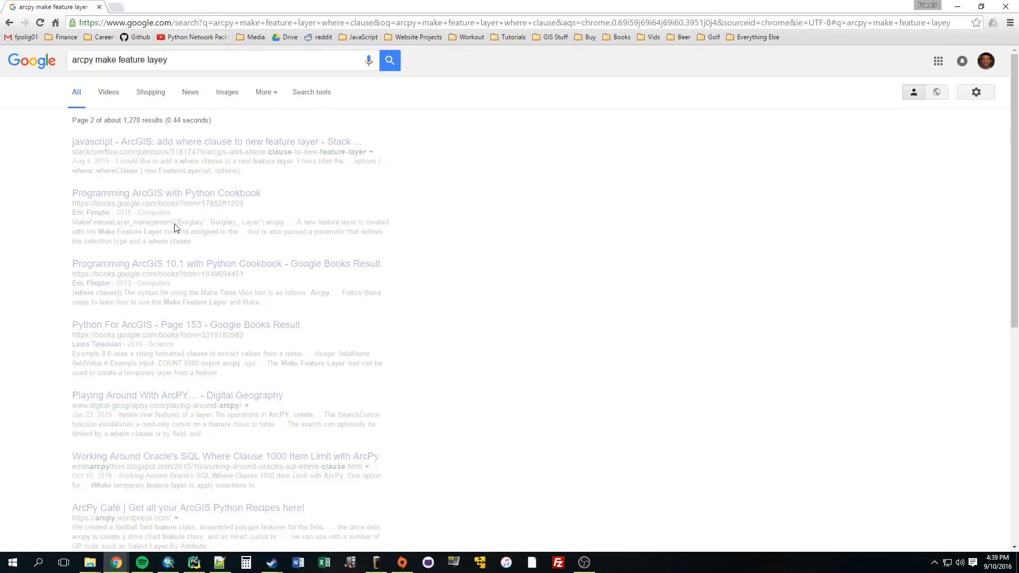
left_click(389, 60)
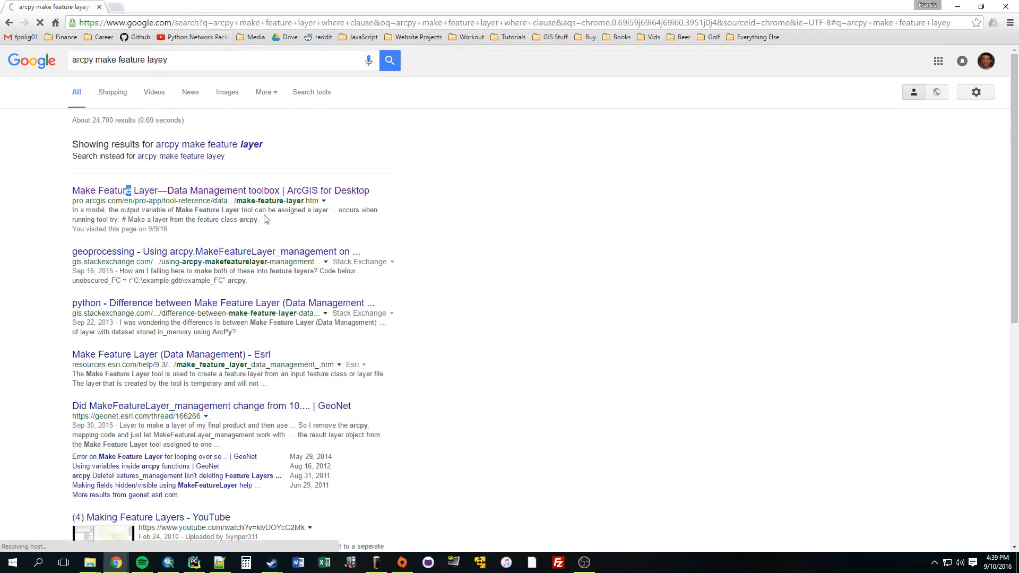
left_click(220, 190)
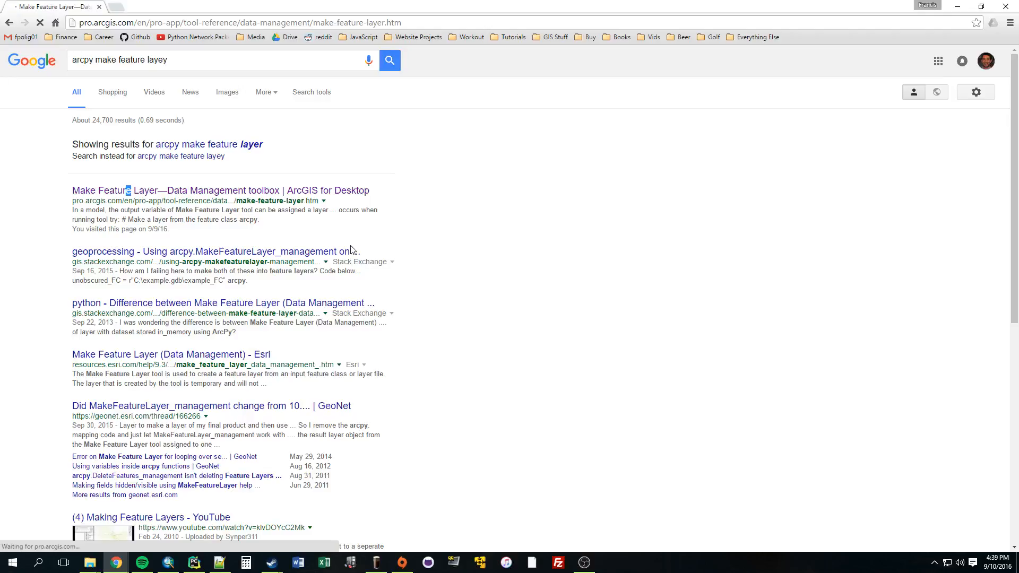
mouse_move(427, 330)
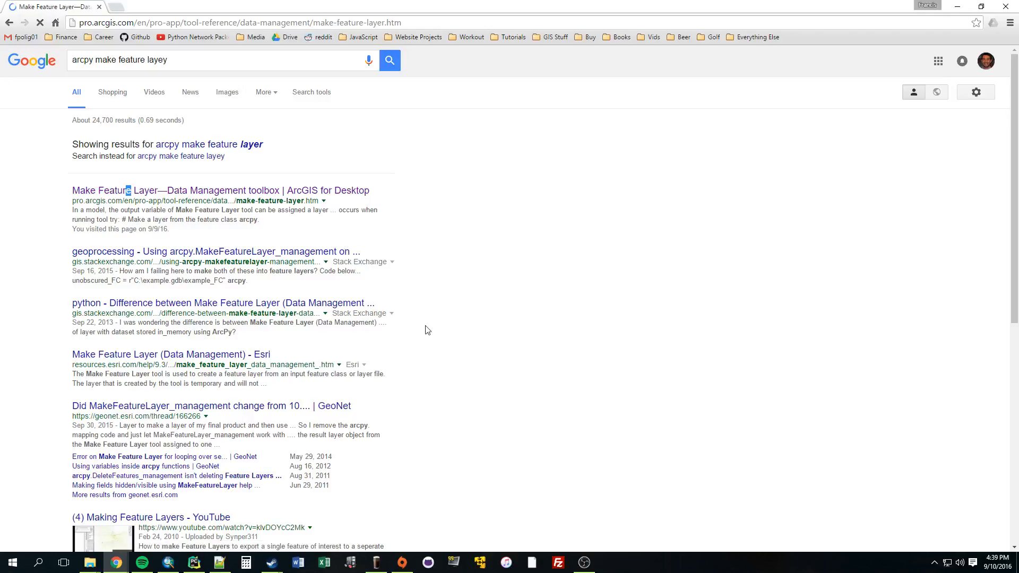
left_click(220, 190)
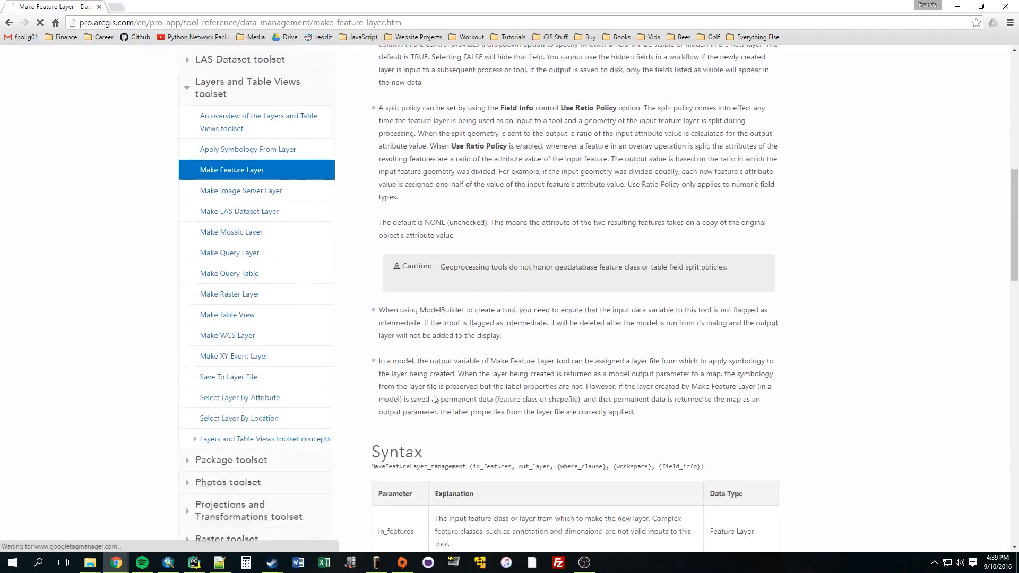
scroll("down", 3)
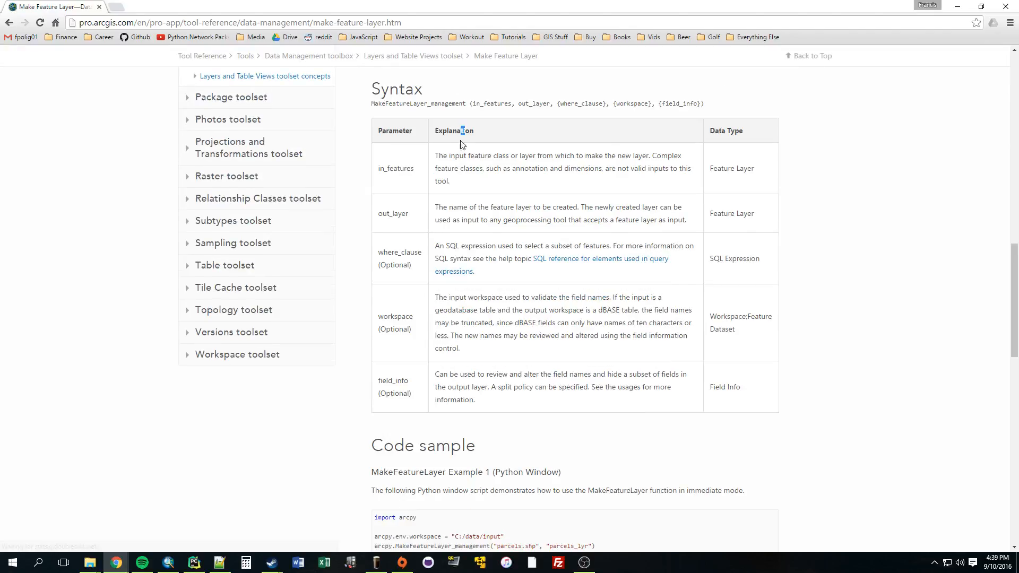
double_click(417, 103)
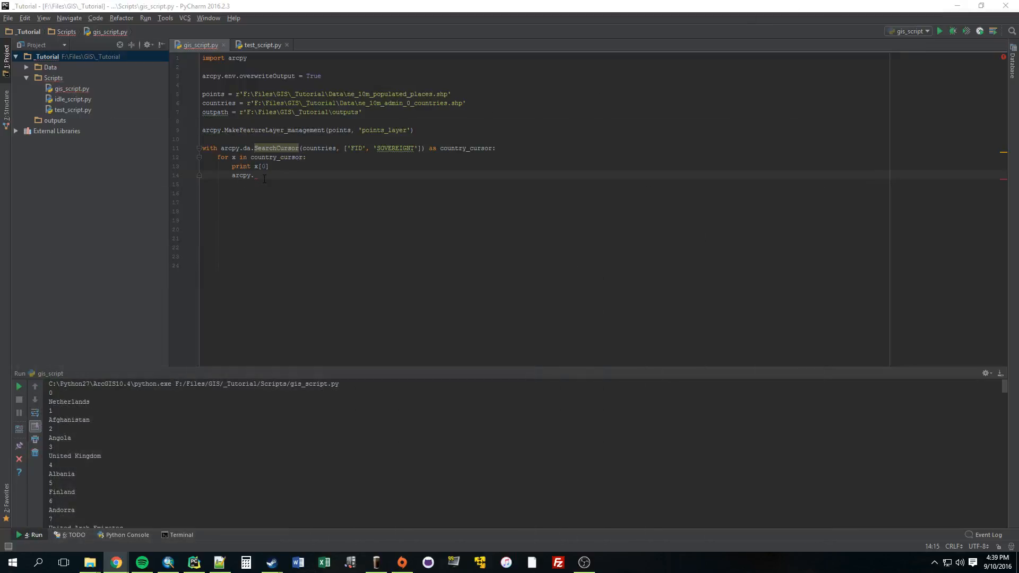
Write MakeFeatureLayer_management( with x[0], then remove that argument after checking the FID index
type("MakeFeatureLayer_management")
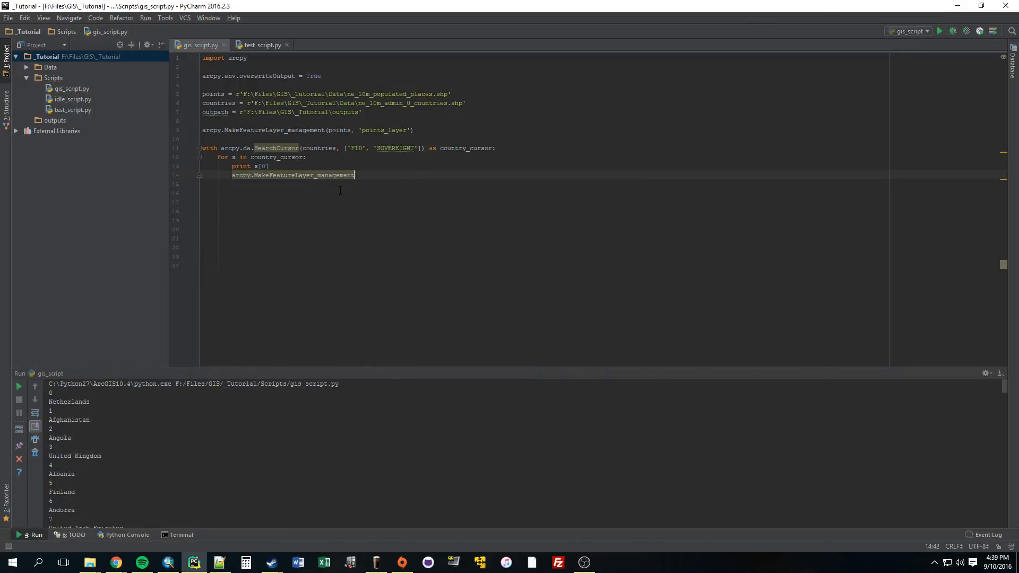
type("(")
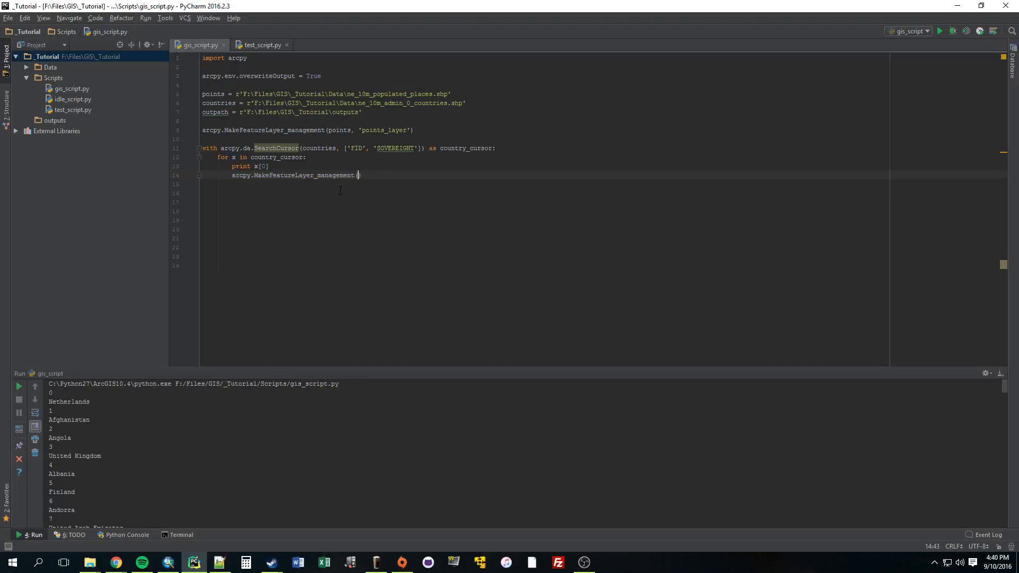
mouse_move(429, 171)
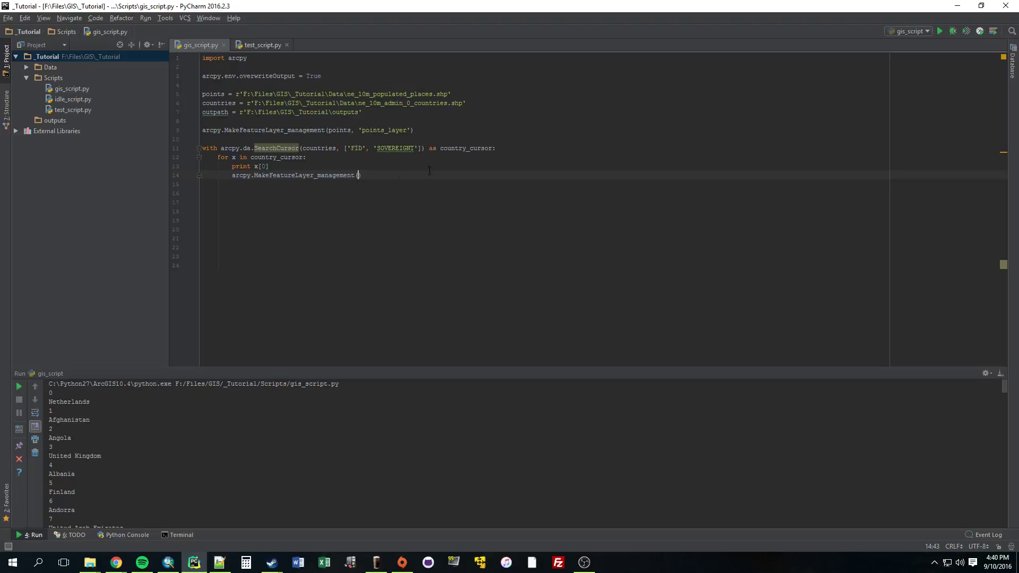
mouse_move(345, 191)
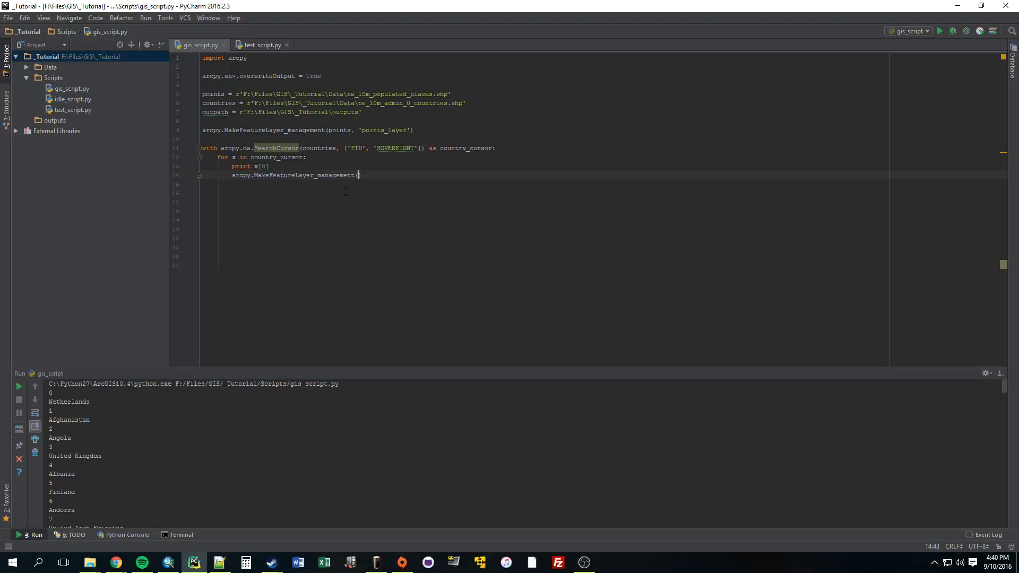
type("x[]")
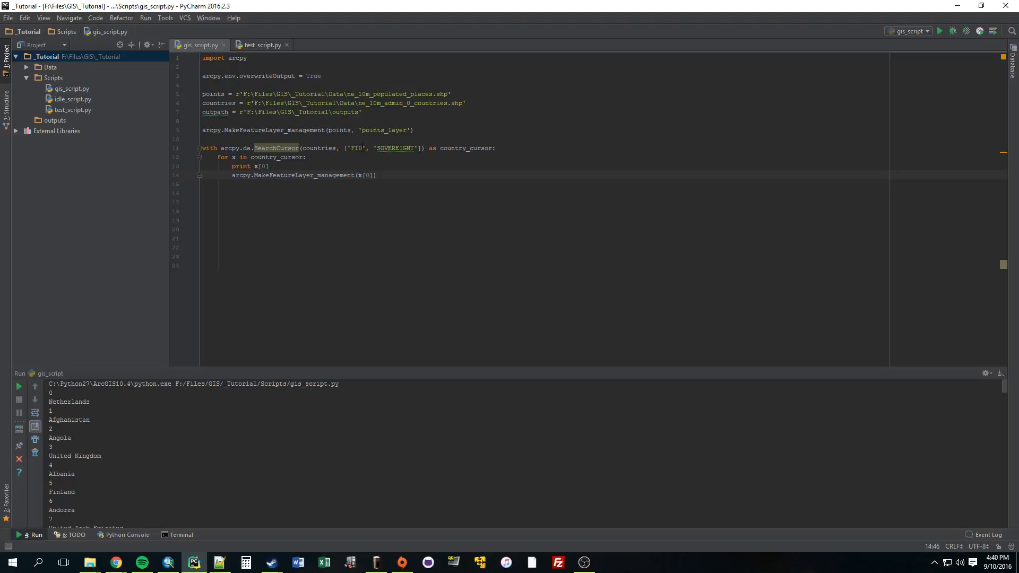
double_click(357, 149)
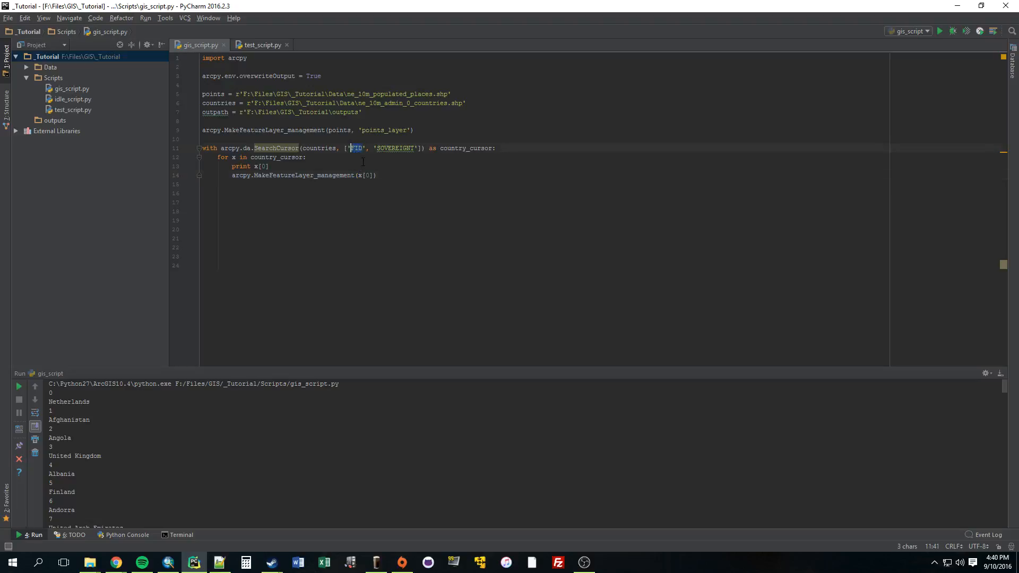
left_click(271, 166)
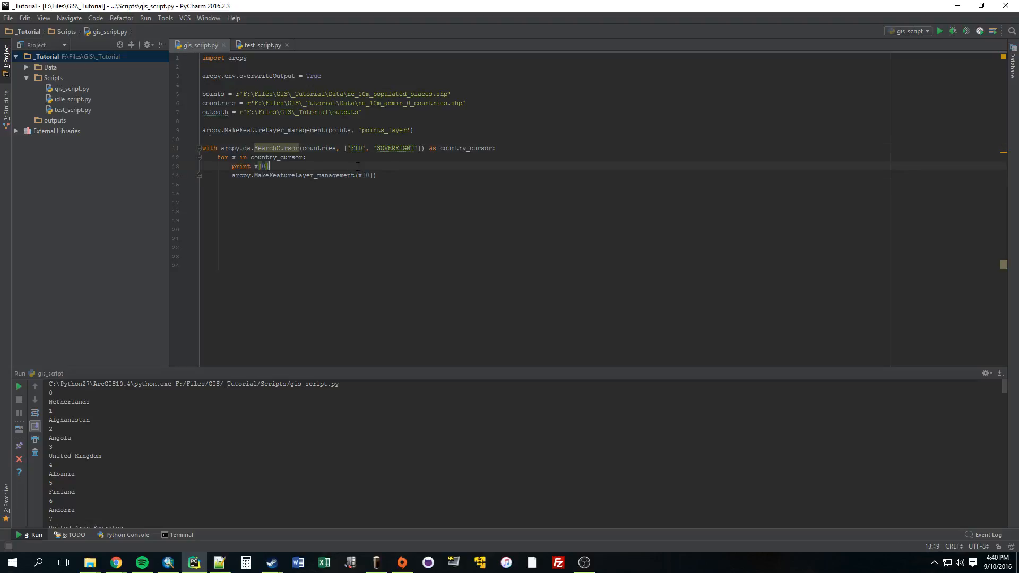
mouse_move(384, 186)
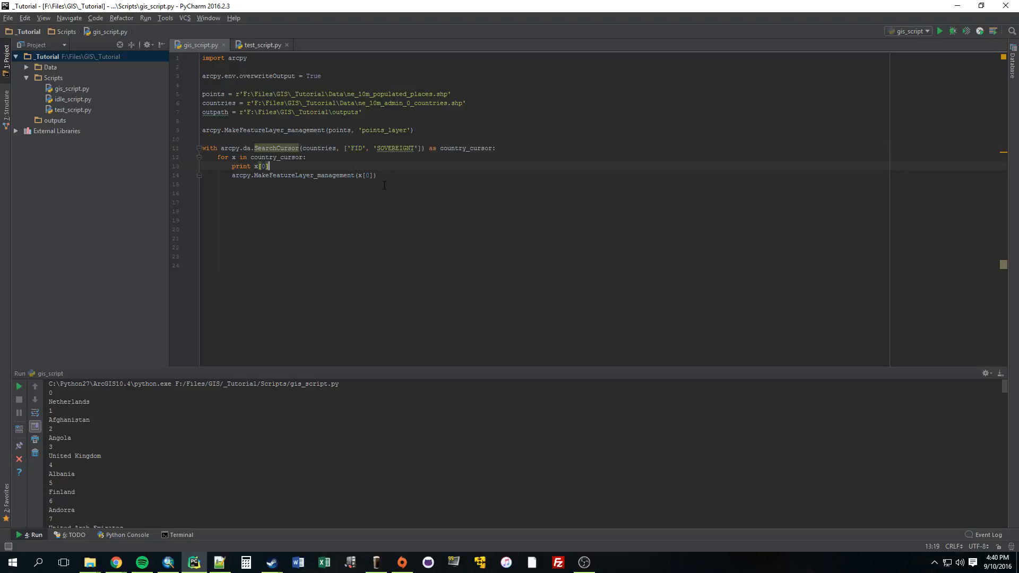
mouse_move(409, 198)
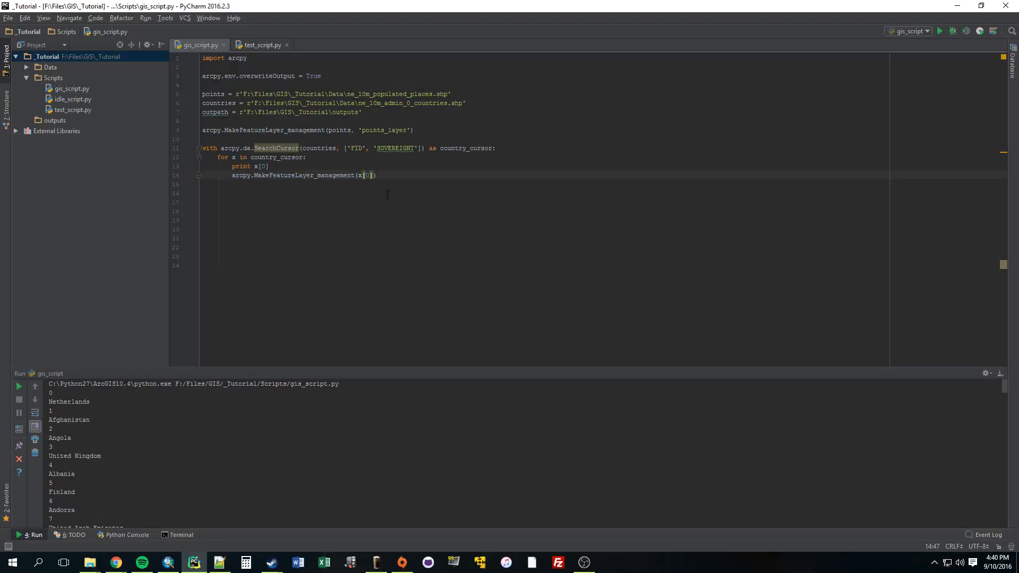
key("BackSpace")
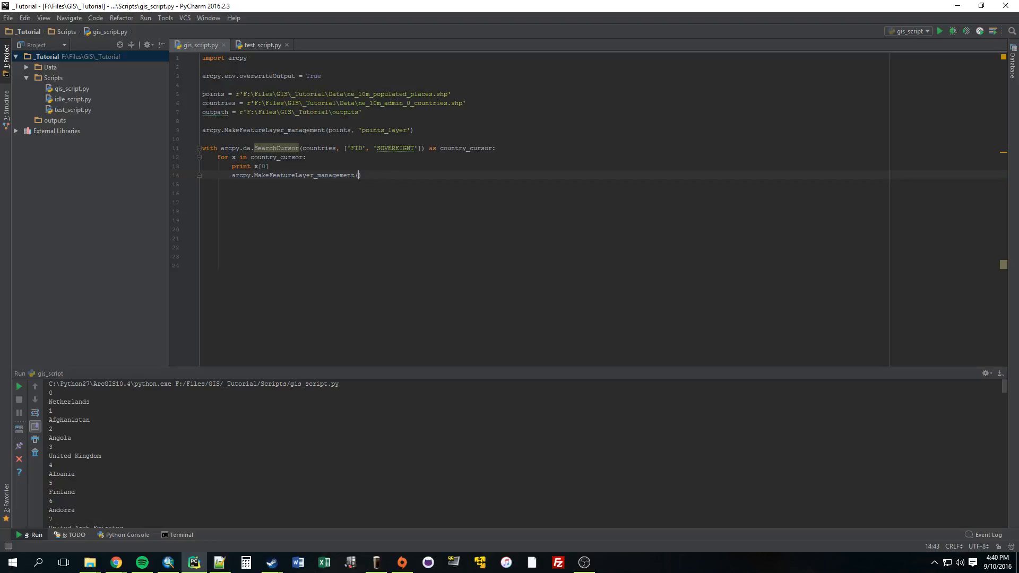
Give the call the arguments countries, 'countries_layer',
double_click(220, 102)
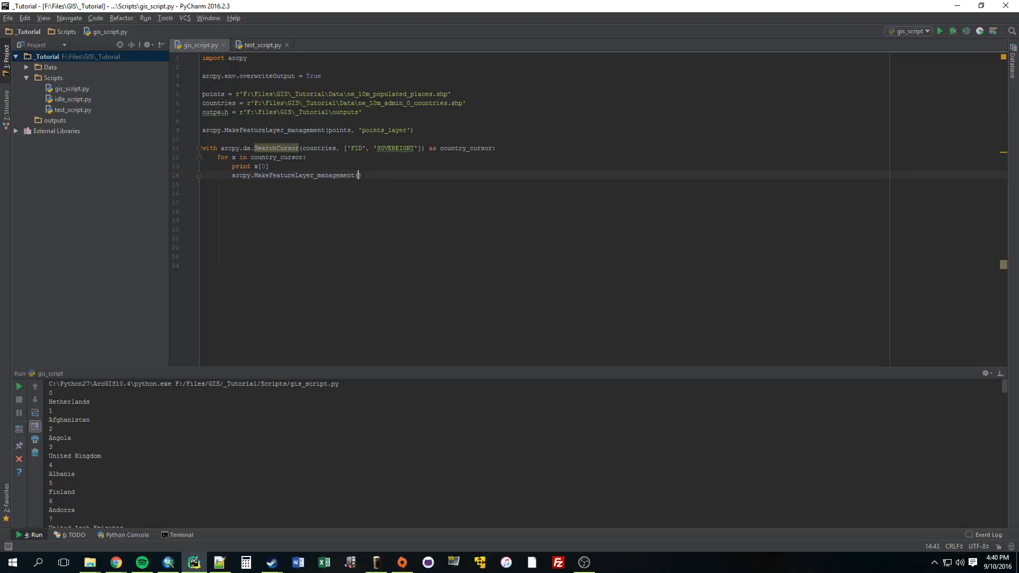
type("countries")
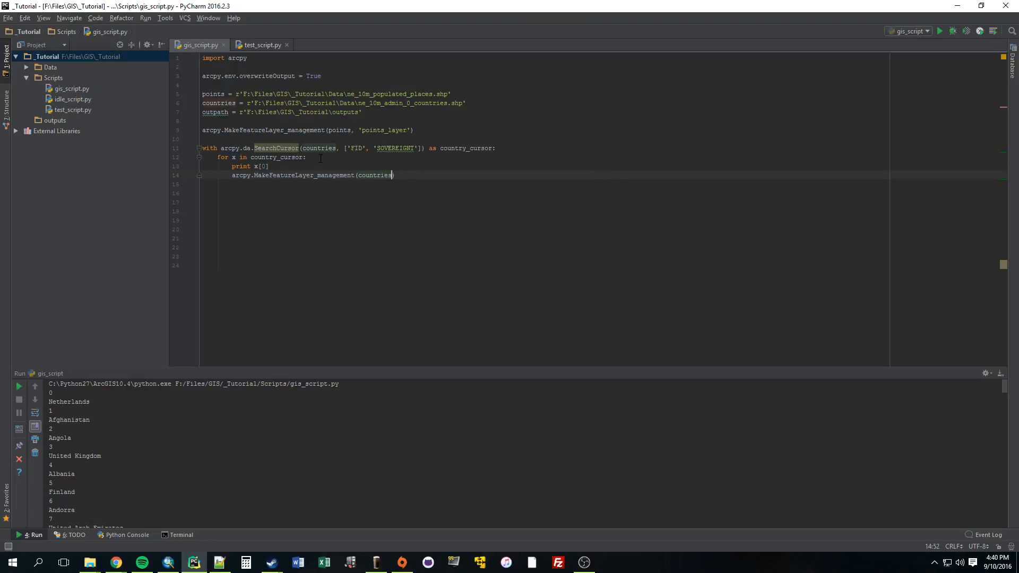
type(",")
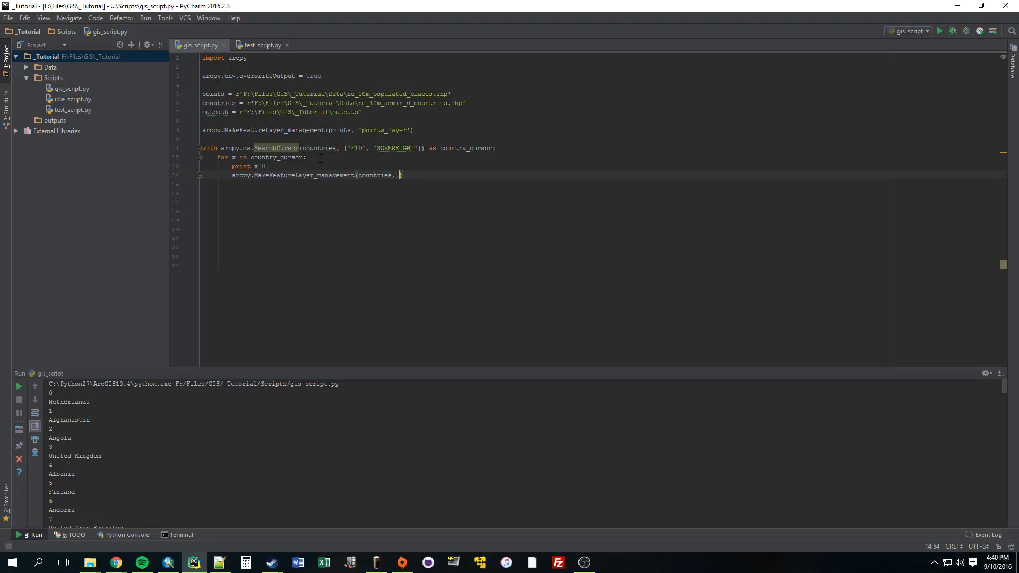
type("'countries_layer")
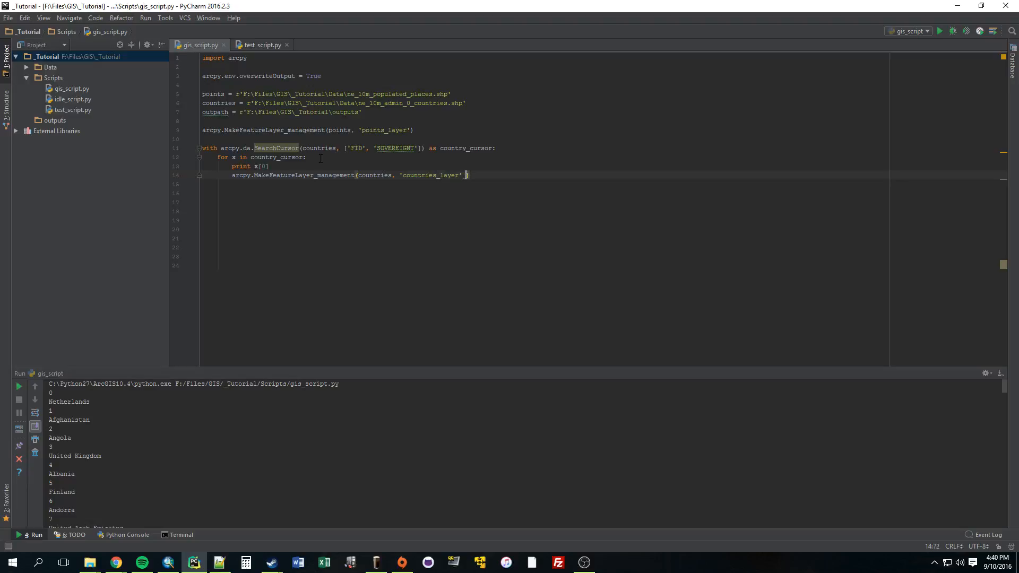
type(",")
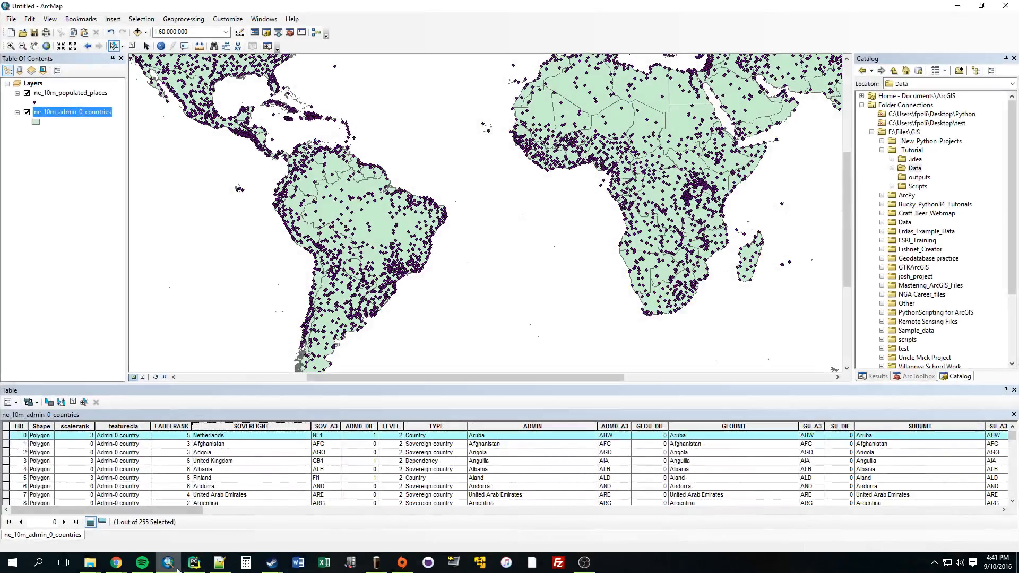
Review the countries_layer name against the attribute table and bring up the Make Feature Layer help
left_click(194, 562)
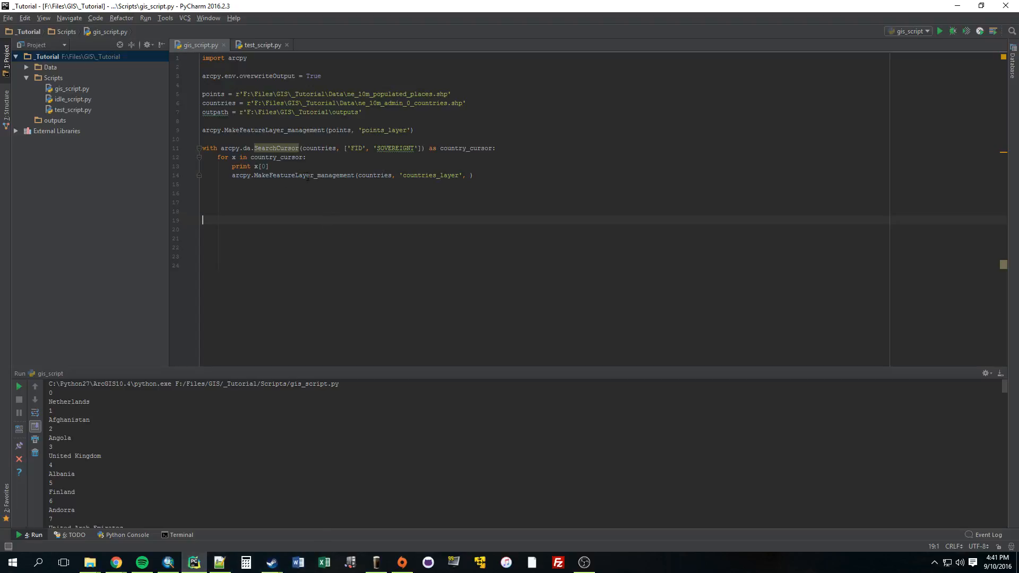
double_click(431, 176)
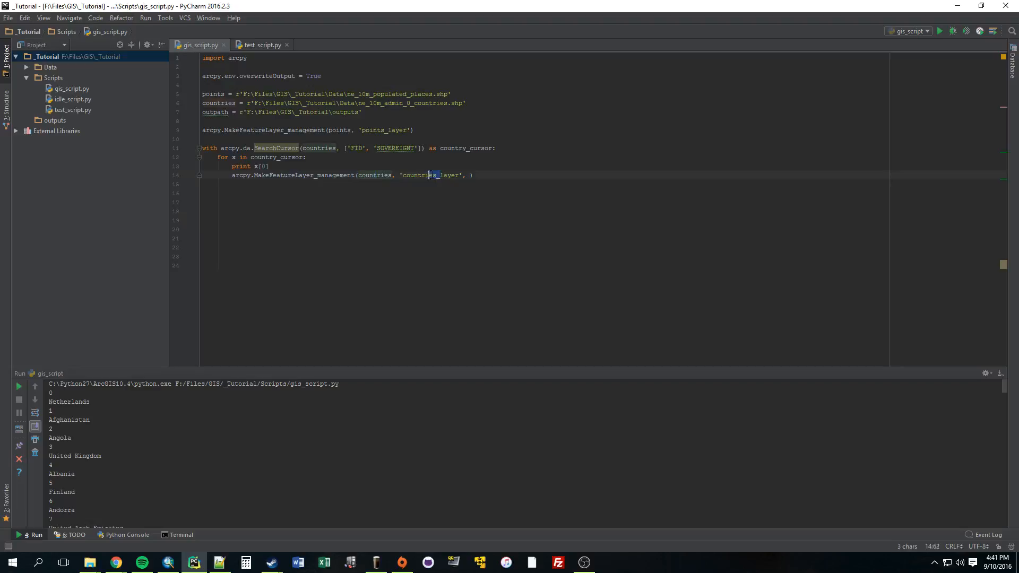
left_click(409, 202)
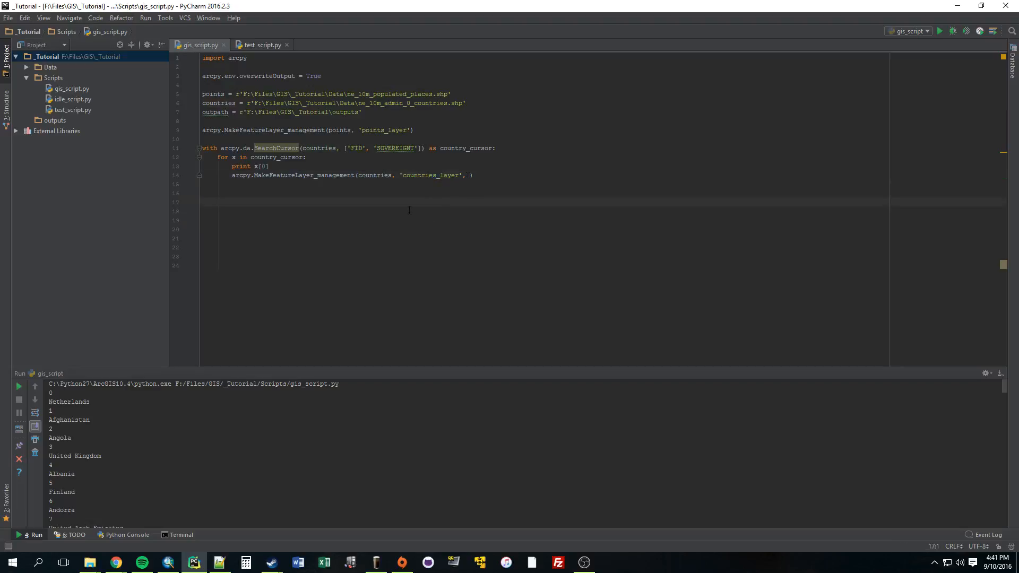
mouse_move(369, 214)
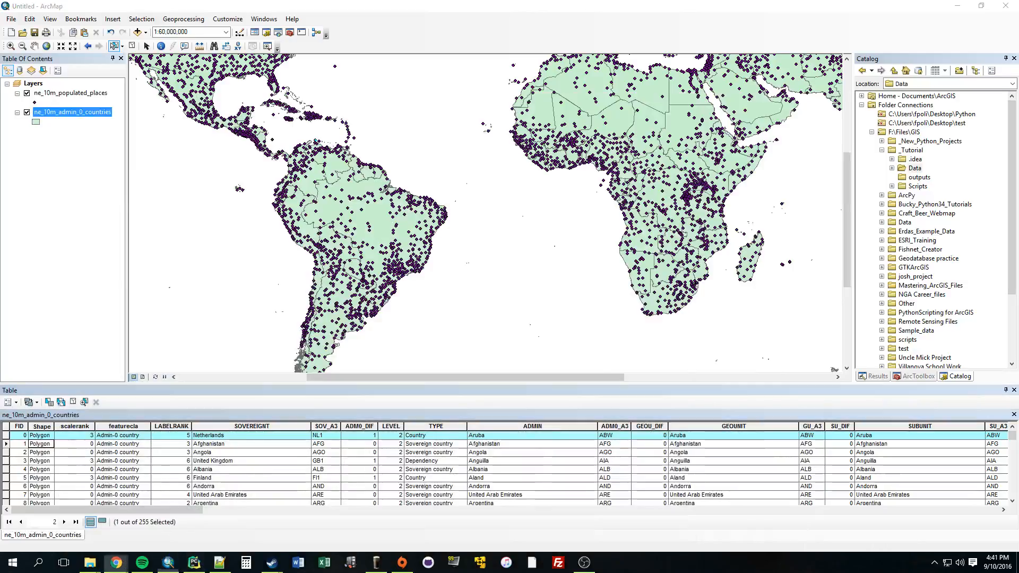
mouse_move(387, 389)
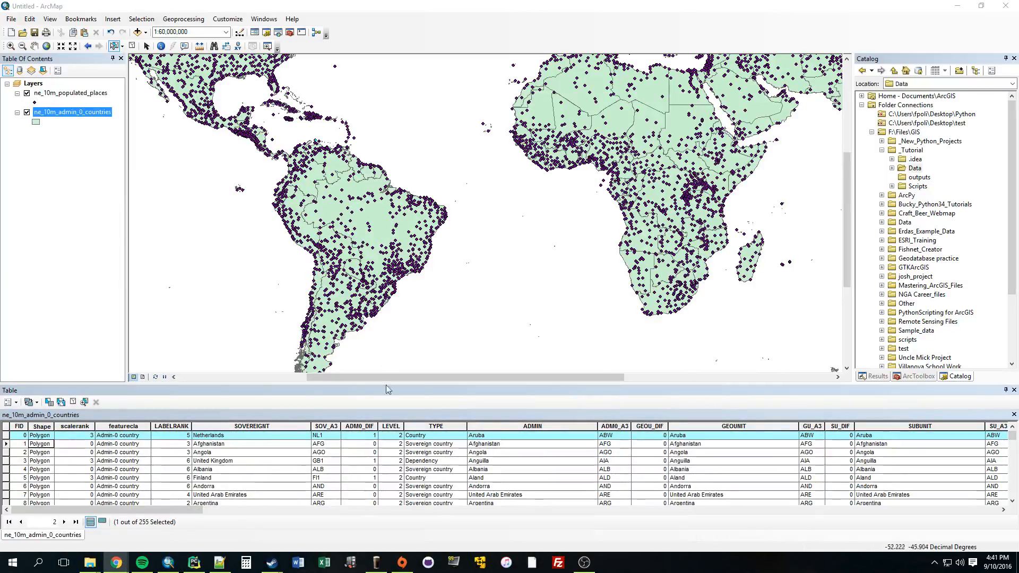
left_click(193, 562)
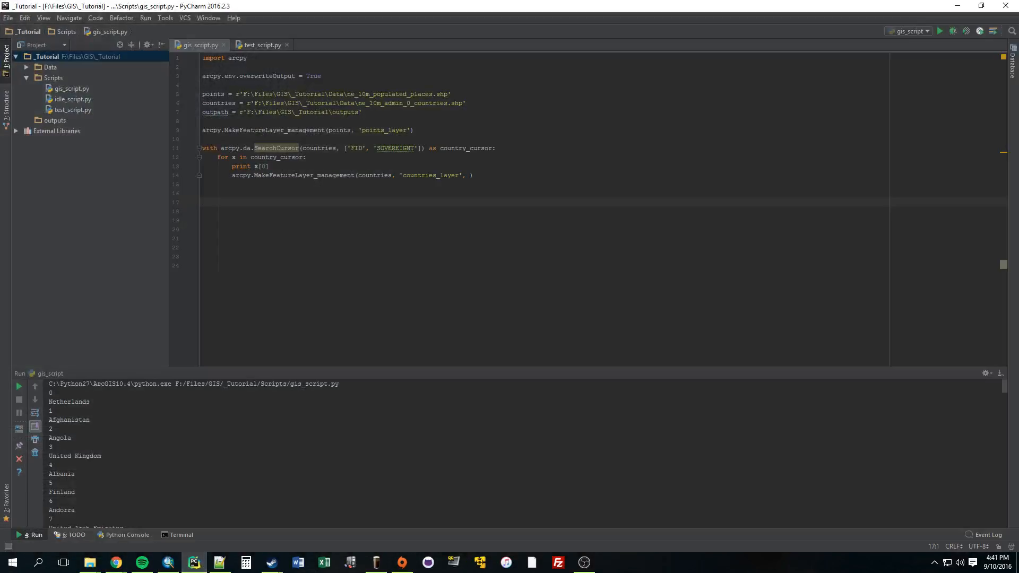
left_click(115, 563)
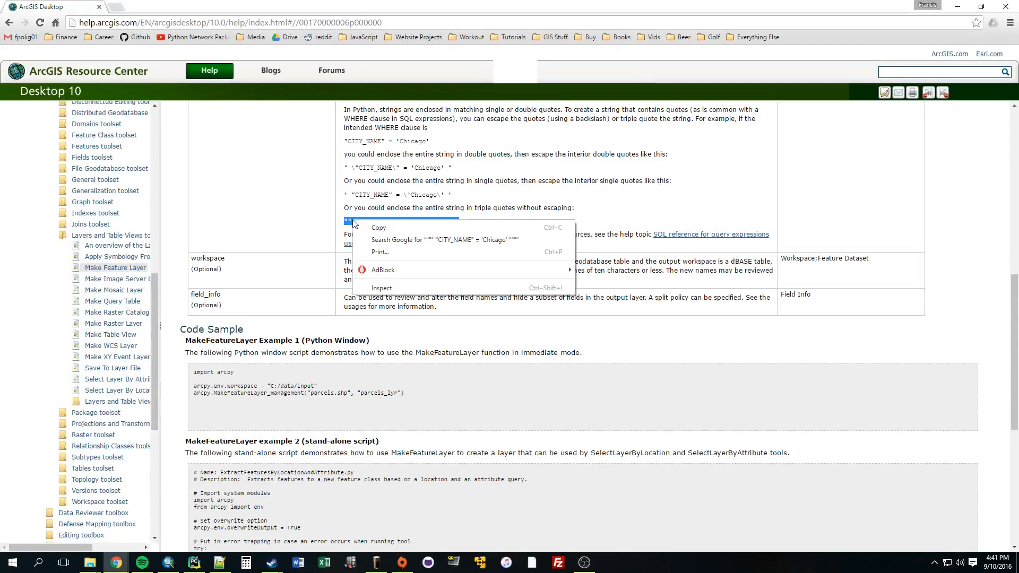
Add the where clause """ "FID" = {} """.format(x[0]) to the MakeFeatureLayer call
left_click(194, 562)
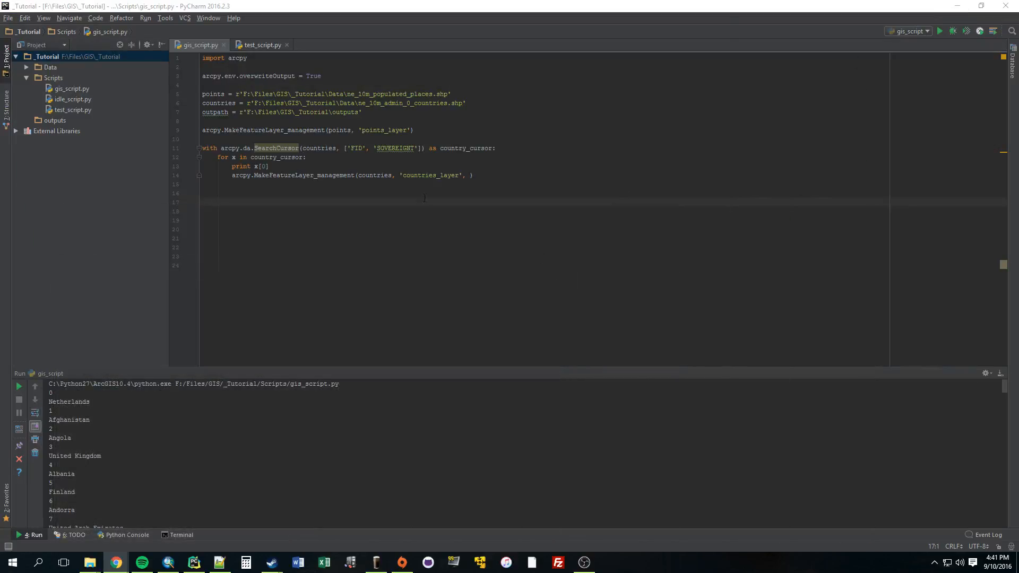
left_click(470, 174)
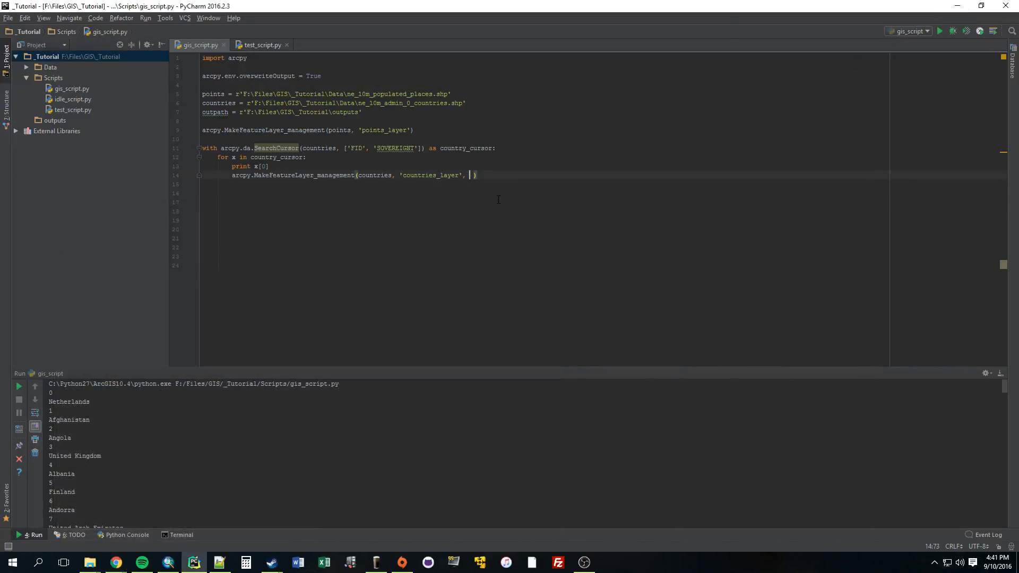
type("''")
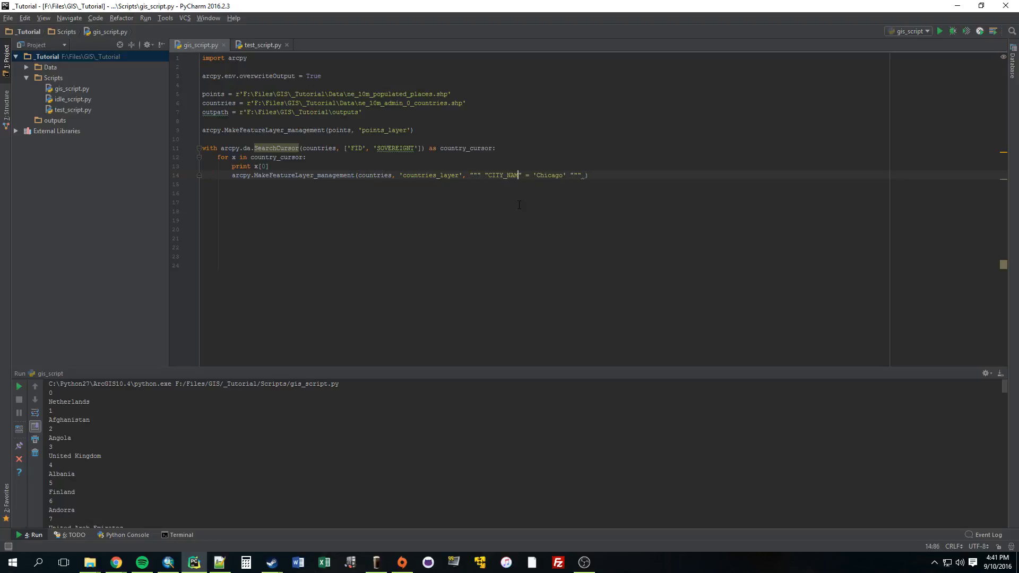
key("backspace")
type("FID")
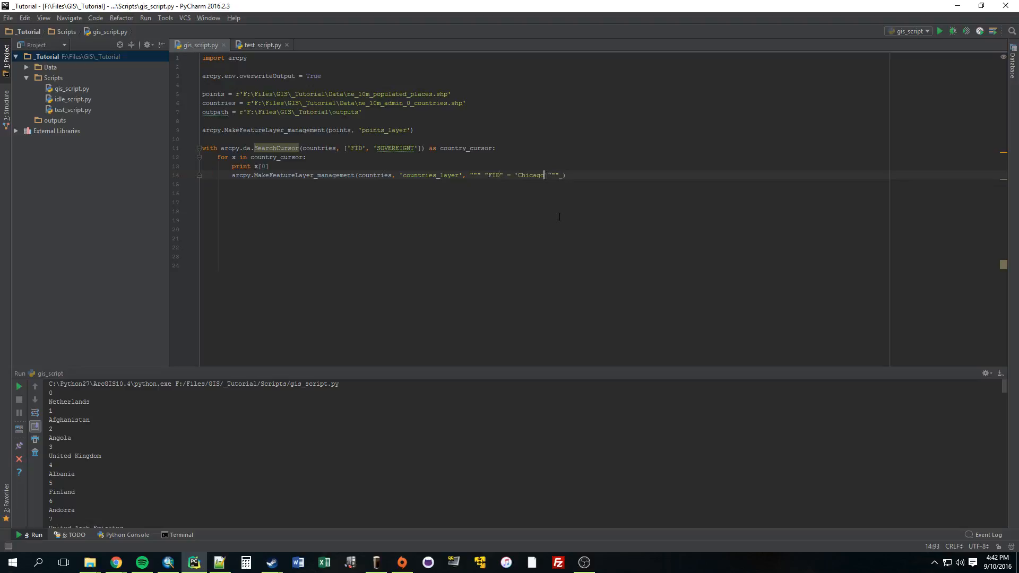
key("BackSpace")
type("{")
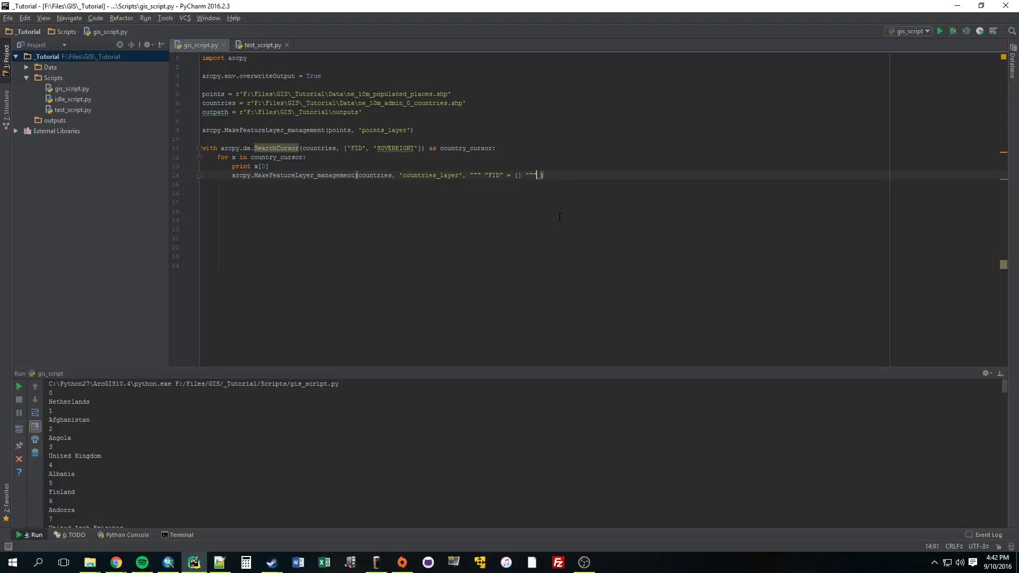
type(".format(")
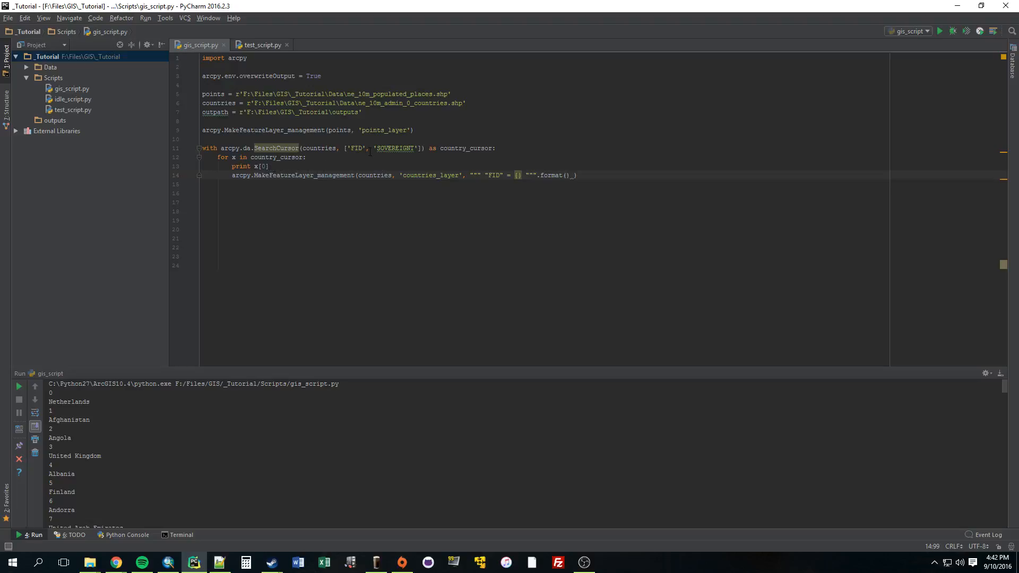
type("x[0]")
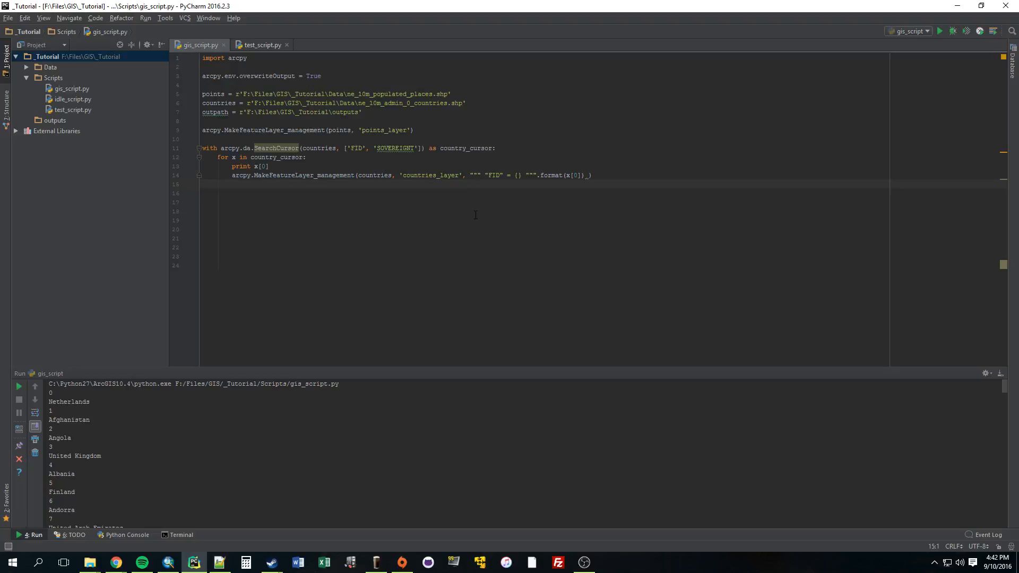
mouse_move(532, 229)
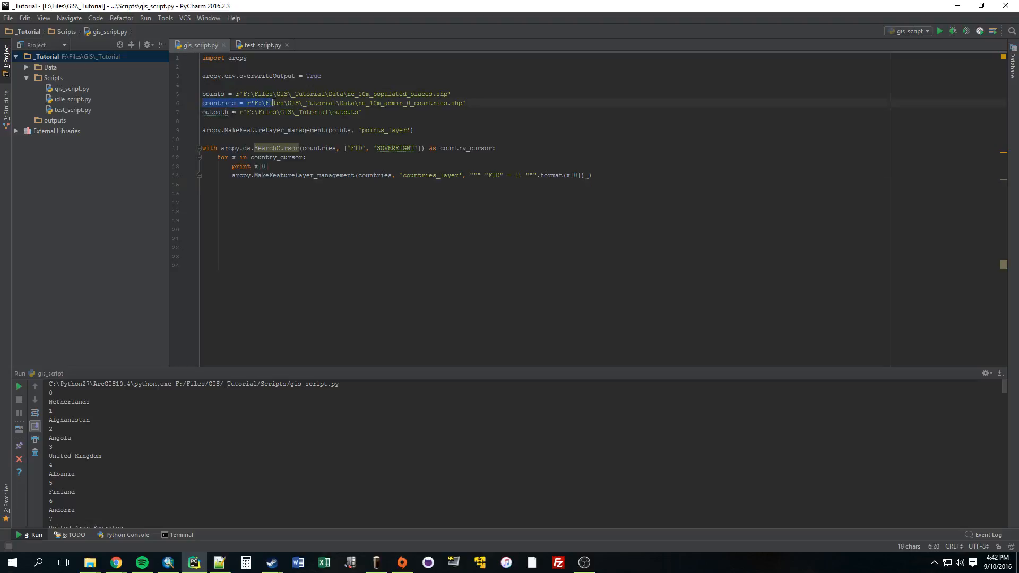
Review the countries_layer line and move to its end for the next statement
left_click(420, 175)
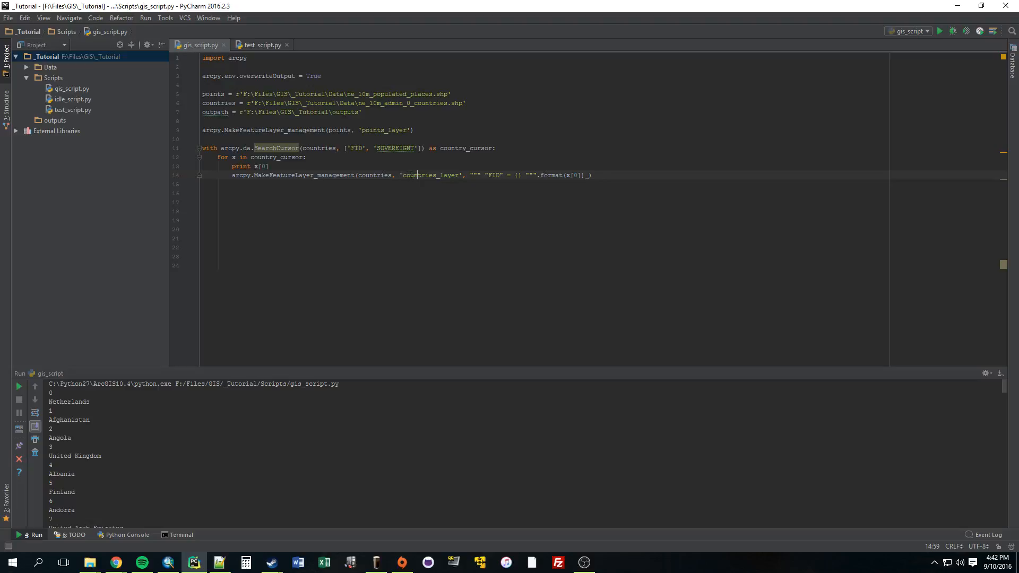
double_click(474, 175)
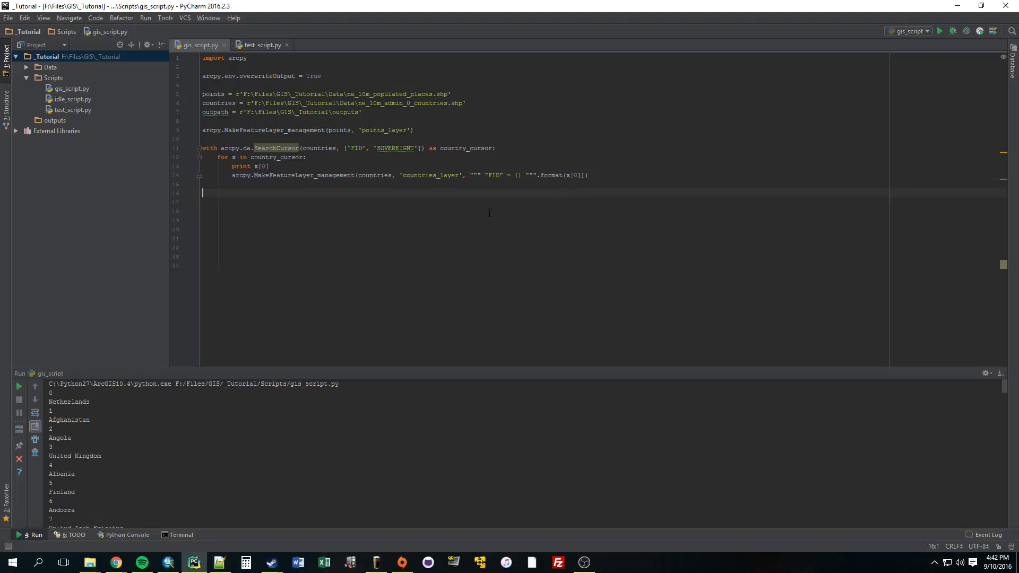
left_click(270, 166)
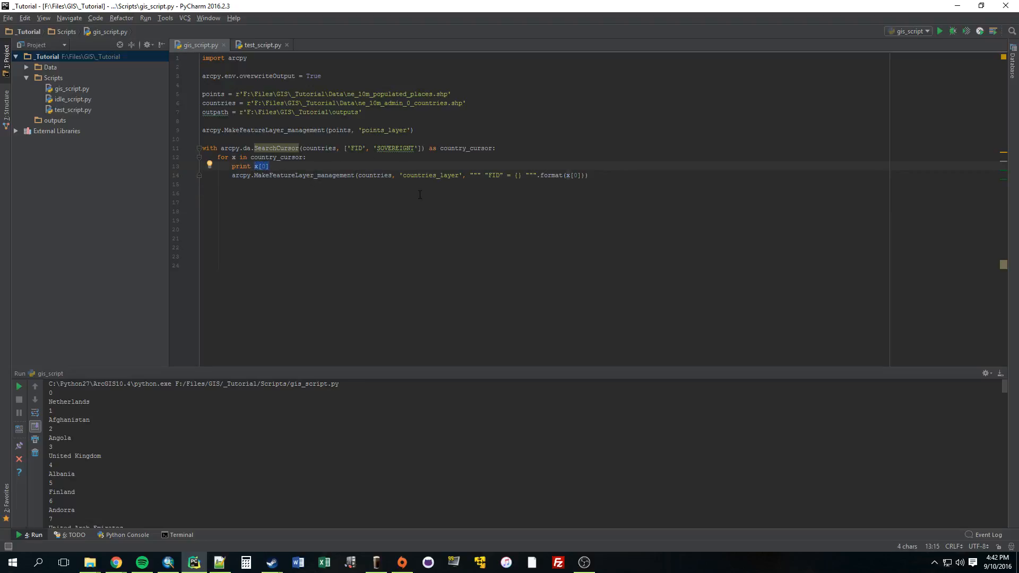
left_click(588, 175)
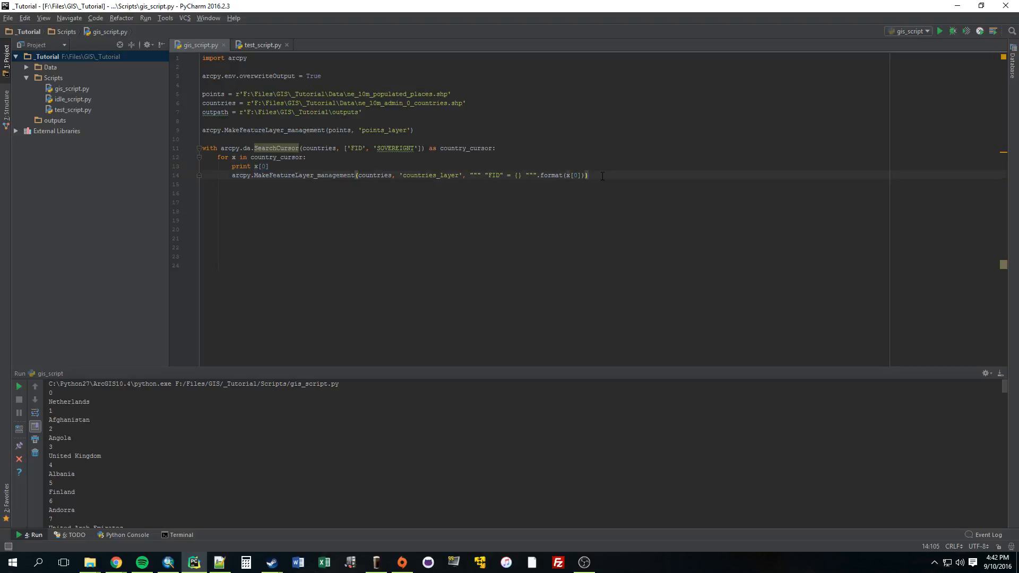
mouse_move(608, 193)
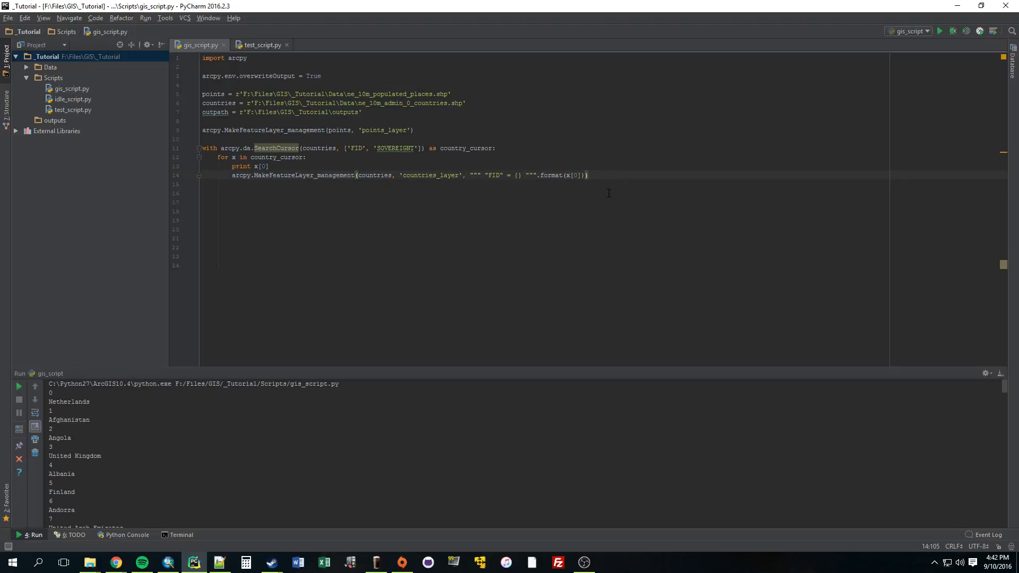
mouse_move(191, 544)
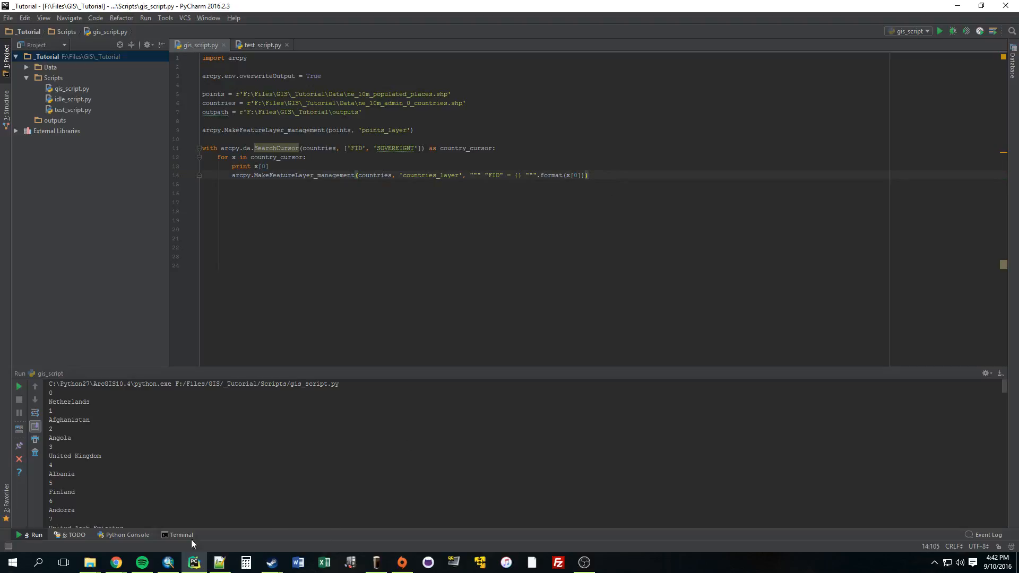
left_click(167, 562)
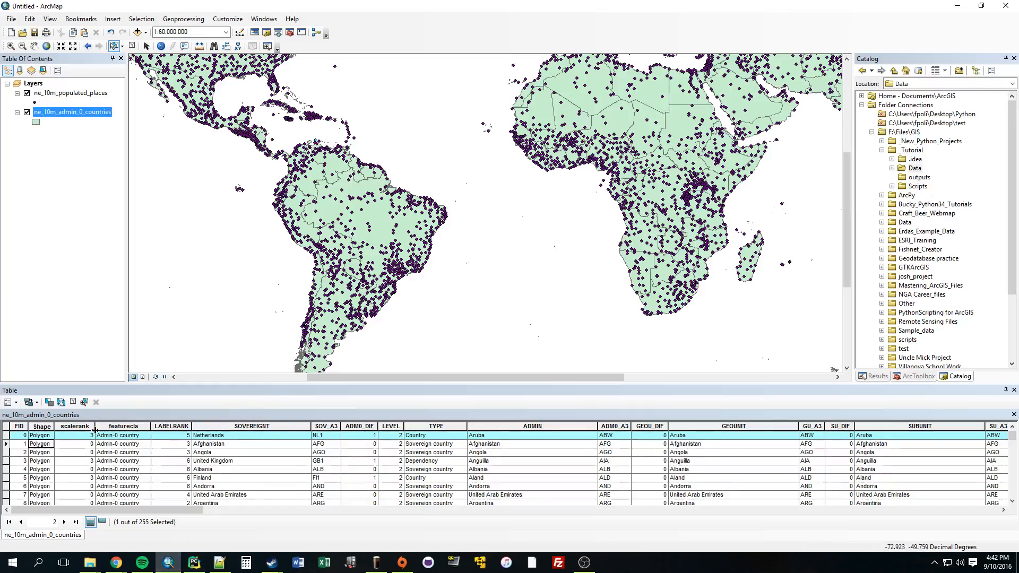
left_click(20, 521)
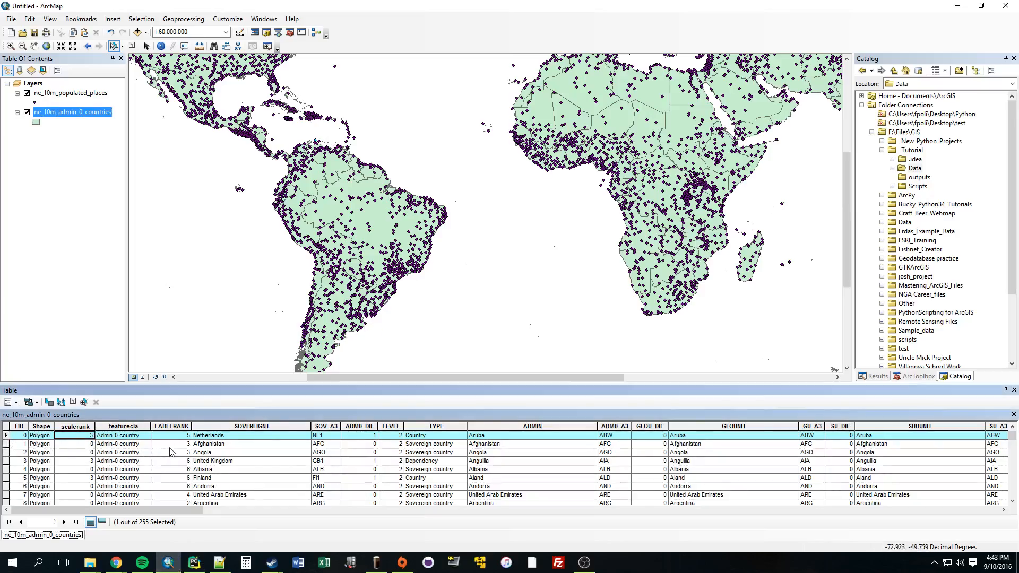
mouse_move(950, 12)
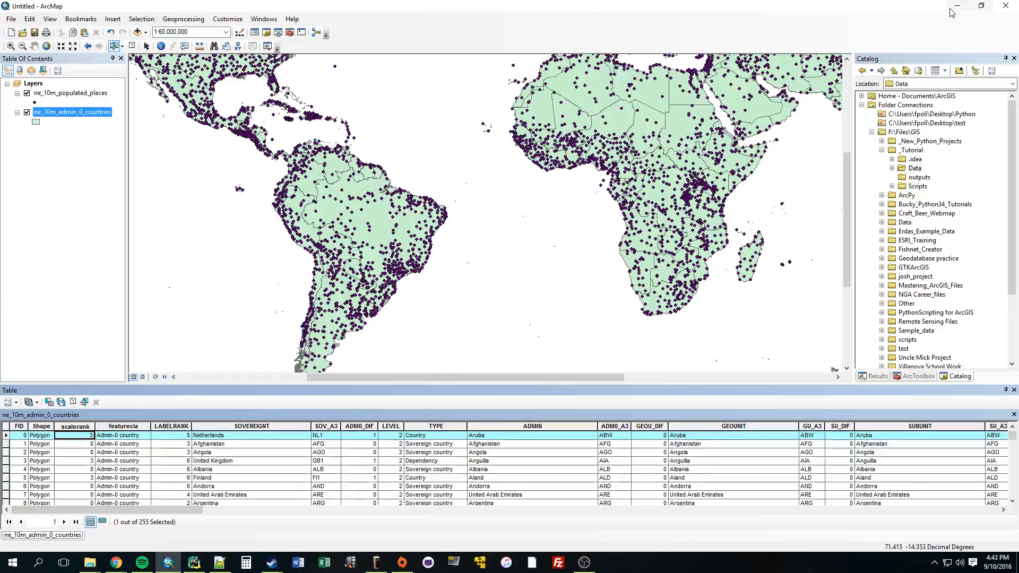
left_click(193, 562)
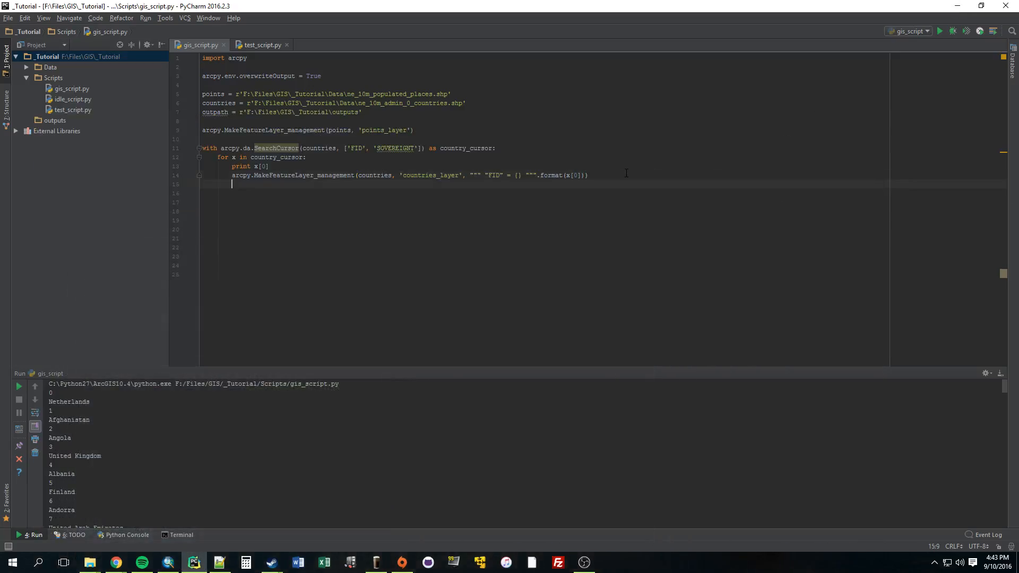
Begin arcpy.SelectLayerByLocation_management('points_layer', inside the loop
type("arcpy.")
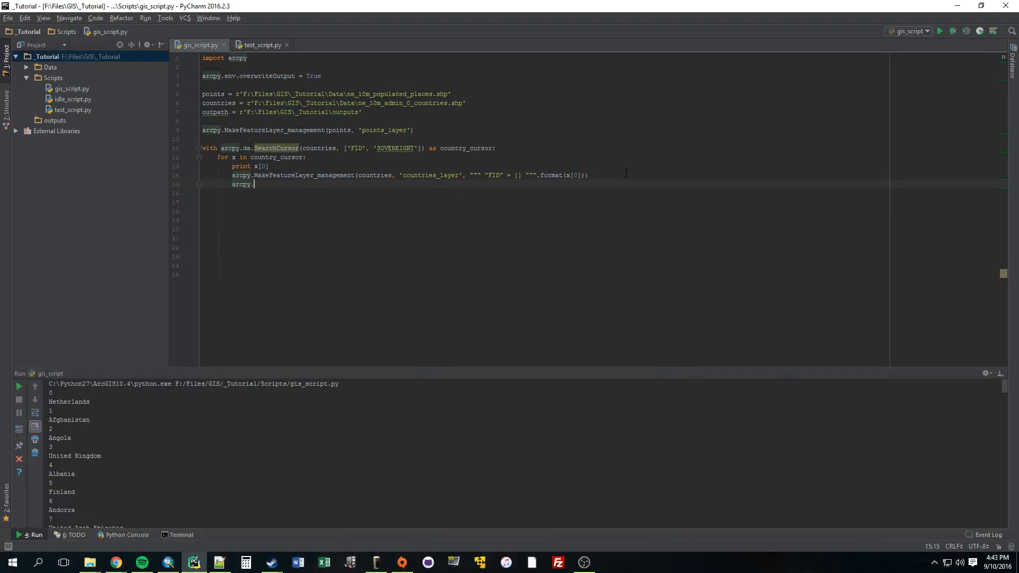
type("Select")
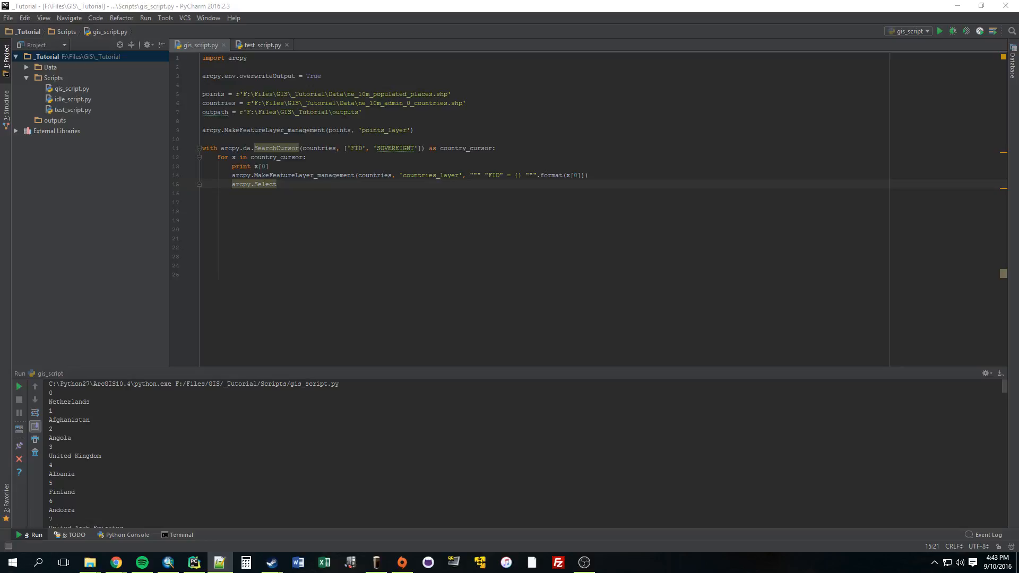
double_click(264, 184)
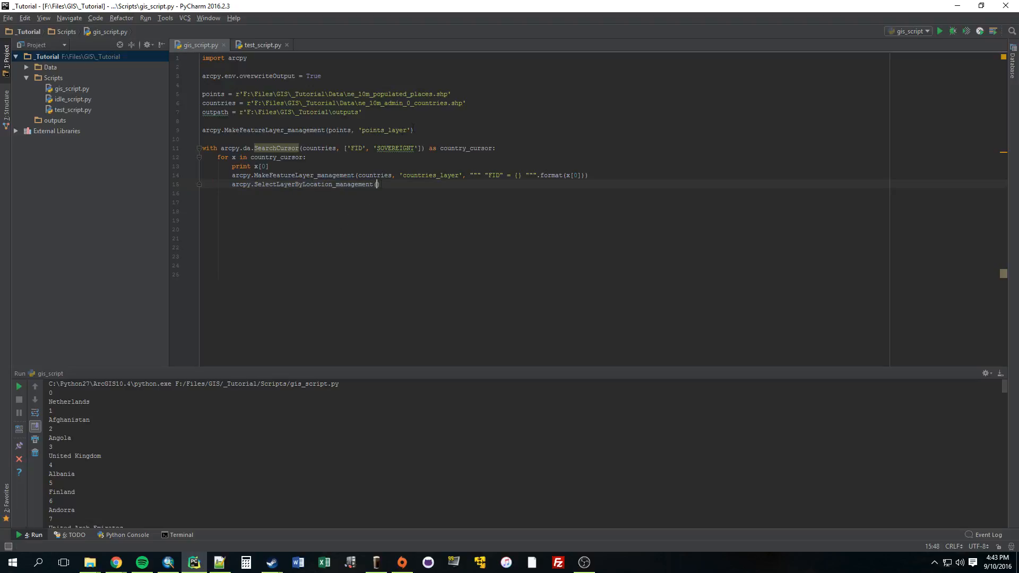
type("'")
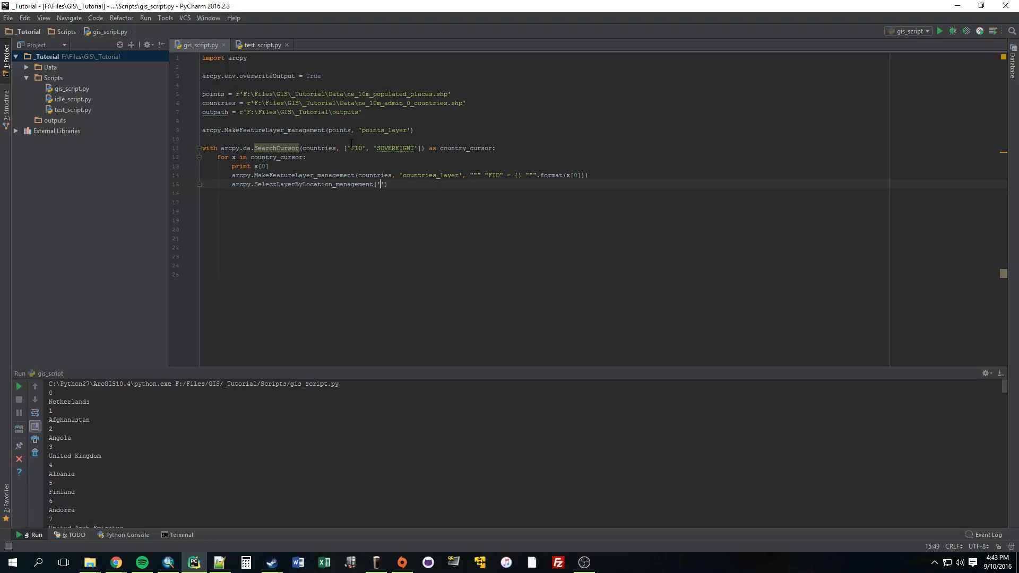
type("points_layer")
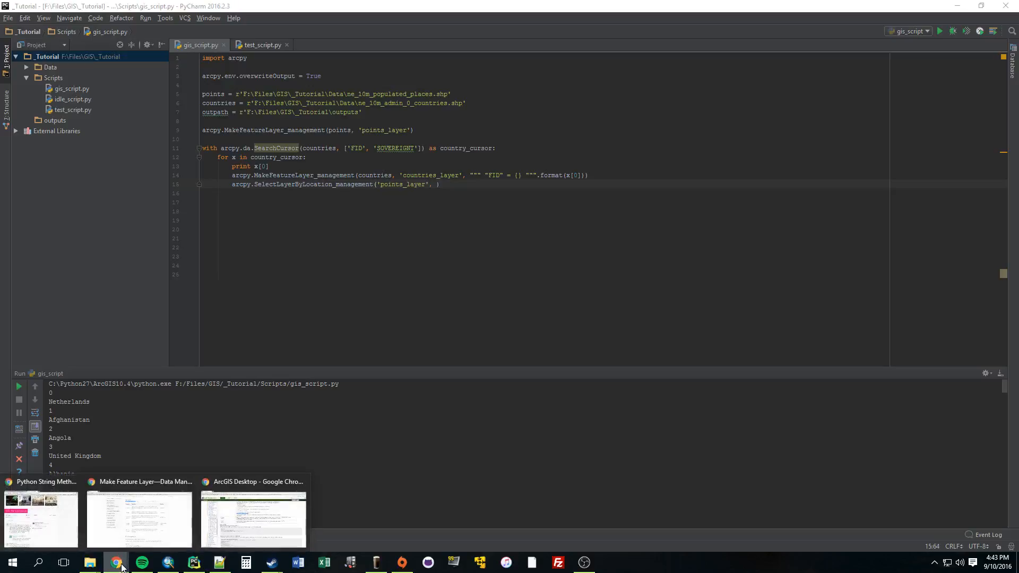
Search Google for 'arcpy select by location' and open the Select Layer By Location help page
left_click(116, 562)
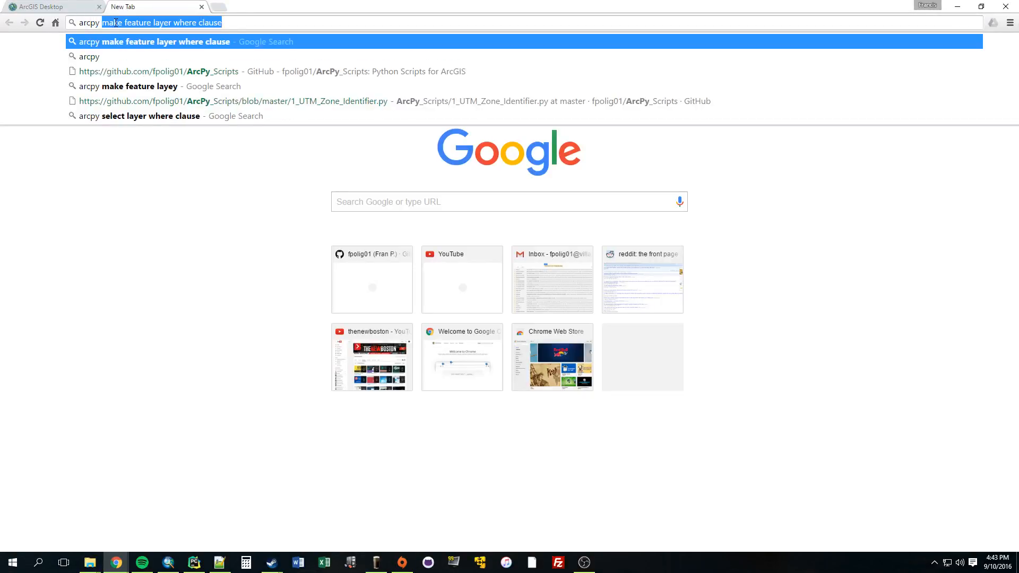
type("arcpy select by location")
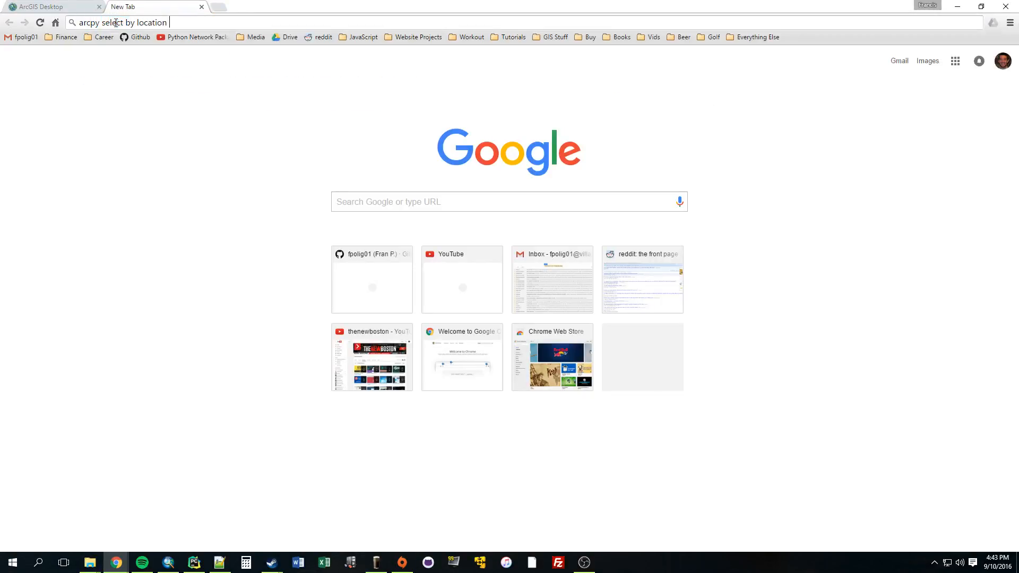
key("Return")
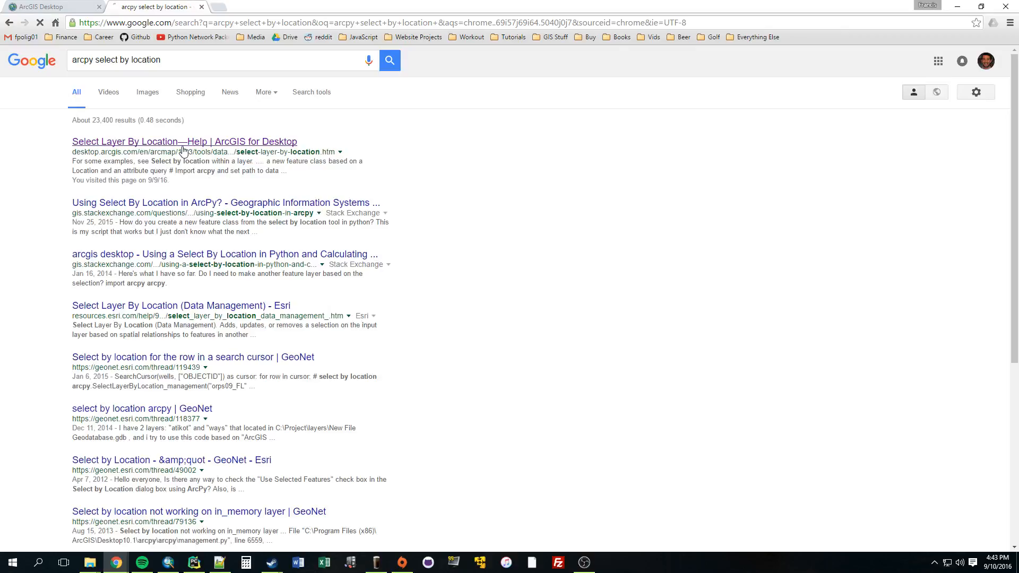
left_click(184, 141)
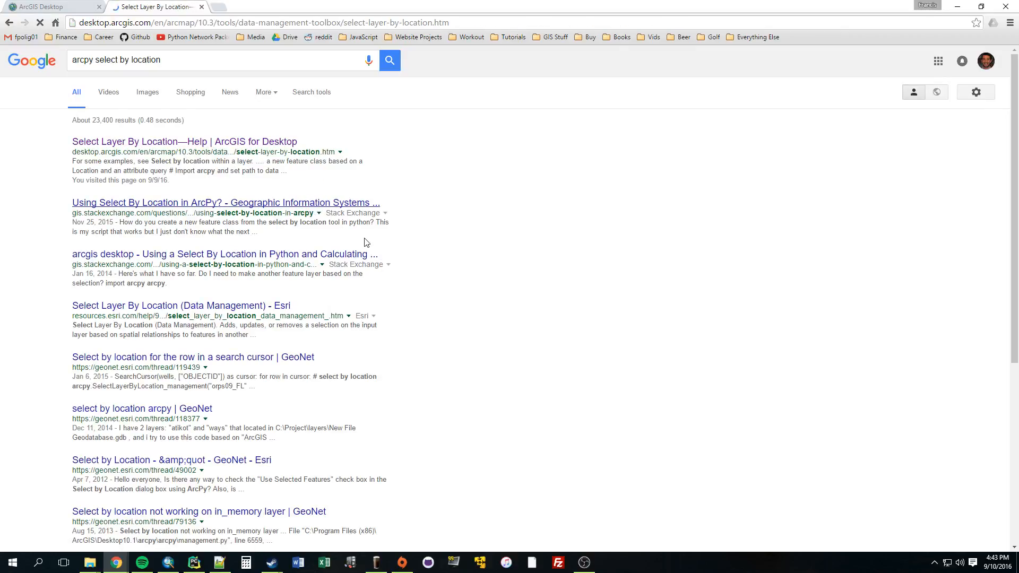
left_click(184, 141)
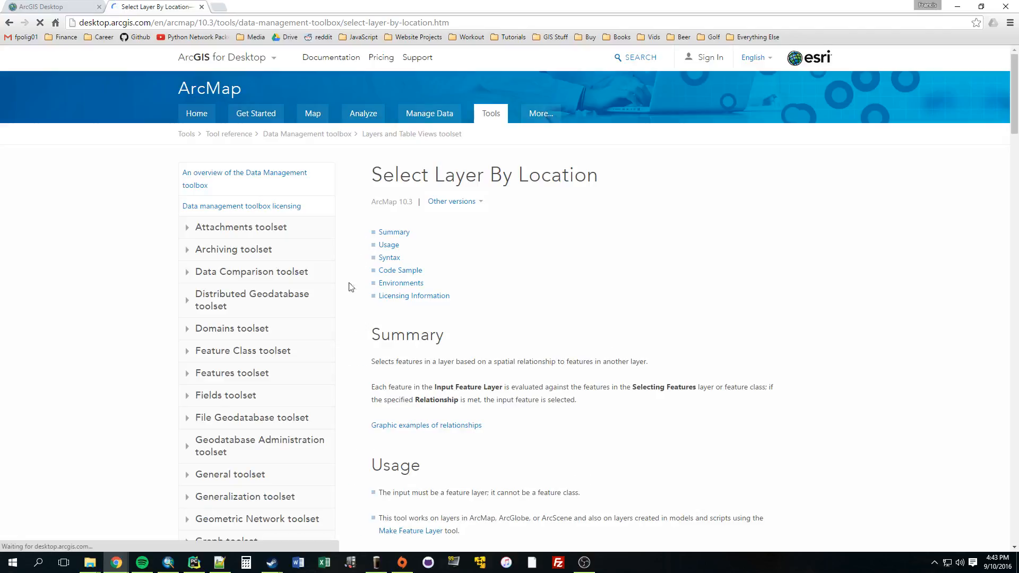
Scroll to the Syntax section and select the WITHIN overlap type
scroll("down", 3)
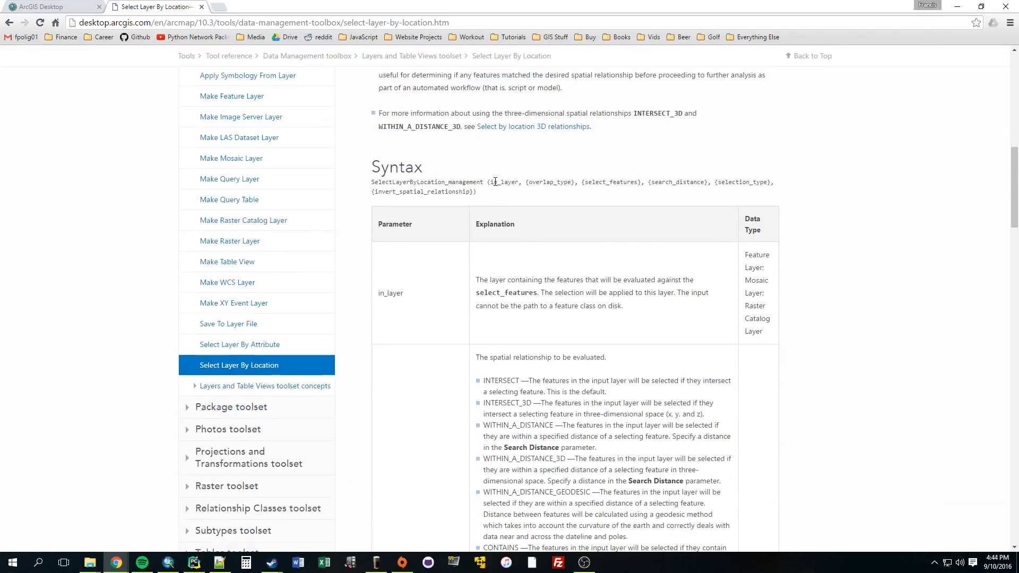
double_click(391, 293)
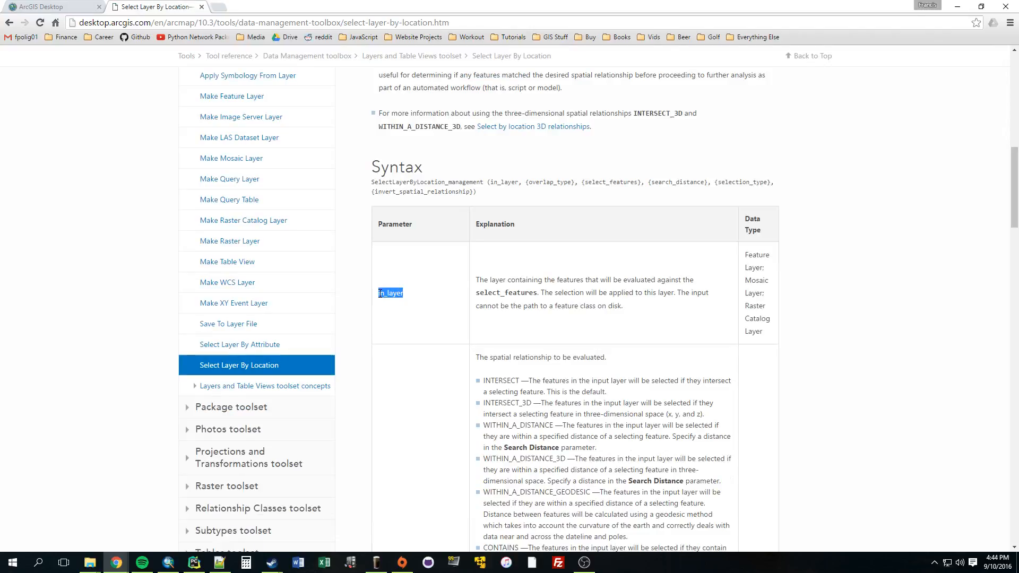
scroll("down", 3)
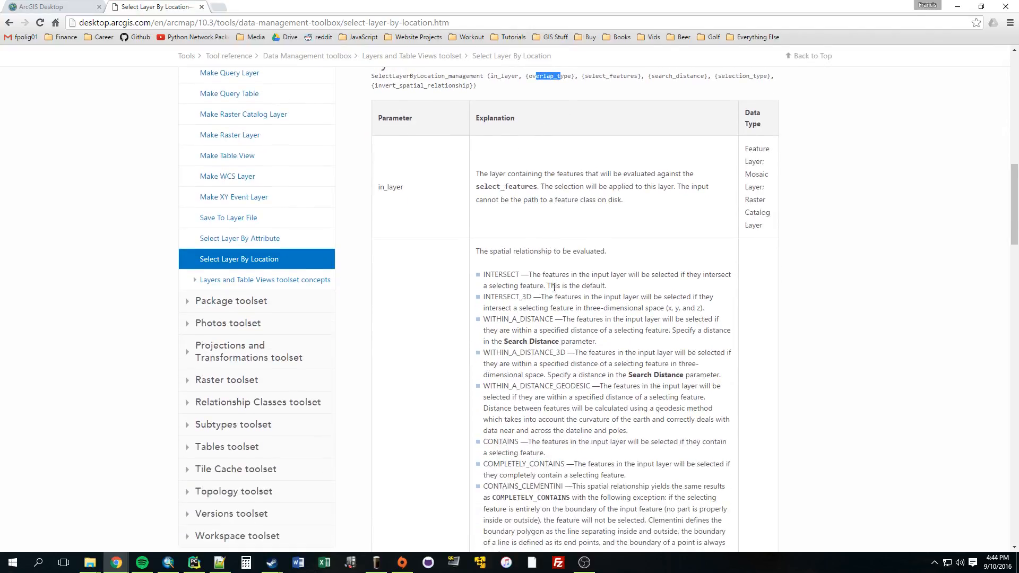
scroll("down", 3)
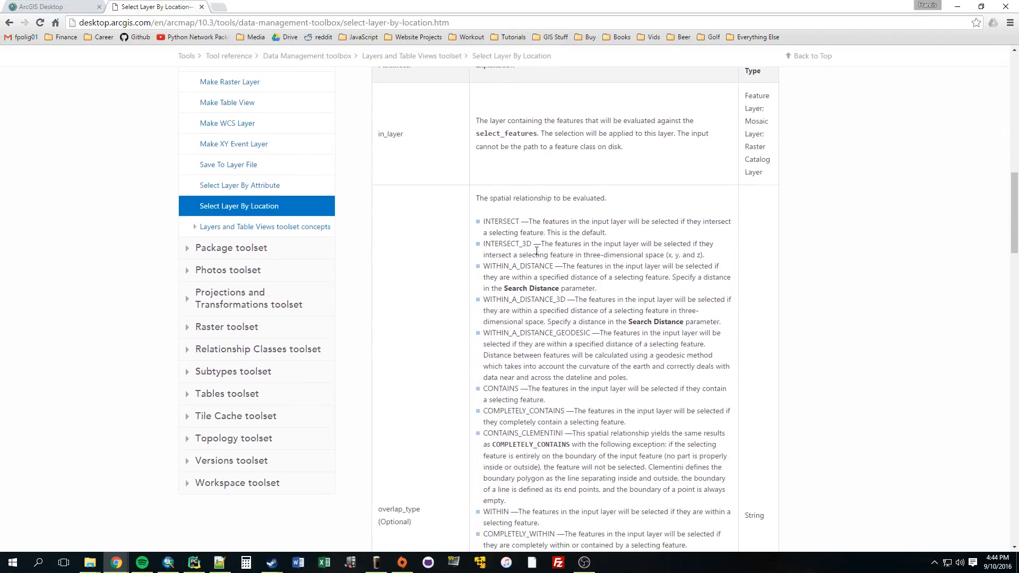
scroll("down", 3)
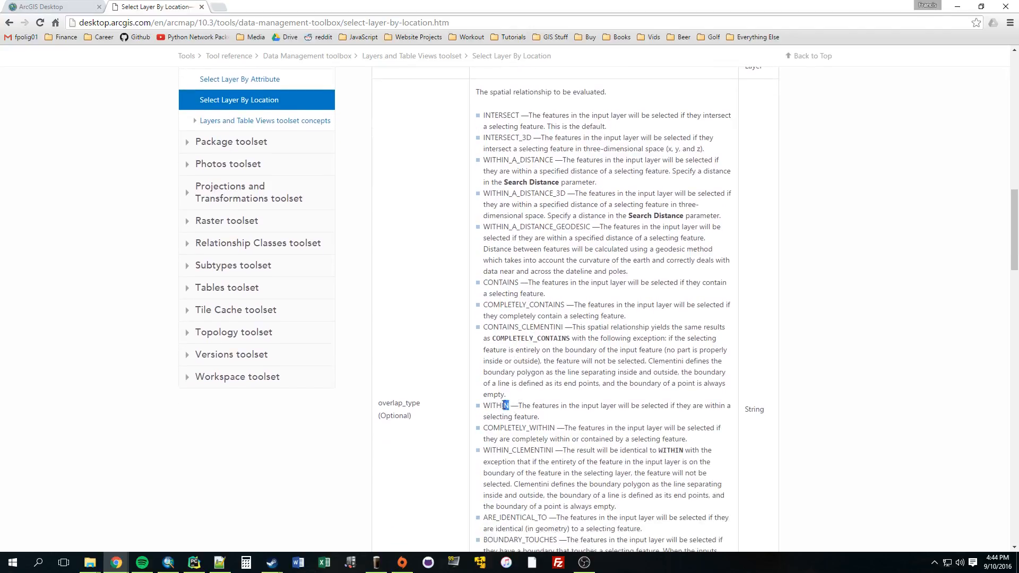
double_click(495, 405)
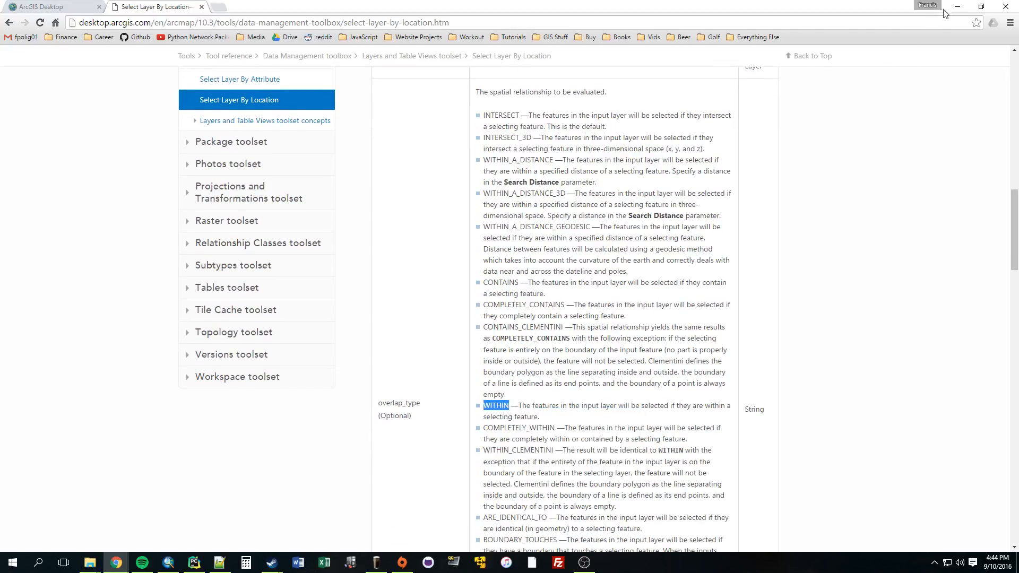
Complete the SelectLayerByLocation call with 'points_layer', 'WITHIN', 'countries_layer' inside the loop
left_click(194, 562)
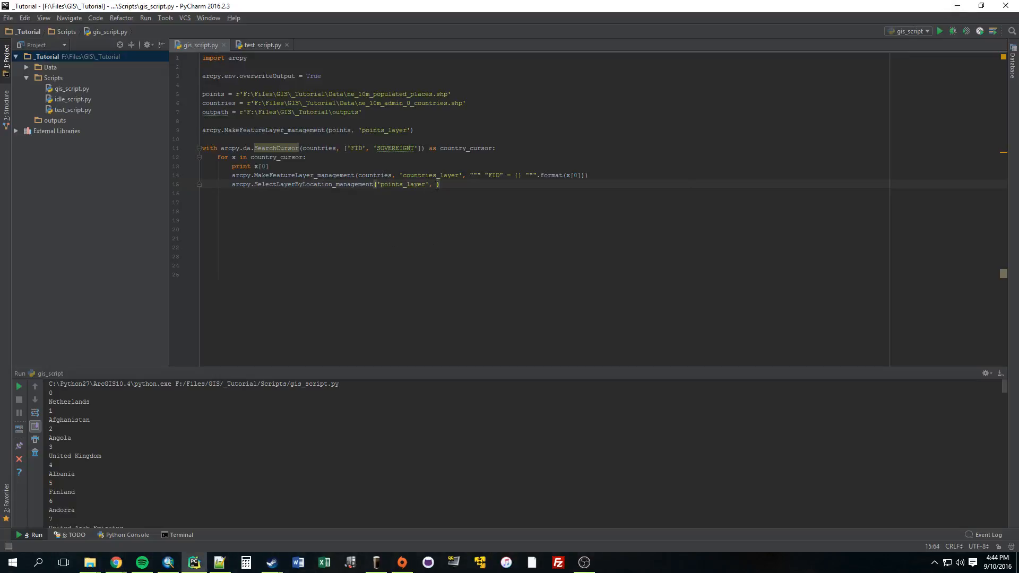
type("'WITHIN')")
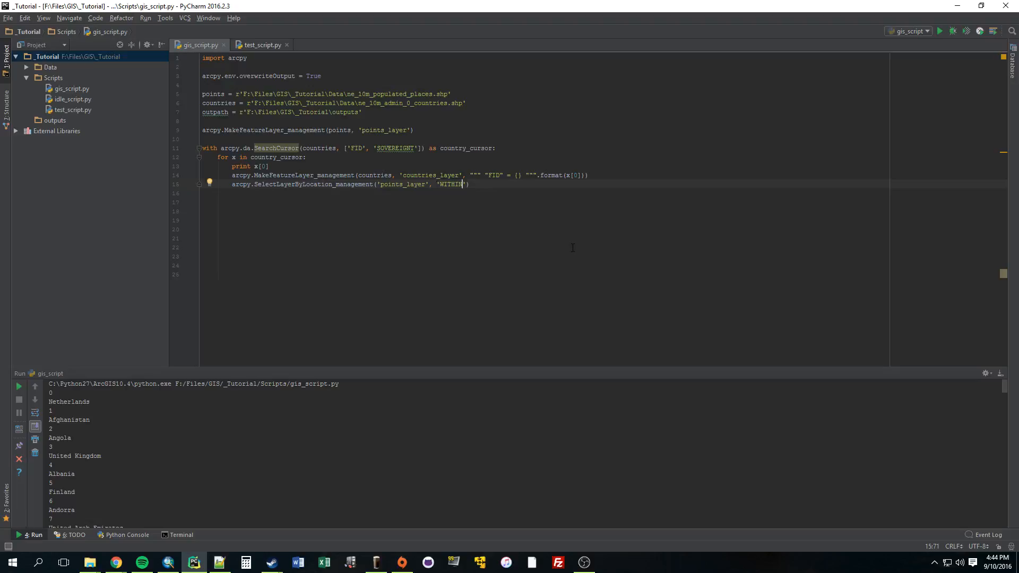
type(", ''")
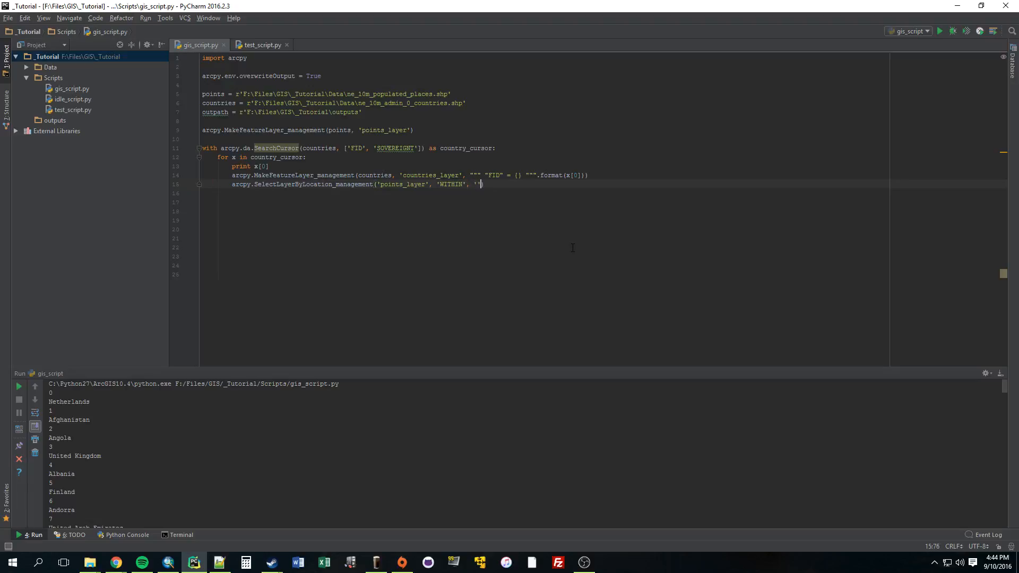
type("count")
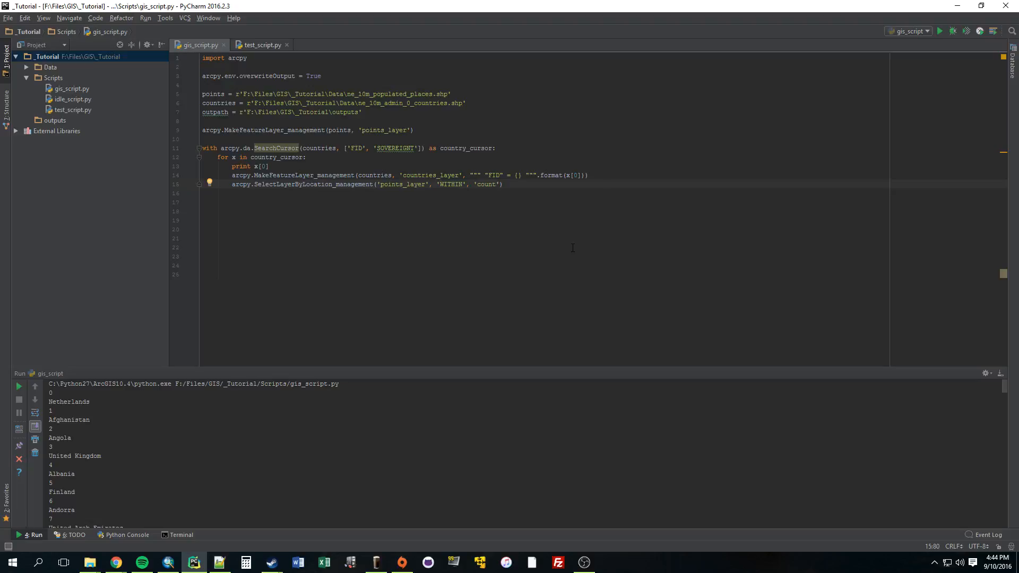
type("countries_layer")
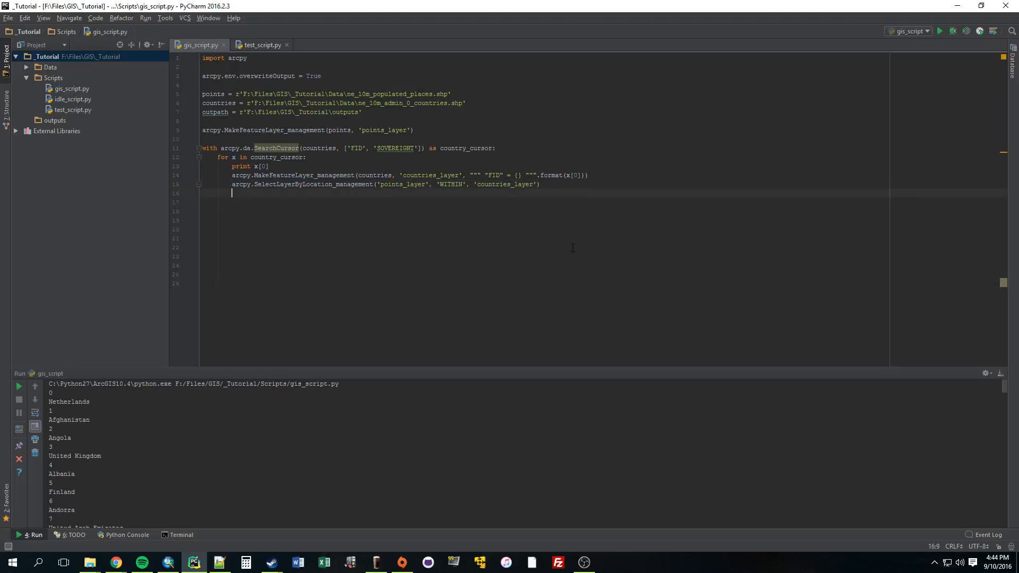
Begin arcpy.FeatureClassToFeatureClass_conversion('points_layer', on a new loop line via autocomplete
type("a")
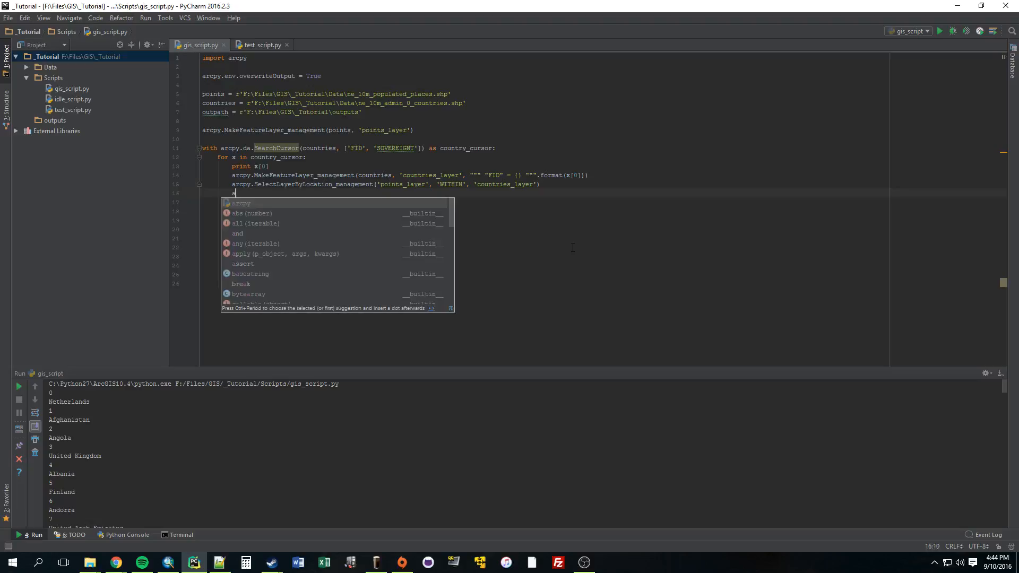
type("a")
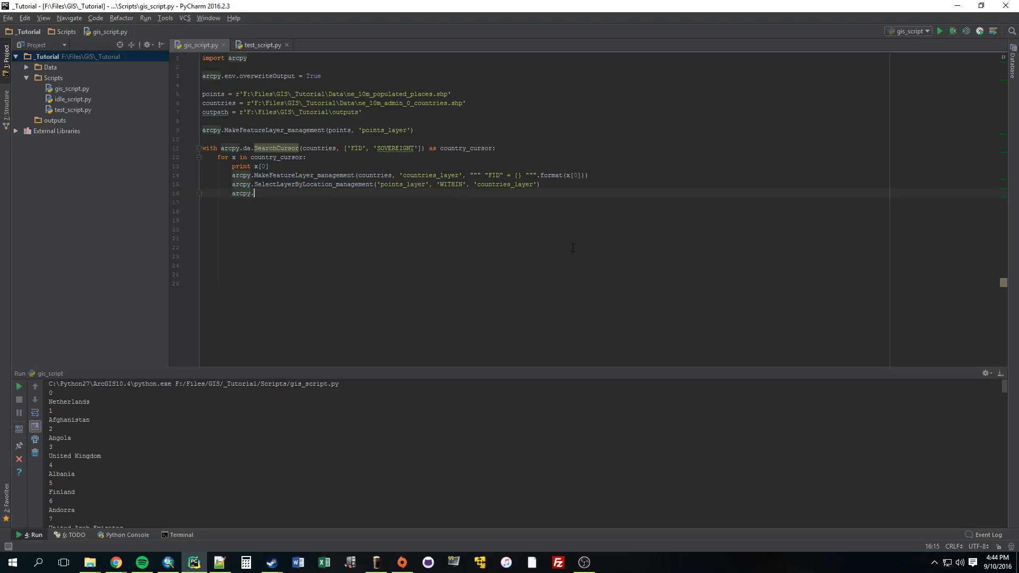
type("FeatureClass")
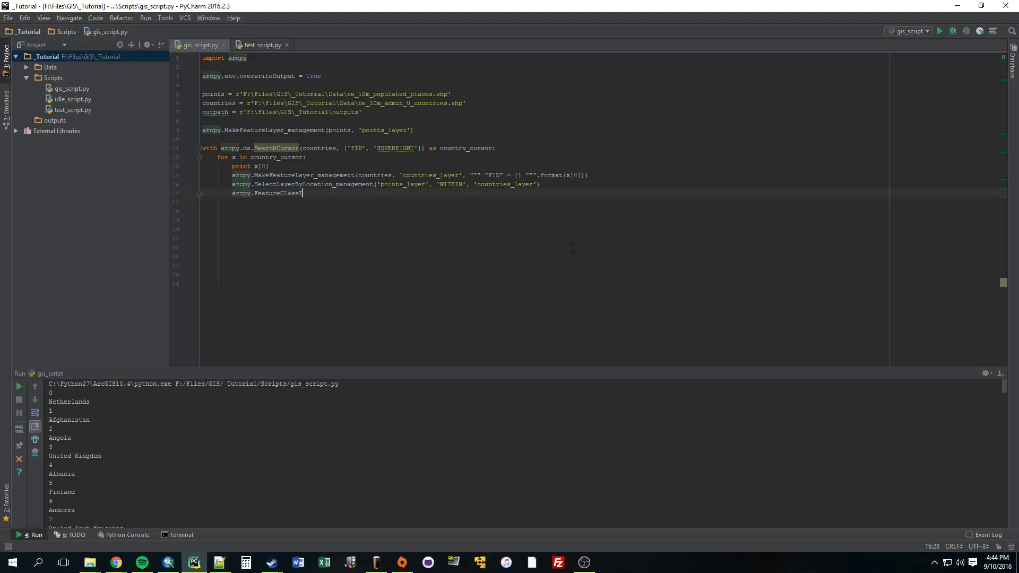
type("ToFeatured")
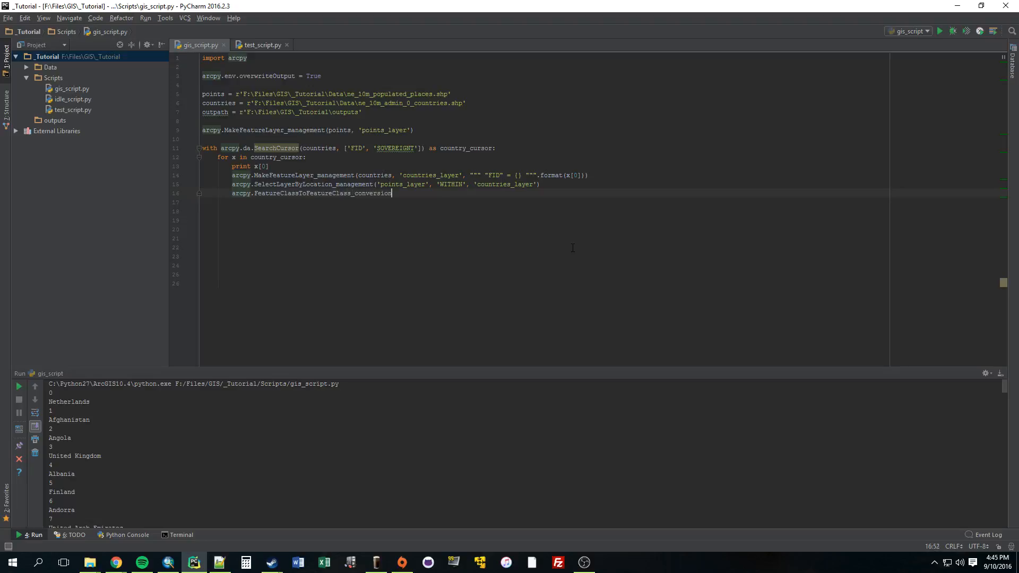
type("(")
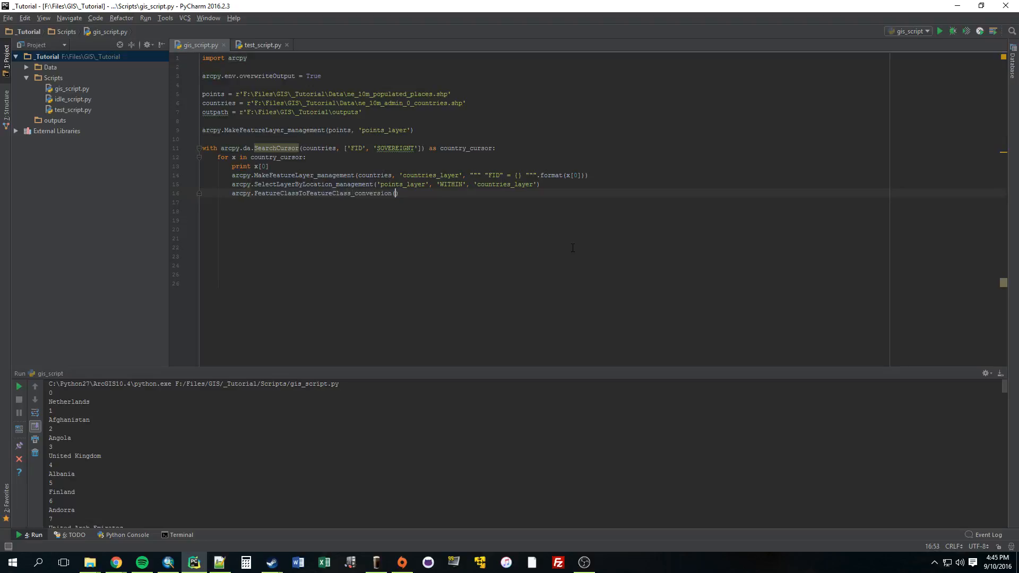
type("''")
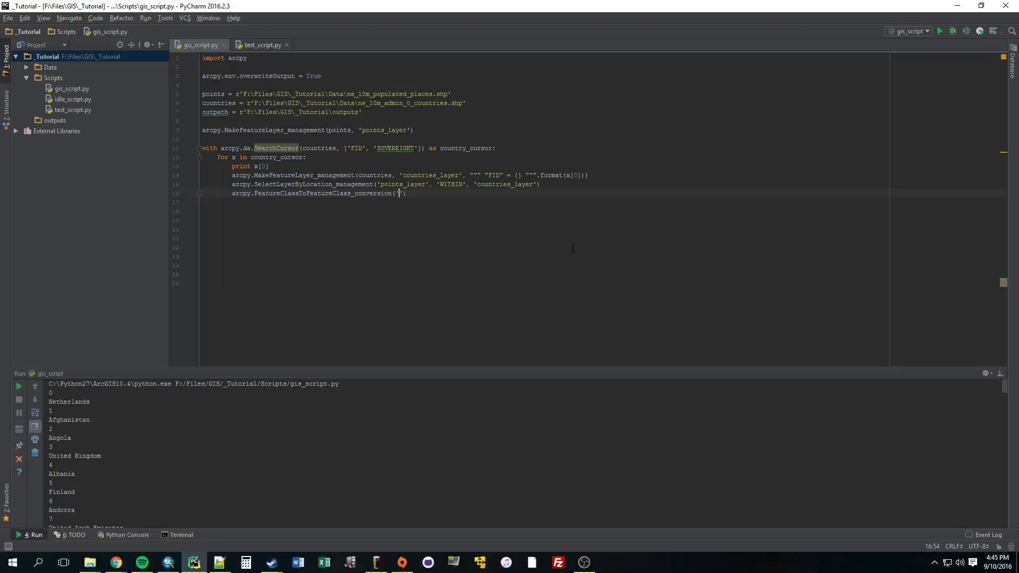
type("points_layer")
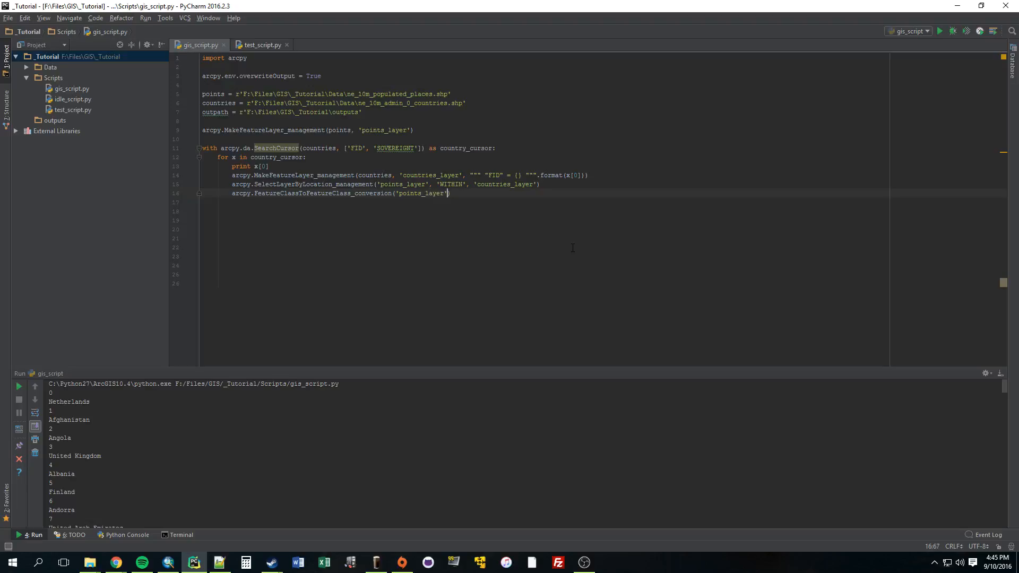
type(",")
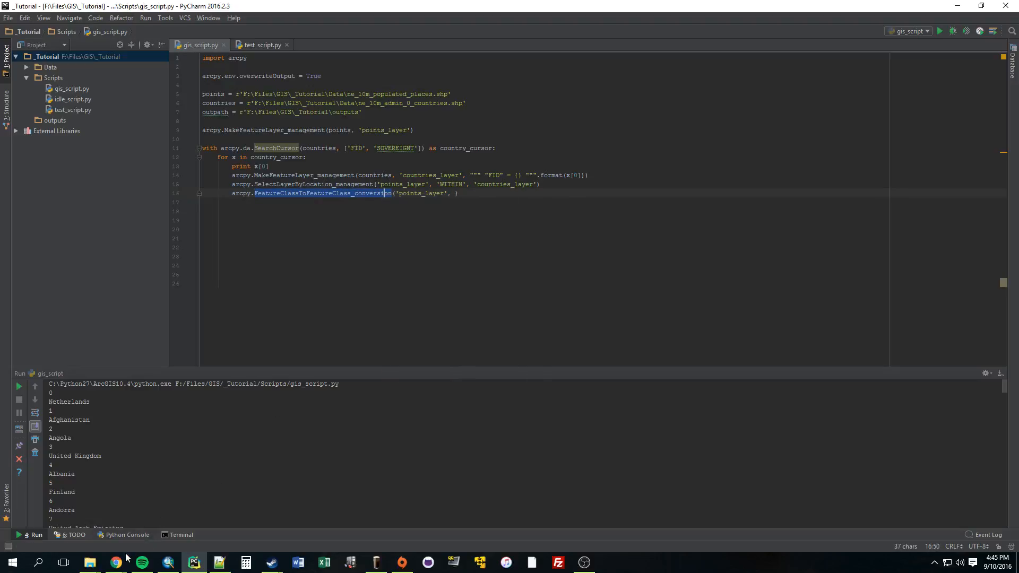
left_click(115, 562)
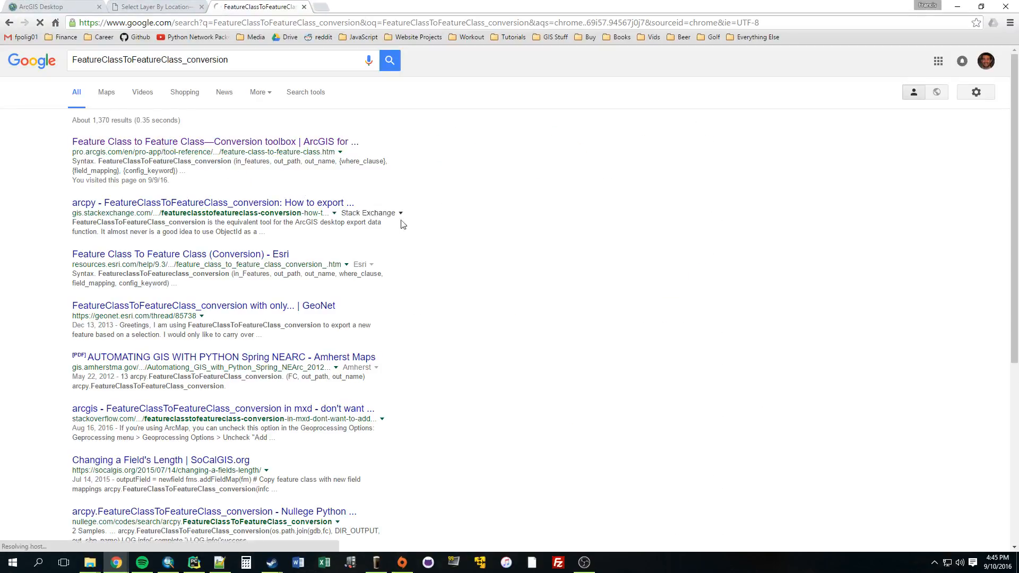
left_click(215, 141)
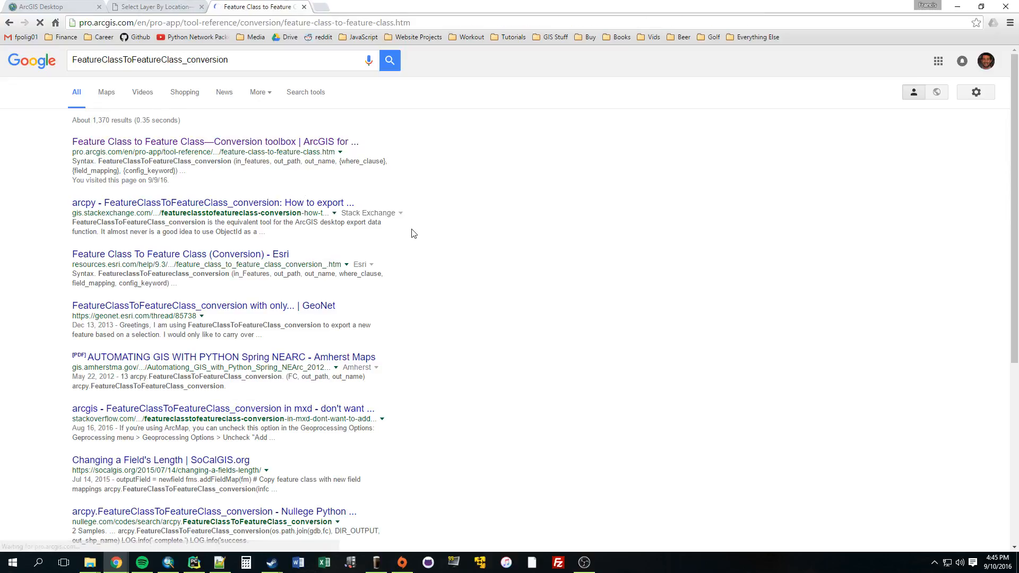
mouse_move(427, 243)
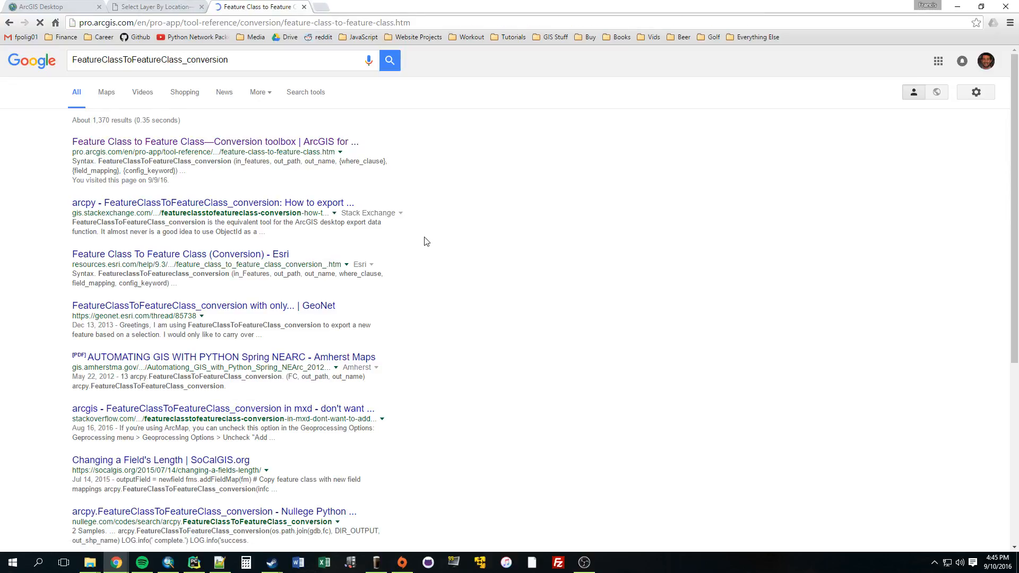
left_click(215, 141)
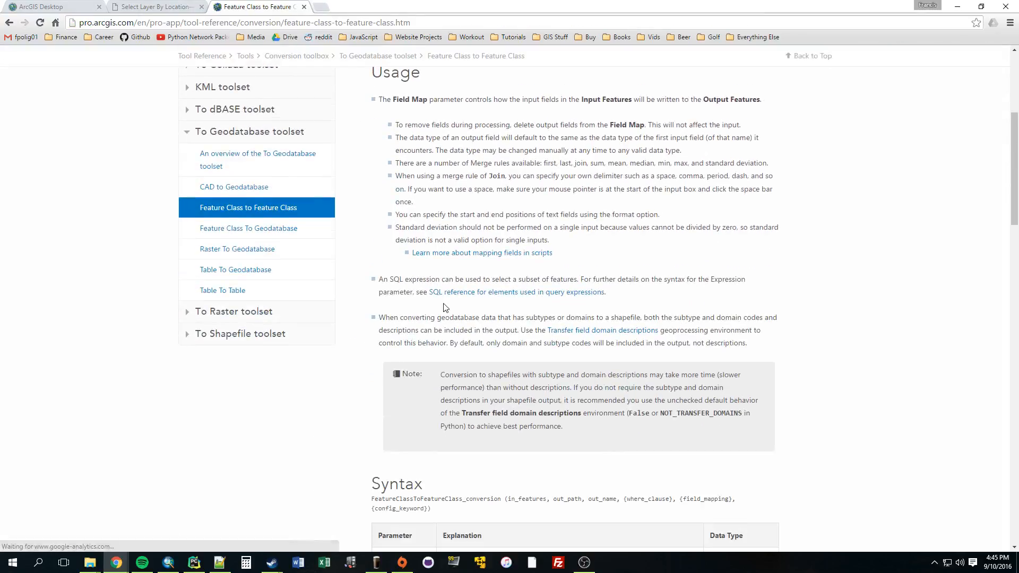
scroll("down", 3)
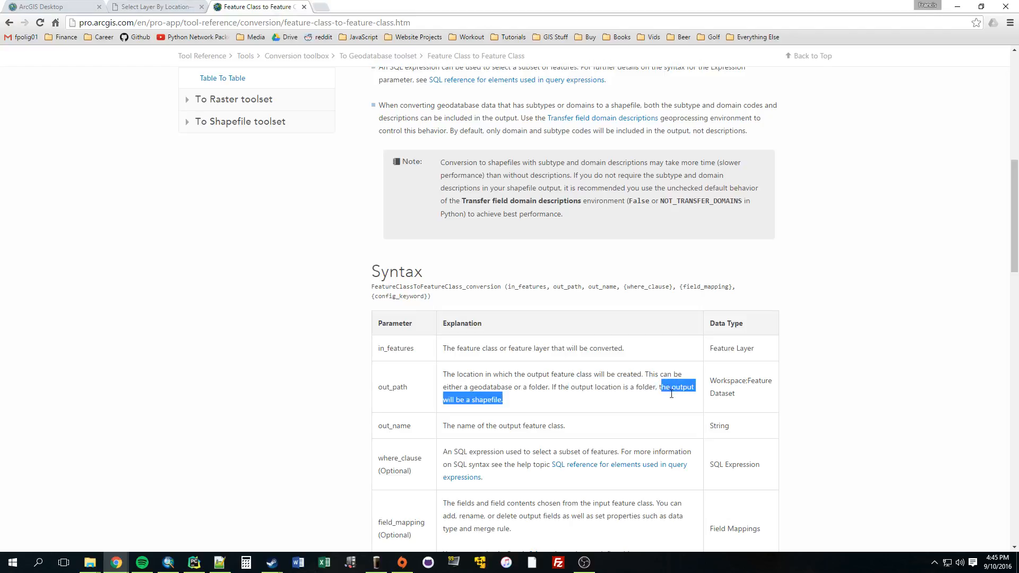
mouse_move(521, 336)
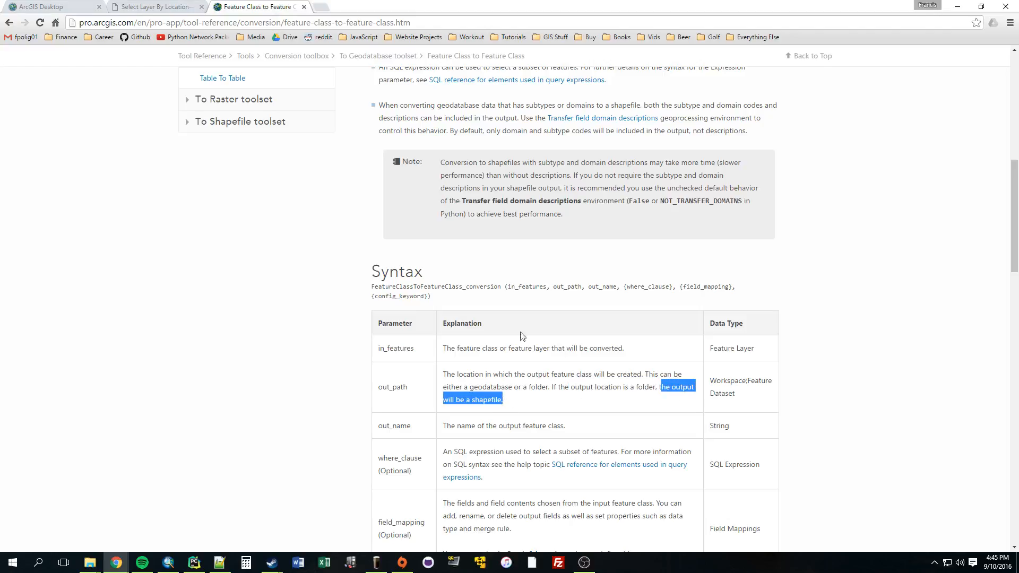
left_click(193, 562)
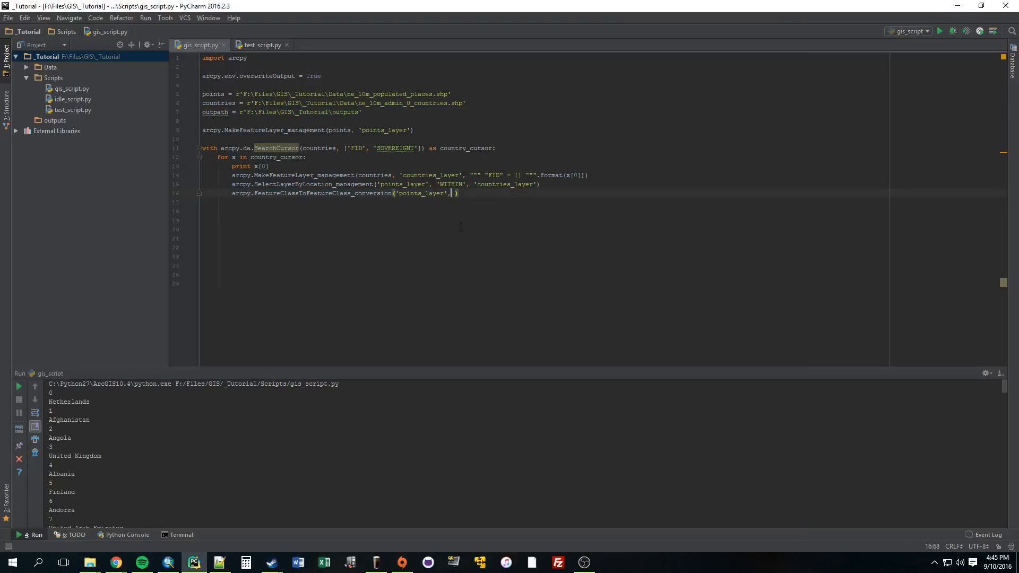
Finish the export call with outpath and 'cities_in_{}'.format(x[1]), checking the SOVEREIGNT field
type("outpath")
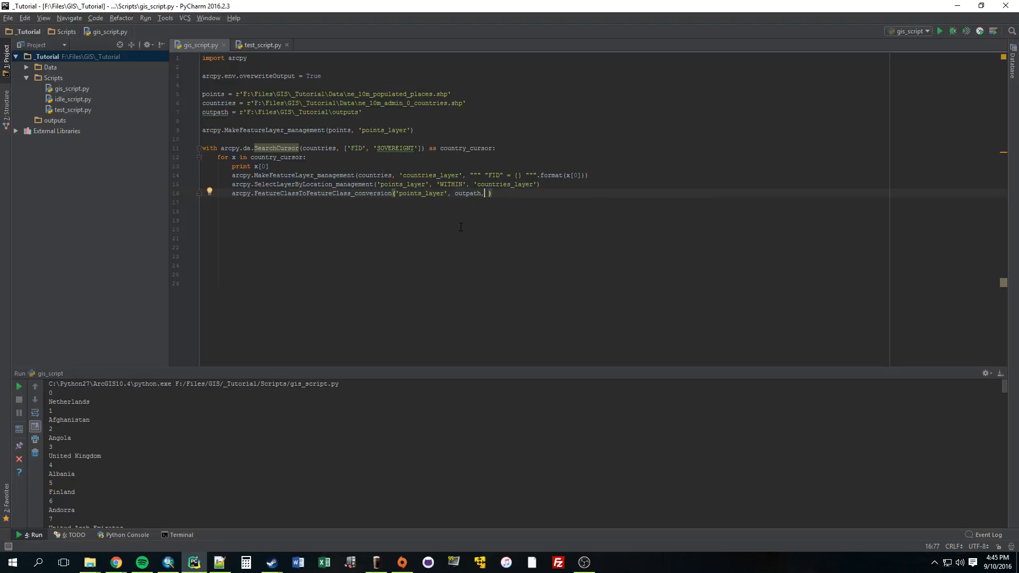
type(",")
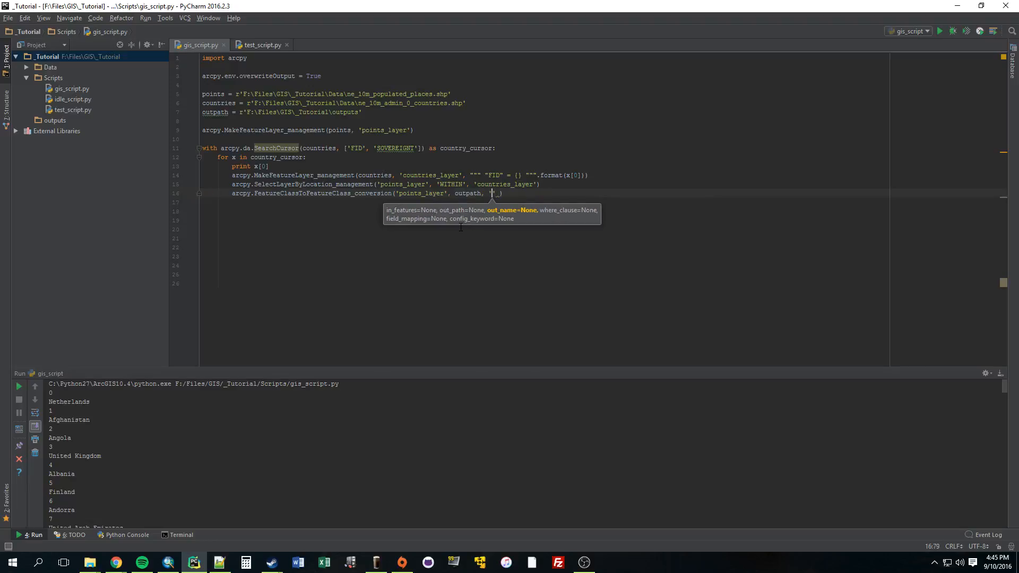
type("cities_in_{")
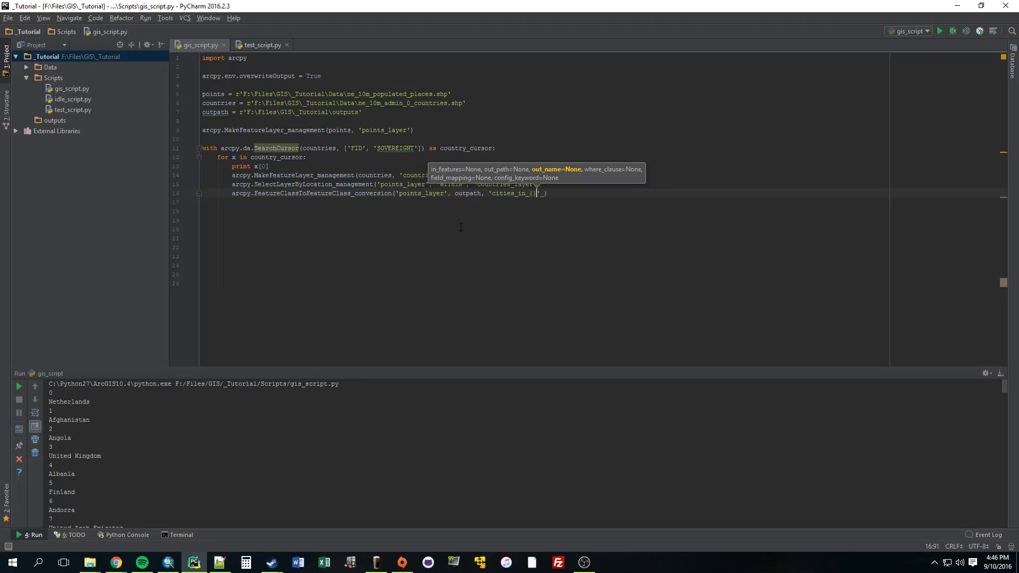
type(".format(x[1")
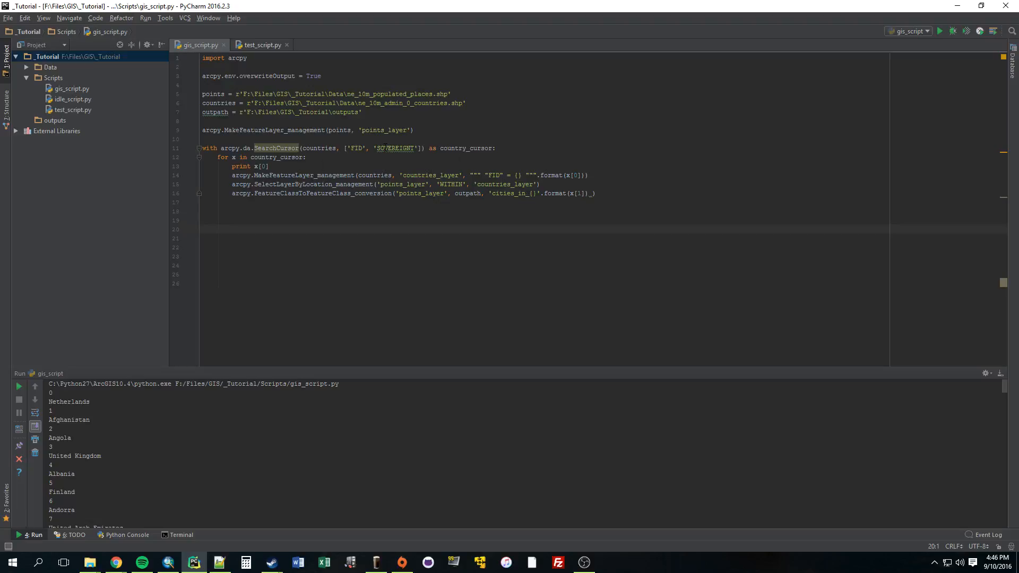
mouse_move(395, 148)
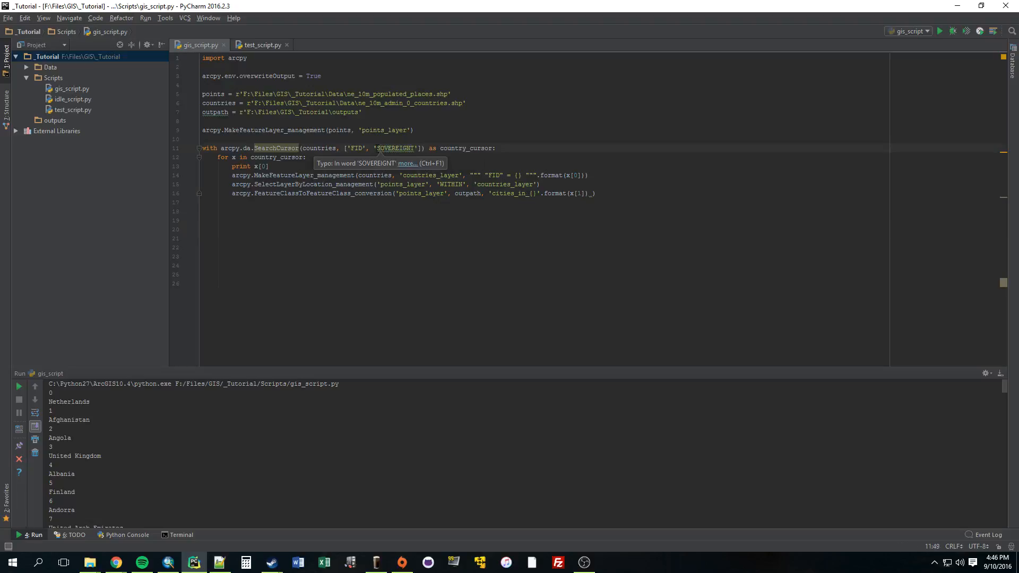
double_click(394, 148)
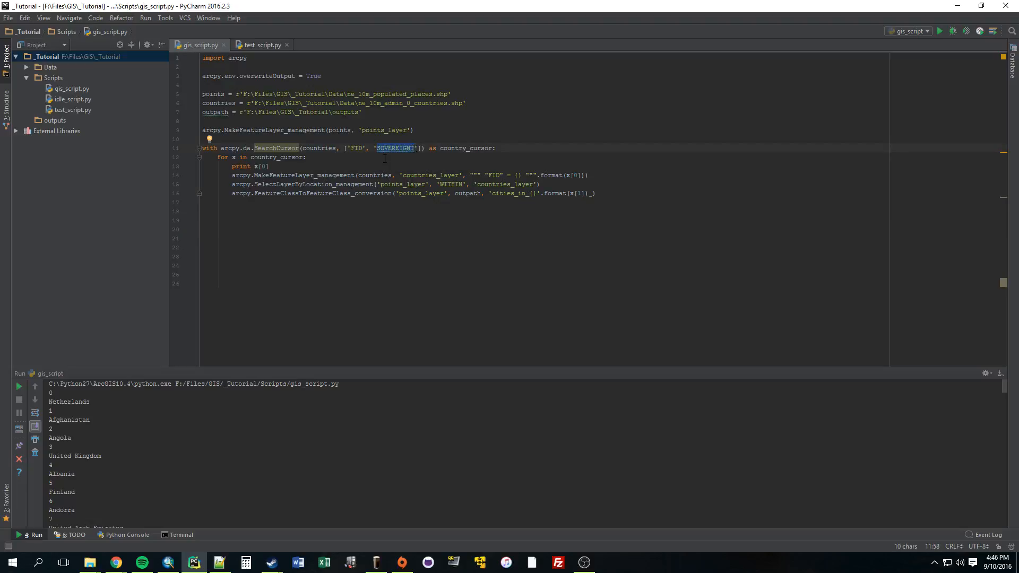
left_click(490, 194)
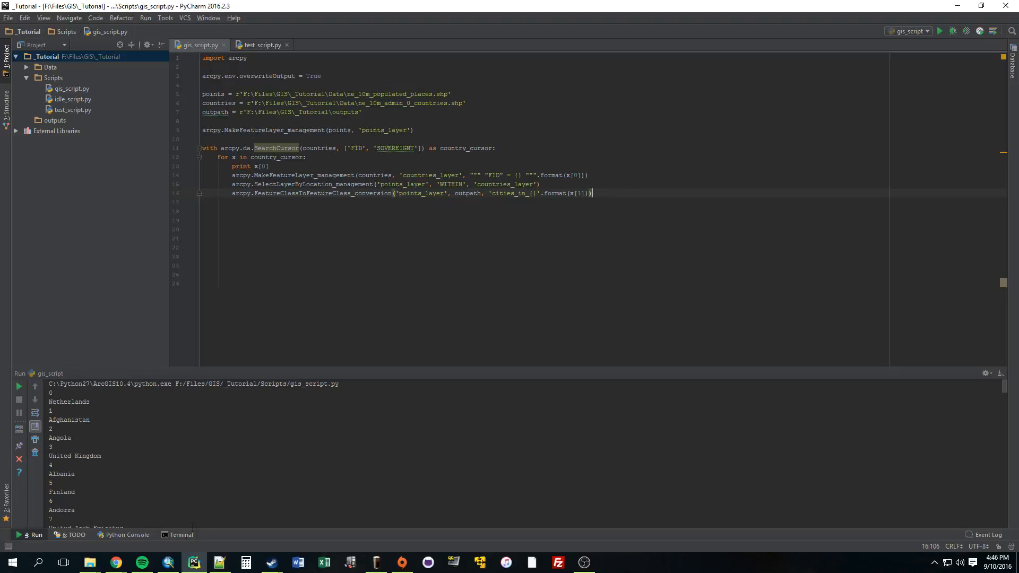
Run gis_script.py and select the ERROR 000354 invalid-name message in the Run panel
right_click(197, 45)
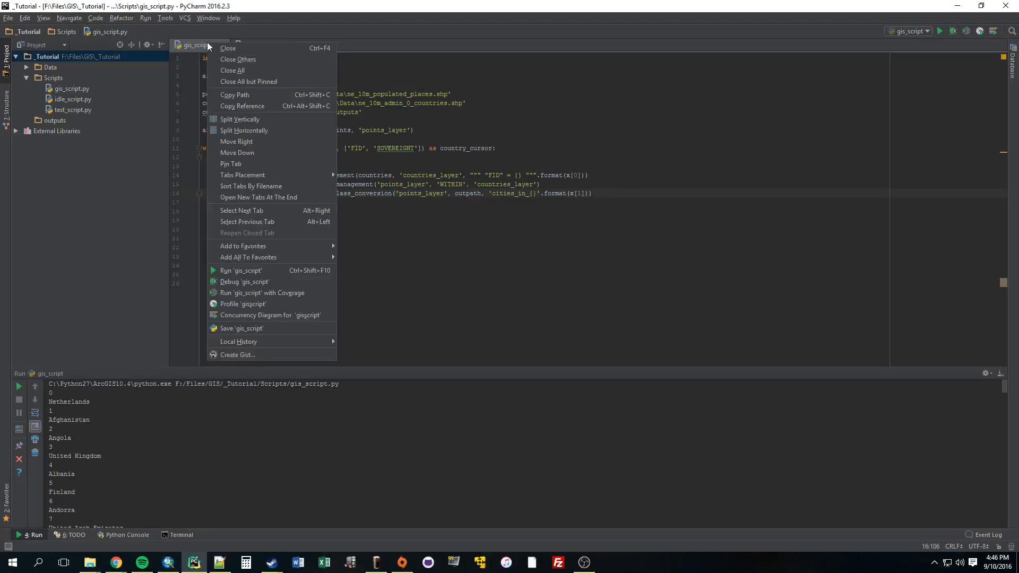
mouse_move(240, 271)
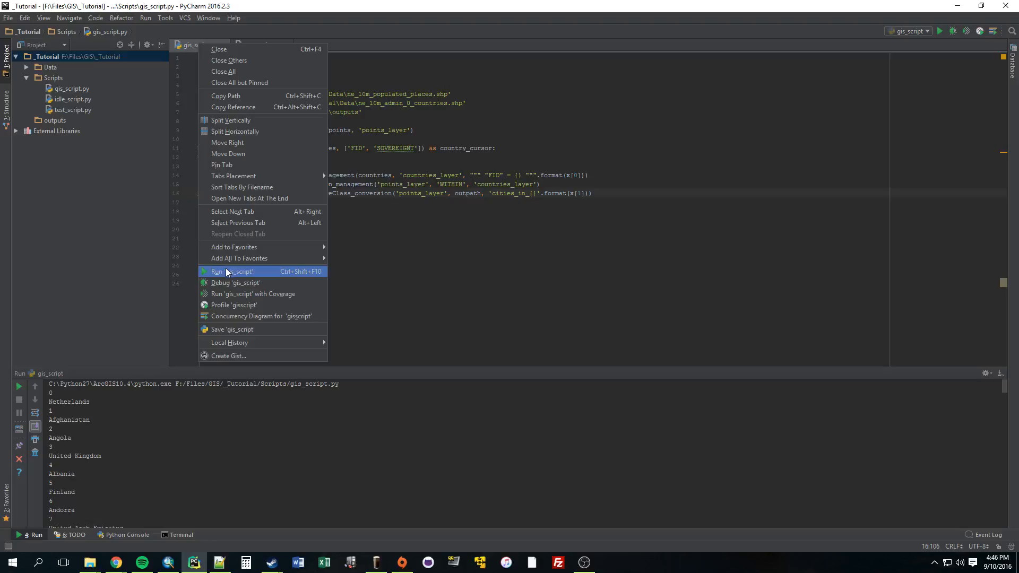
left_click(234, 271)
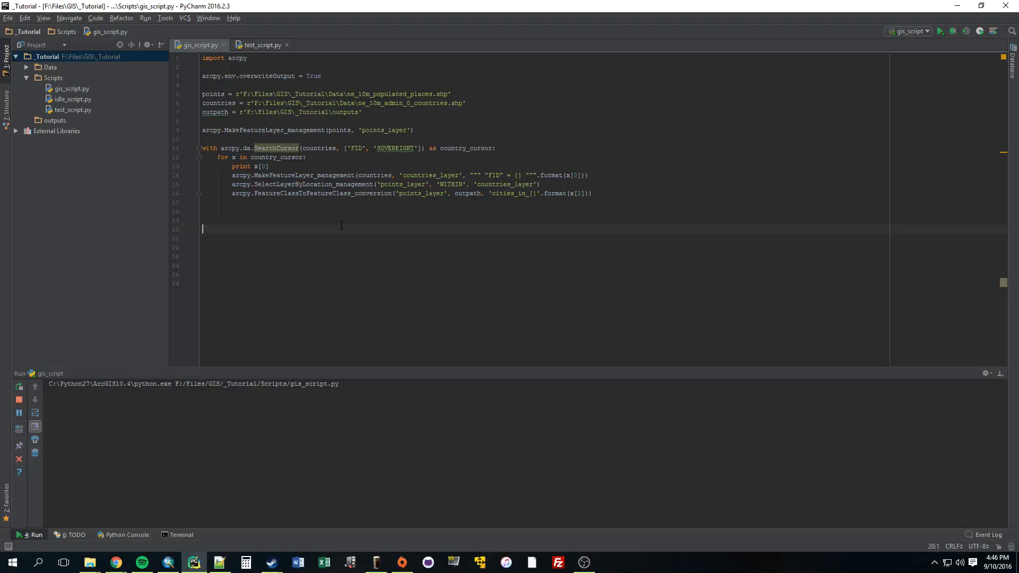
left_click(940, 30)
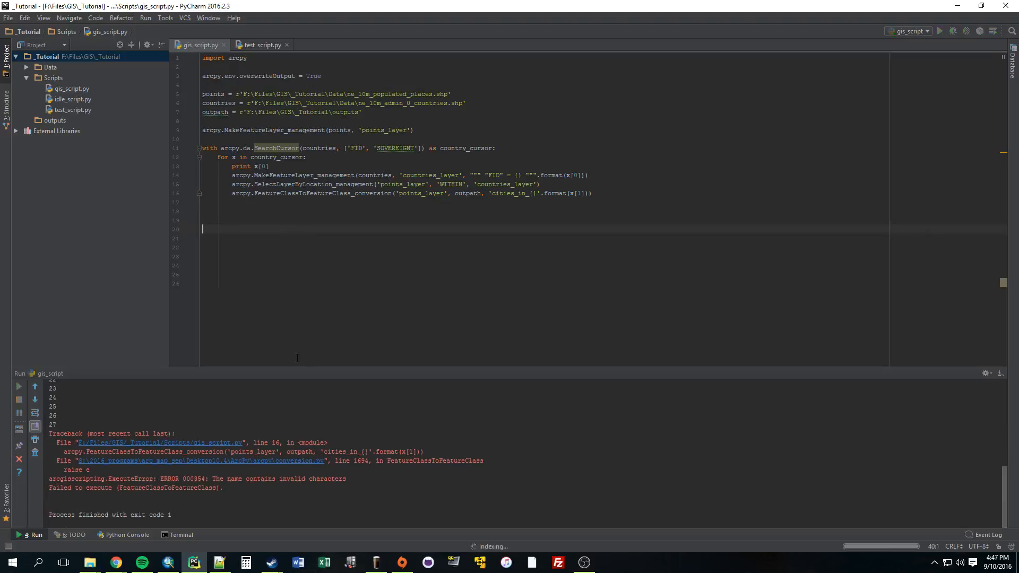
double_click(228, 478)
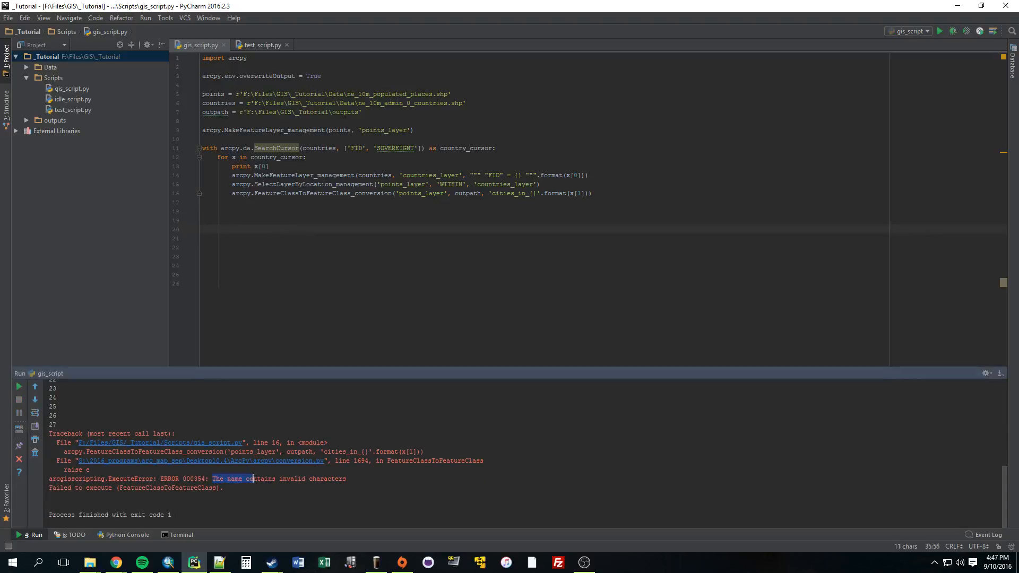